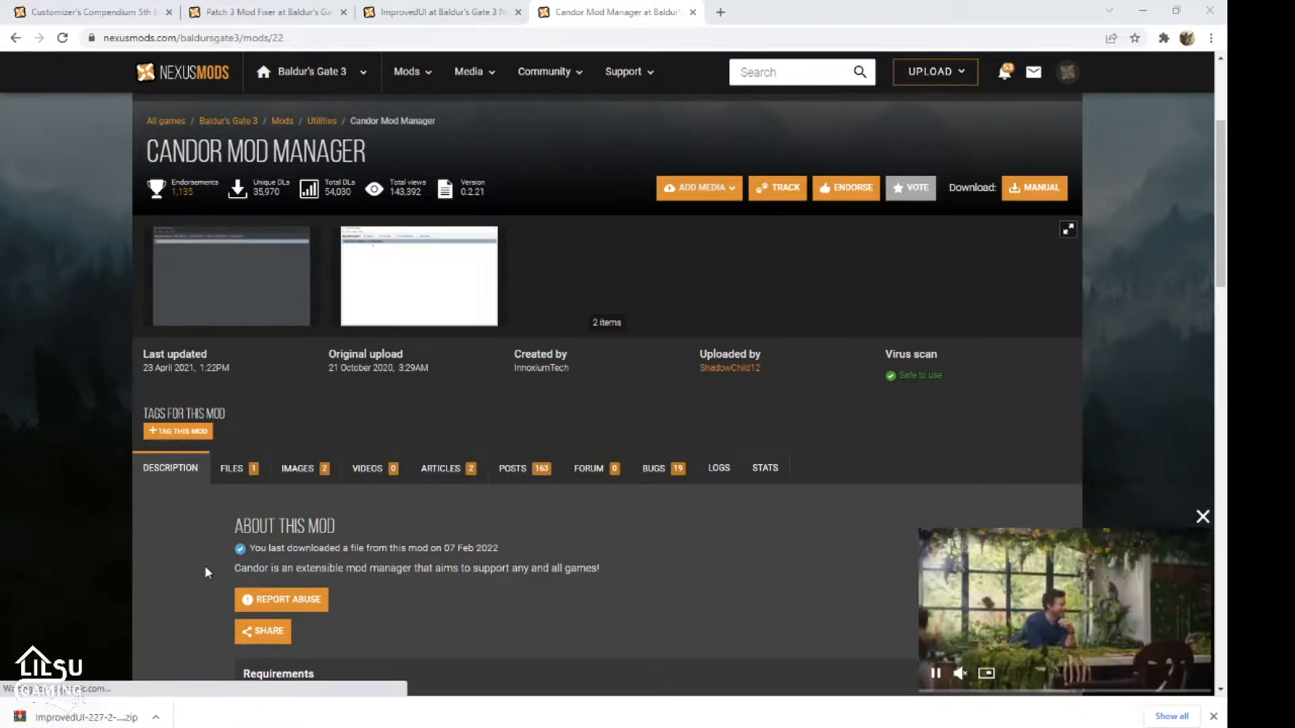
# Start the free (slow) download of the Candor Manager For Windows zip
pyautogui.scroll(-3)
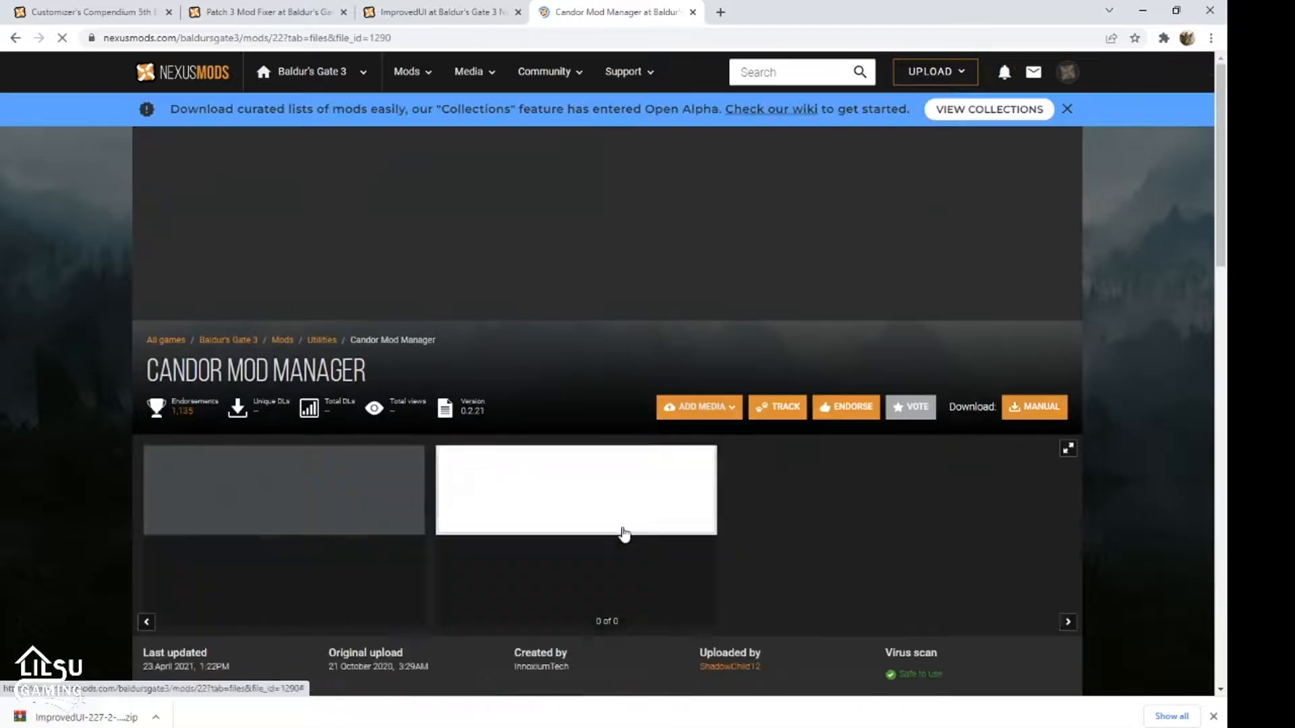
pyautogui.click(1034, 407)
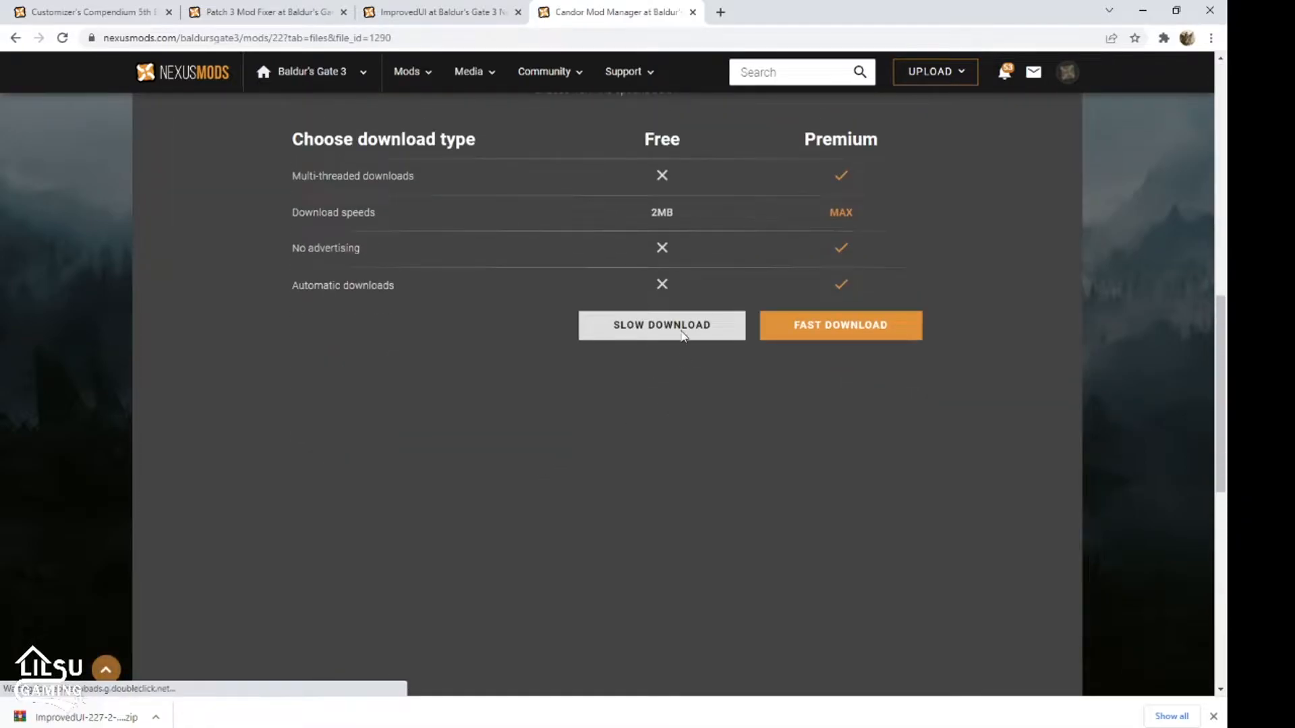
pyautogui.click(661, 325)
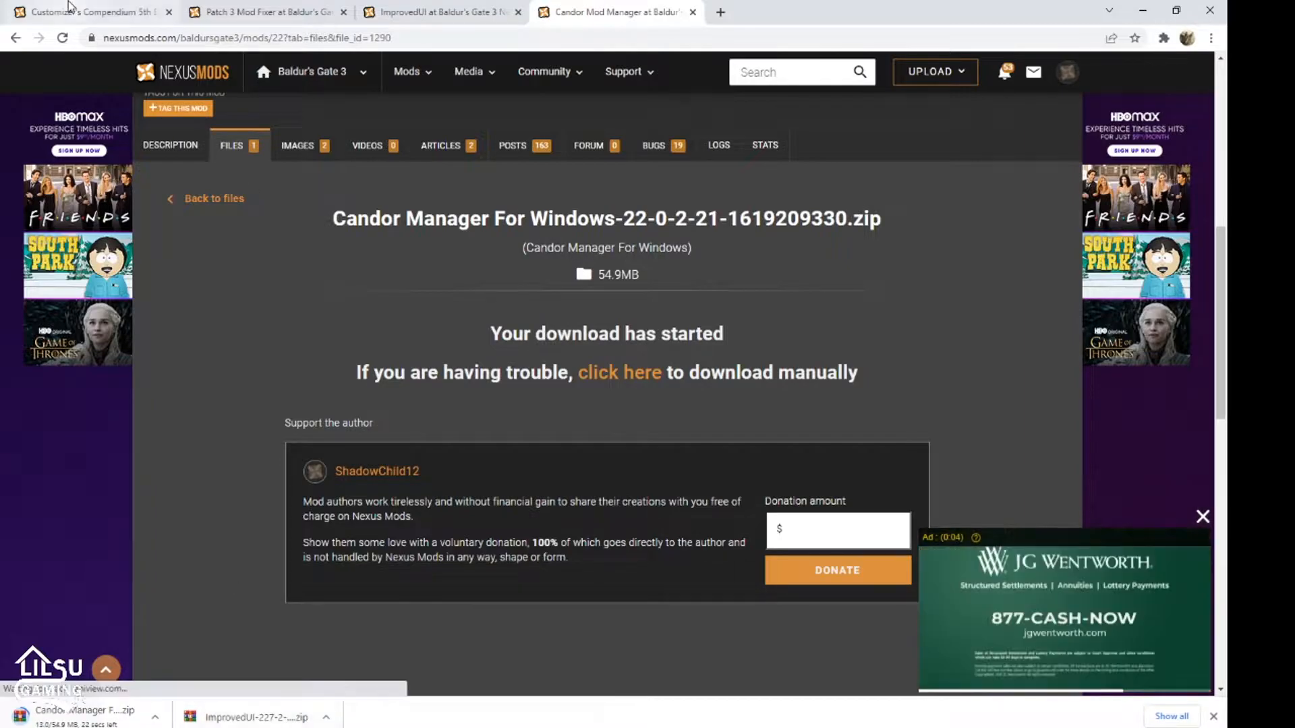
# View the Customizer's Compendium first preview image, then bring up the Patch 3 Mod Fixer page
pyautogui.click(88, 14)
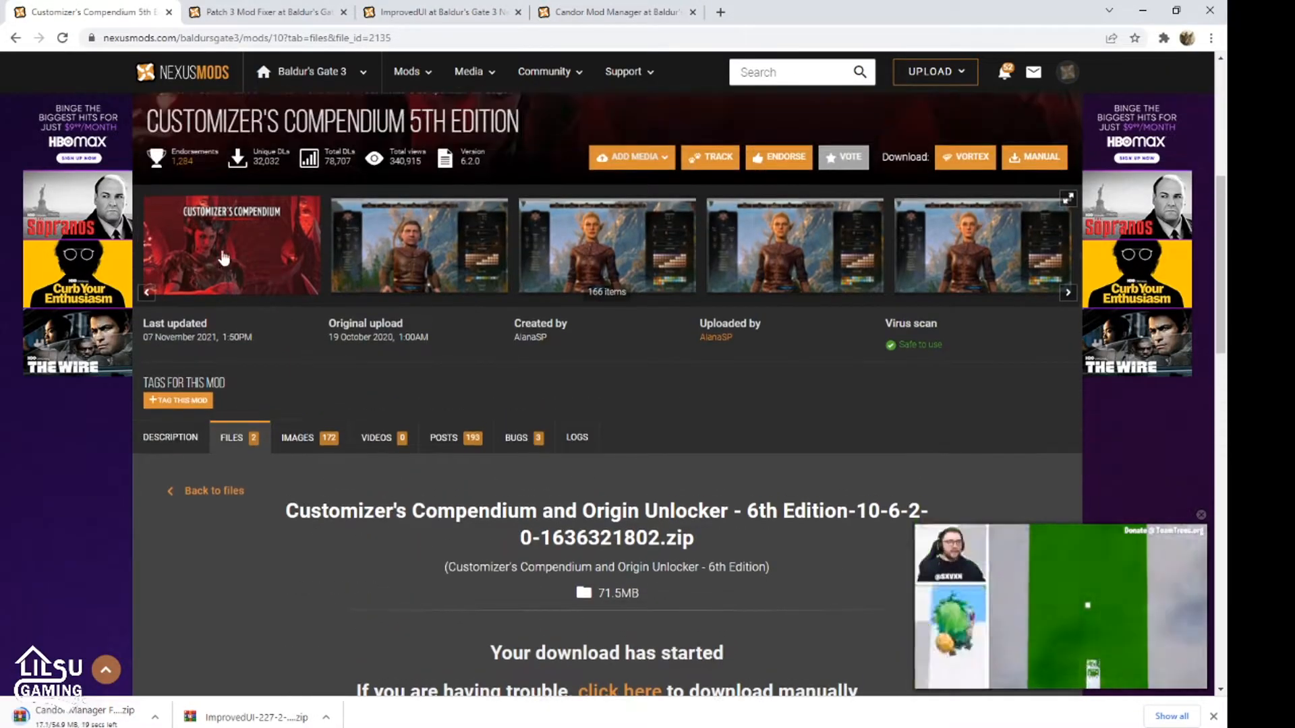
pyautogui.click(224, 258)
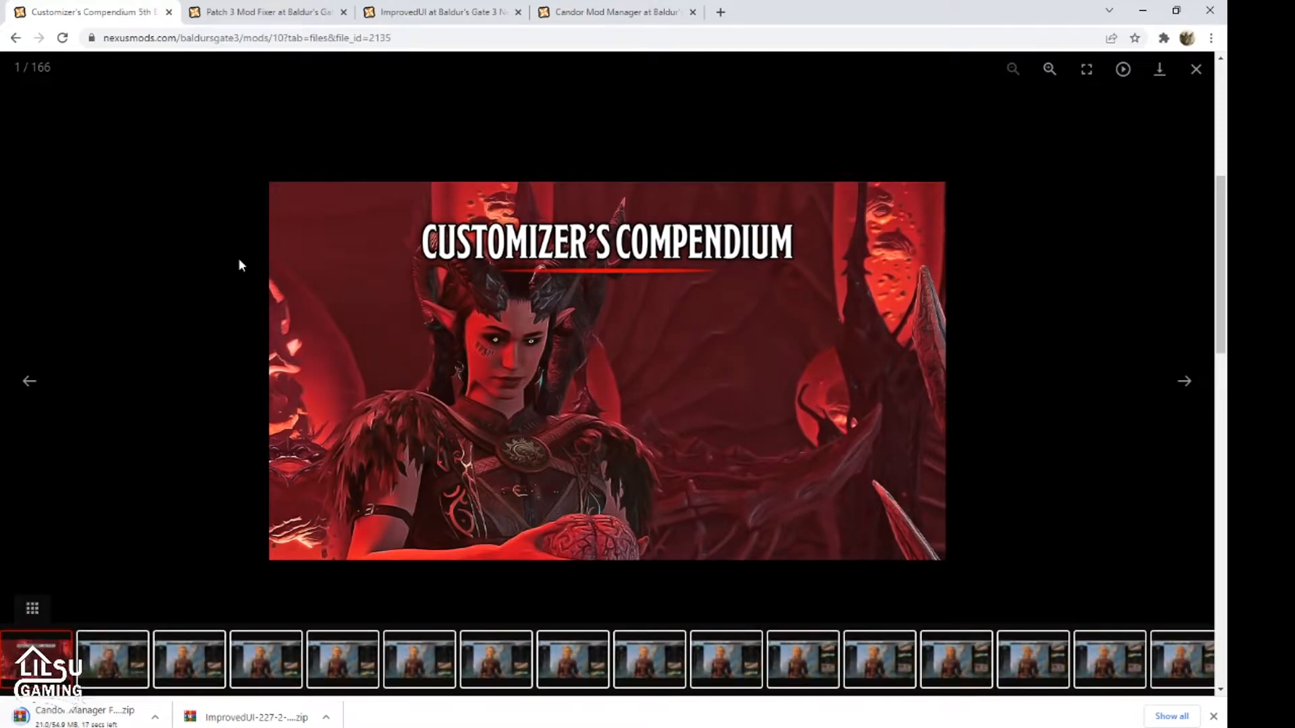
pyautogui.moveTo(634, 289)
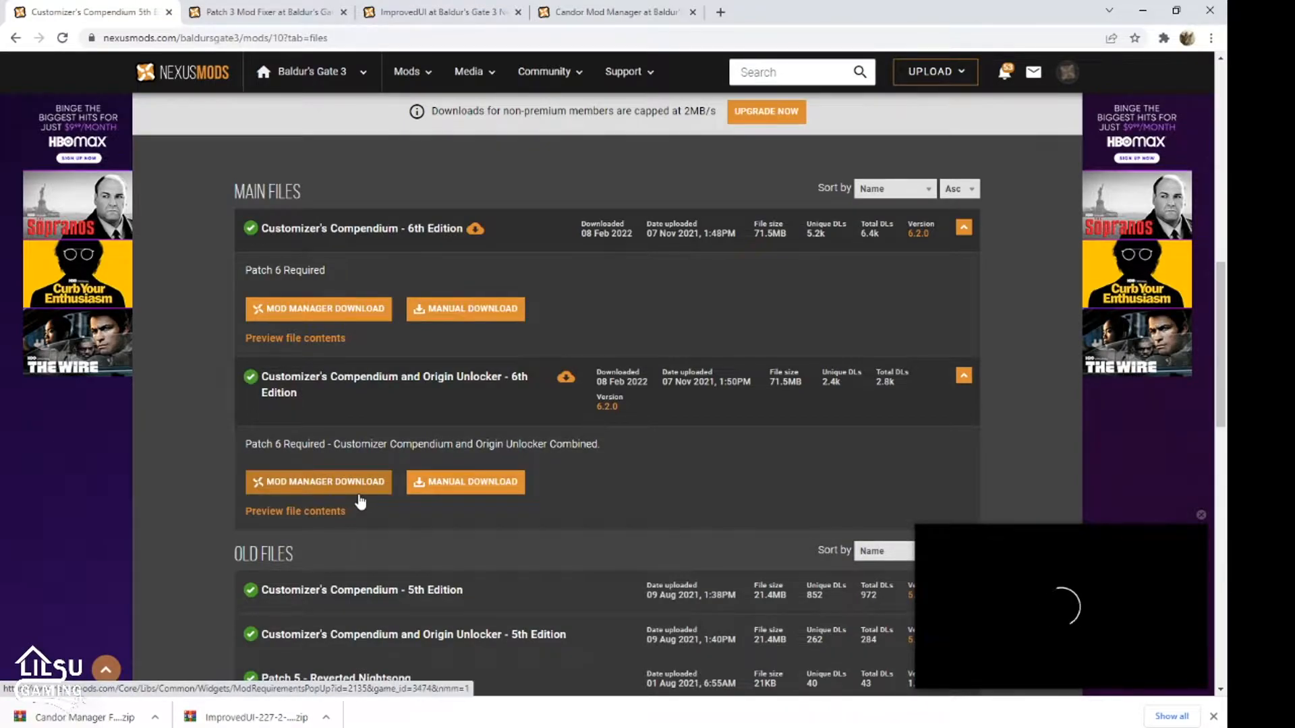
pyautogui.click(271, 12)
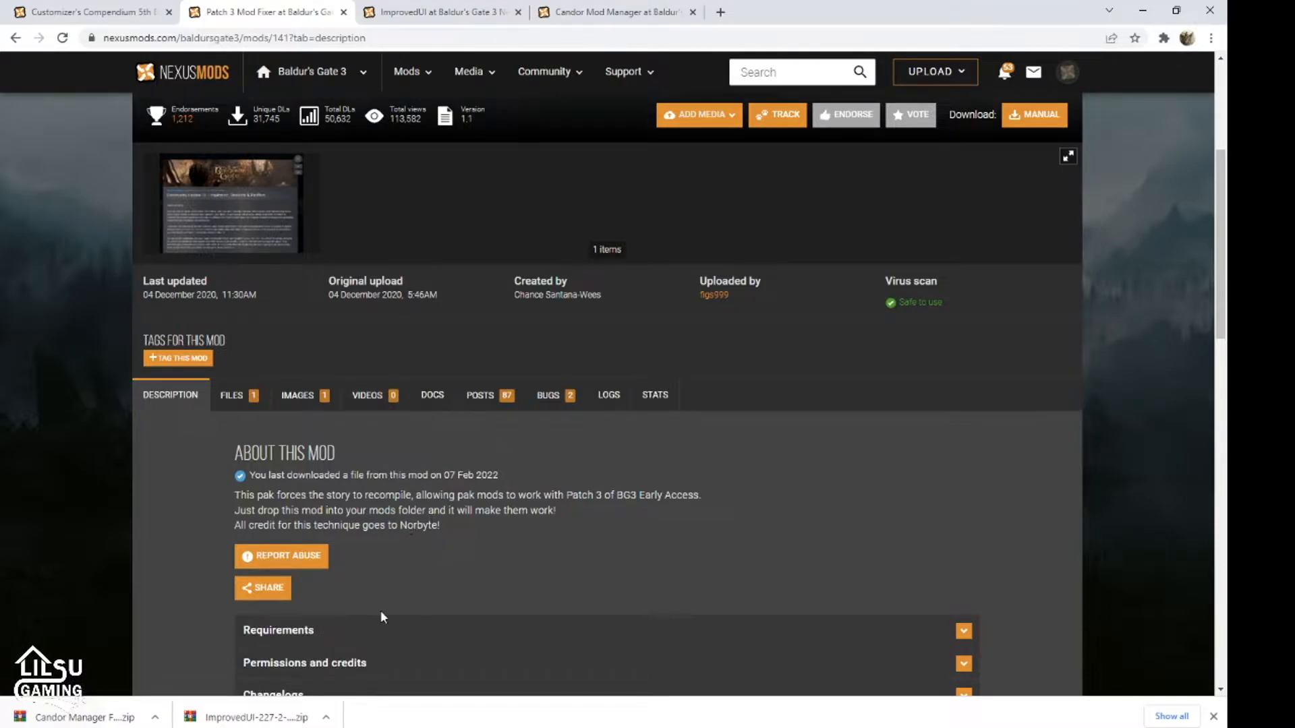
pyautogui.moveTo(378, 601)
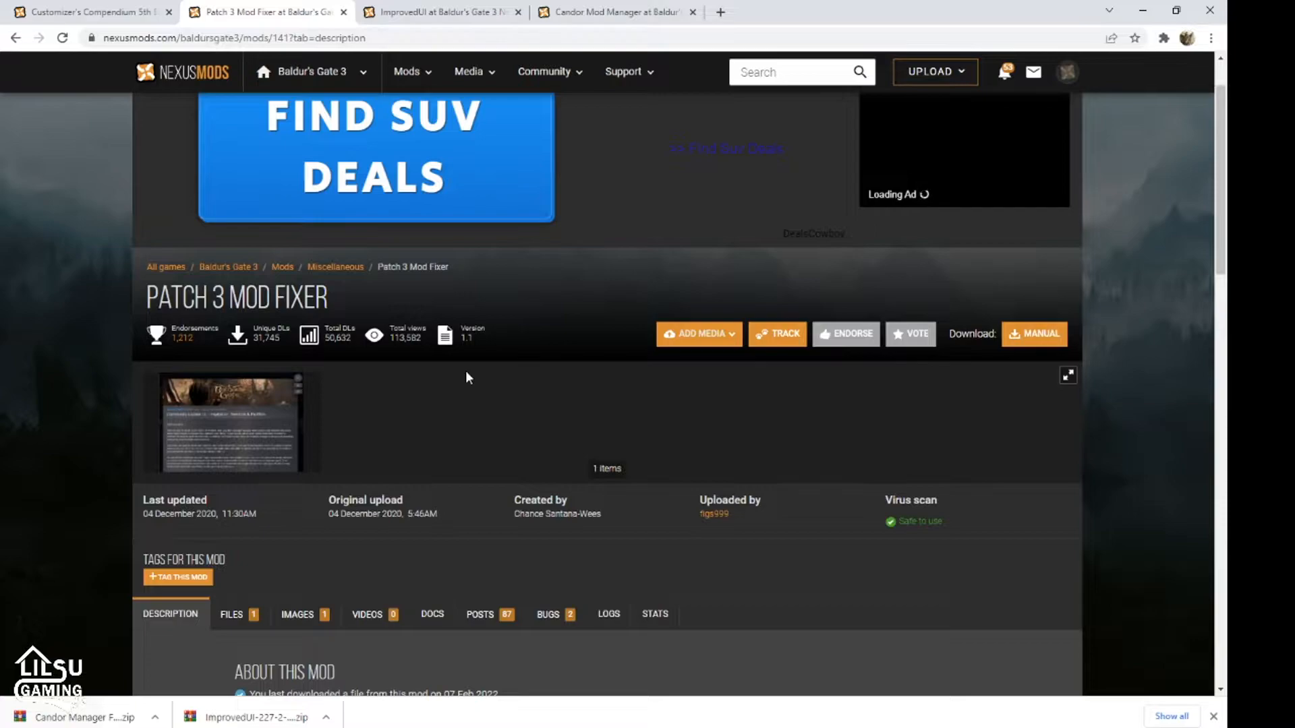
pyautogui.moveTo(438, 494)
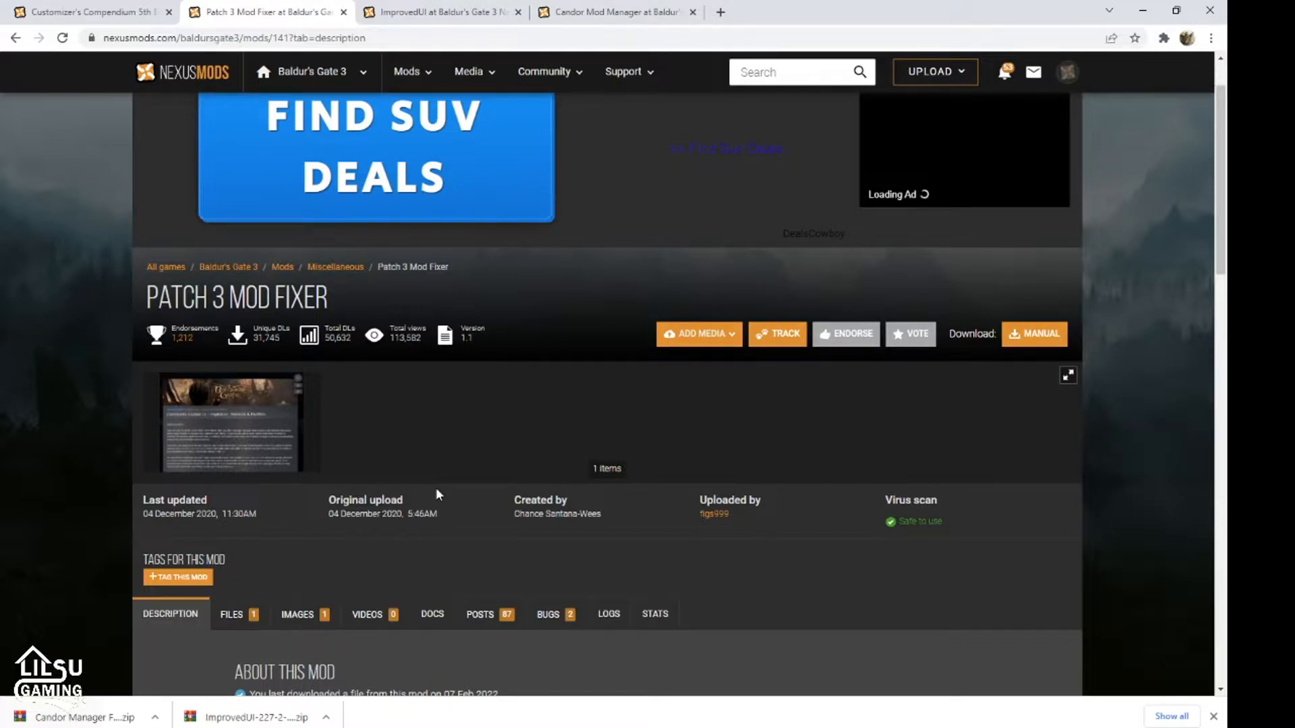
pyautogui.moveTo(451, 18)
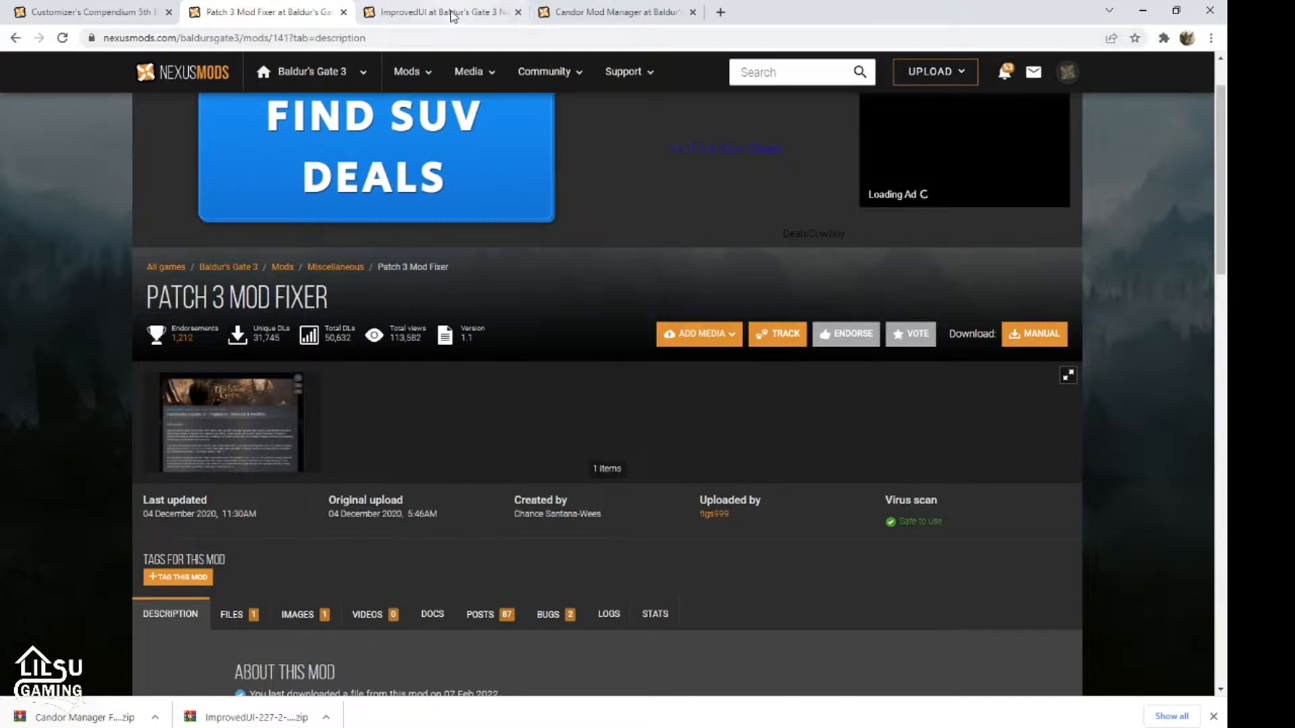
pyautogui.moveTo(452, 16)
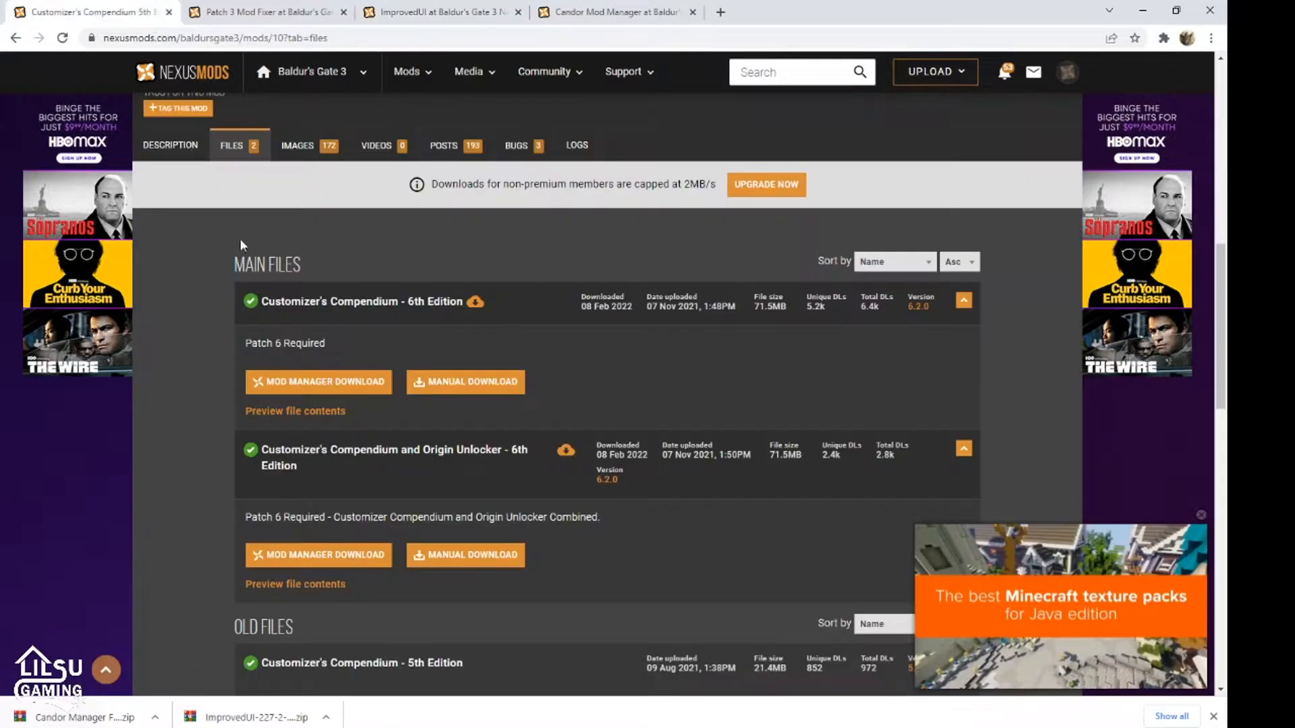
pyautogui.moveTo(317, 432)
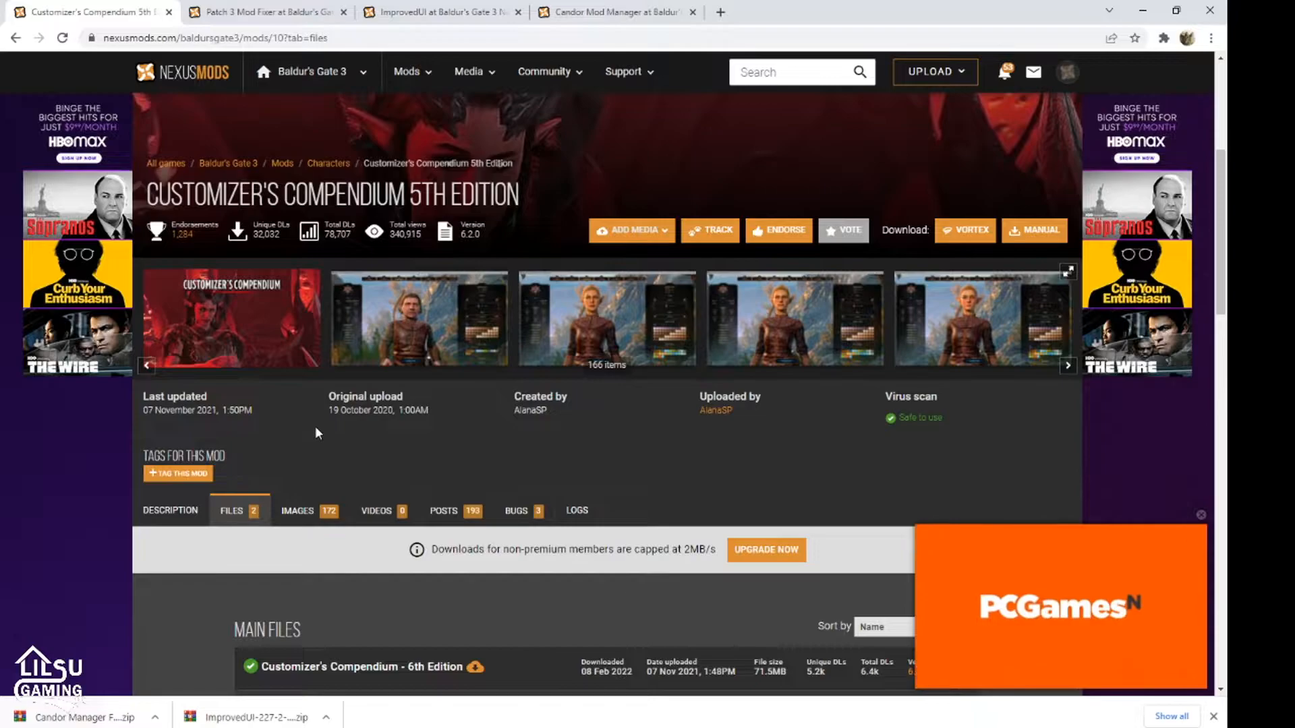
# Start the free download of the Customizer's Compendium and Origin Unlocker archive
pyautogui.scroll(-3)
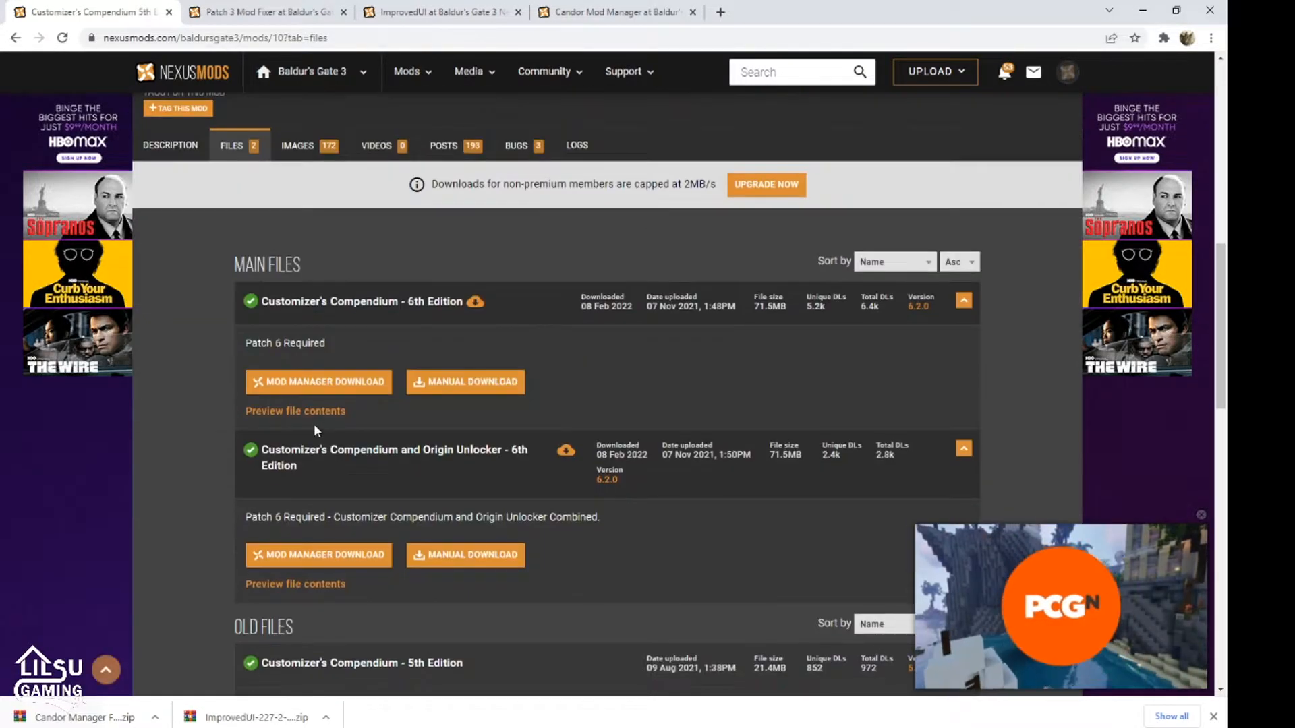
pyautogui.moveTo(455, 389)
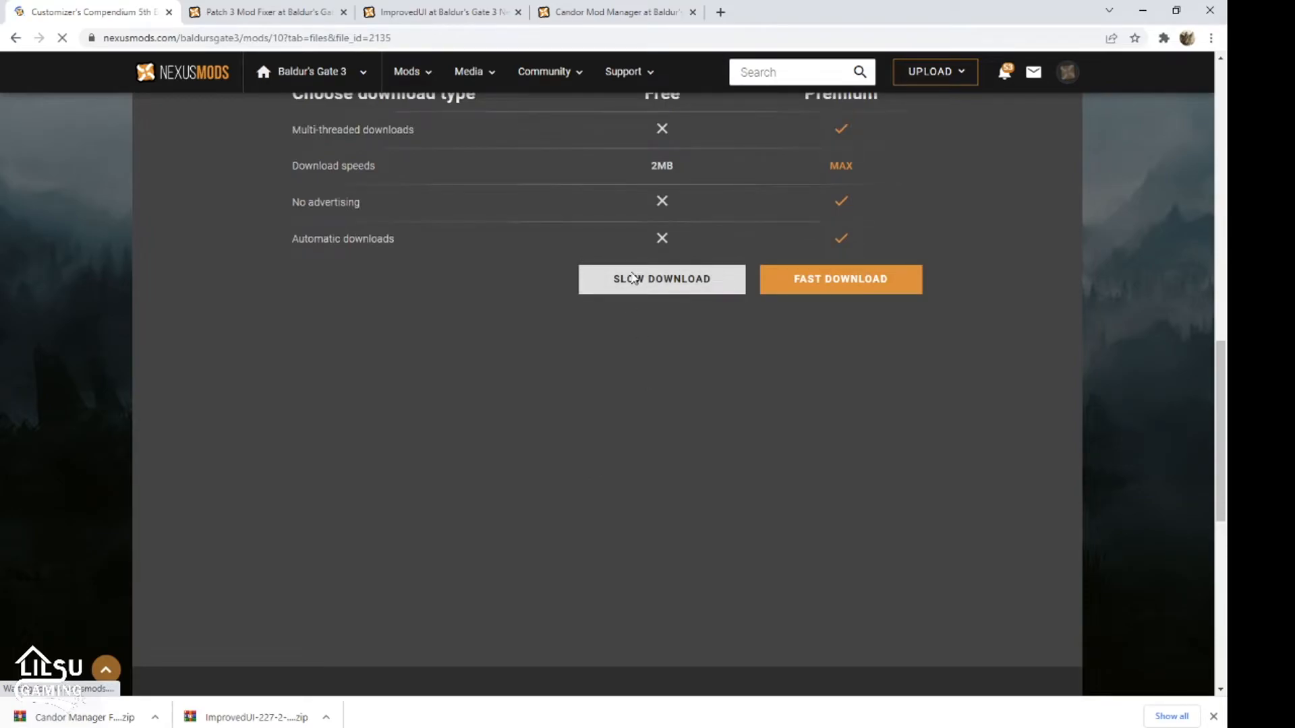
pyautogui.click(661, 279)
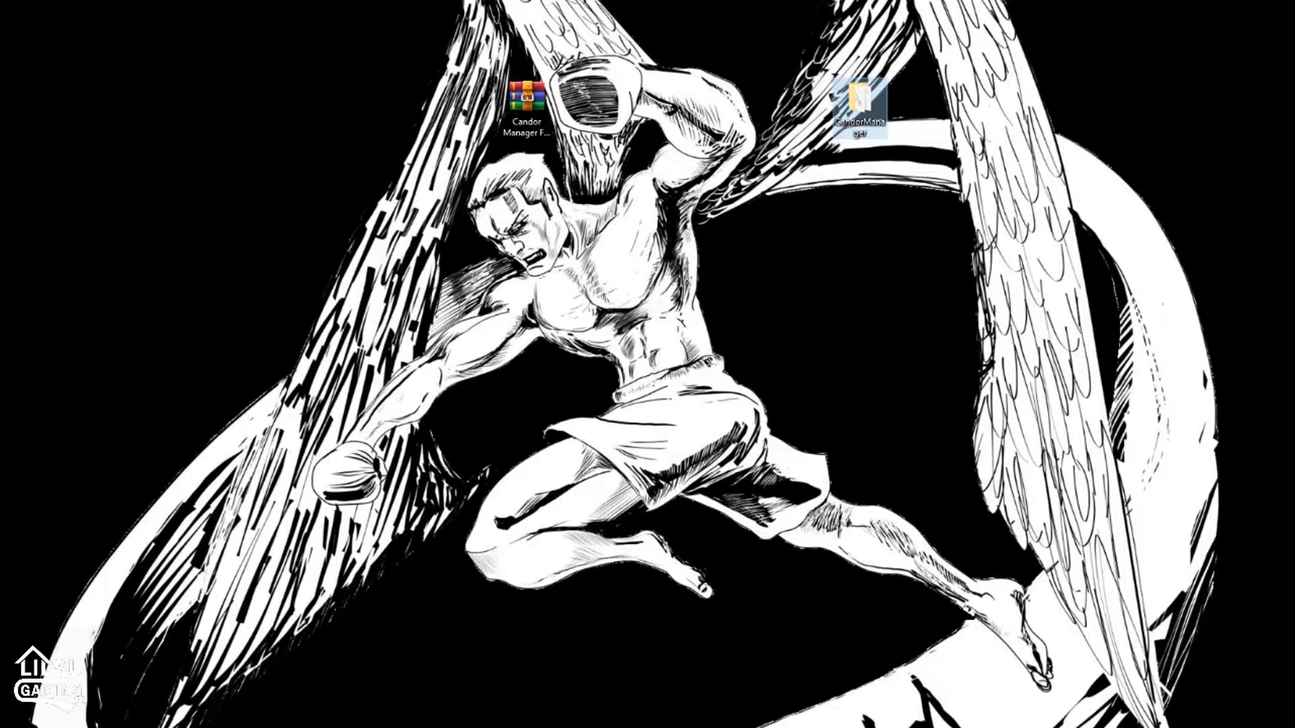
# Launch CandorManager from its extracted folder, reaching the new-game setup prompt
pyautogui.doubleClick(856, 94)
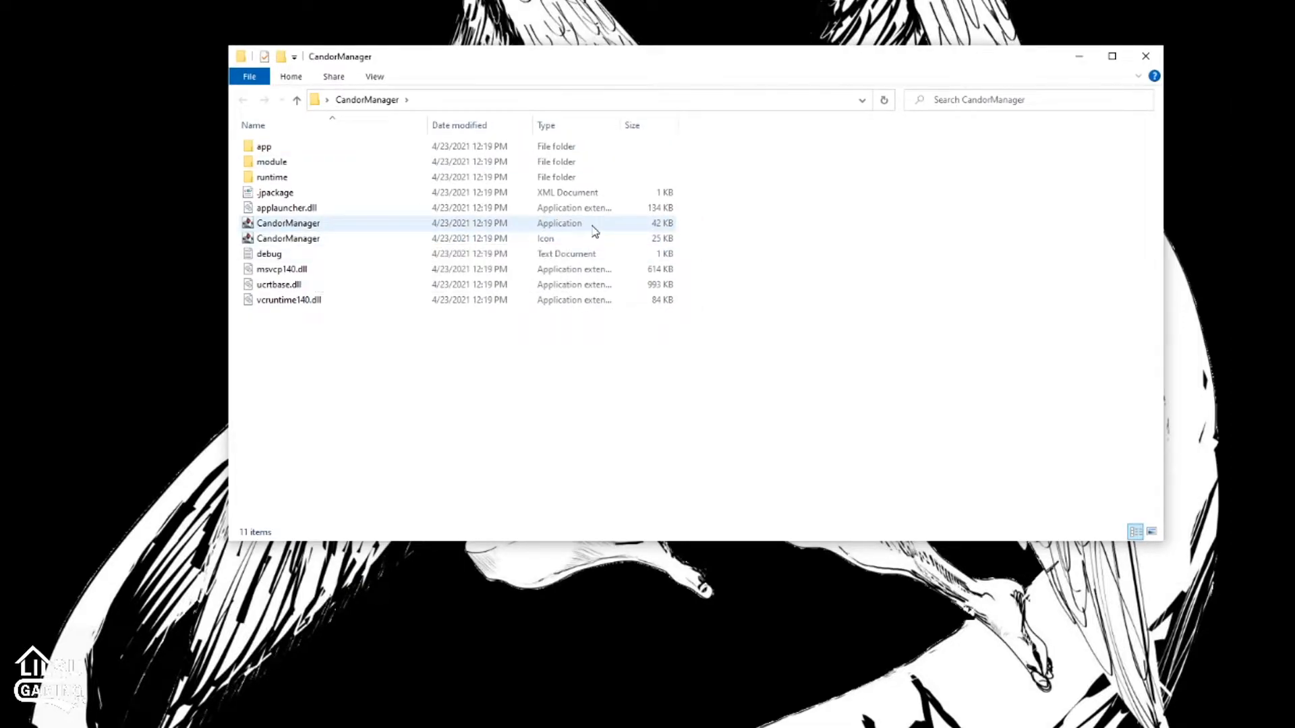
pyautogui.doubleClick(288, 223)
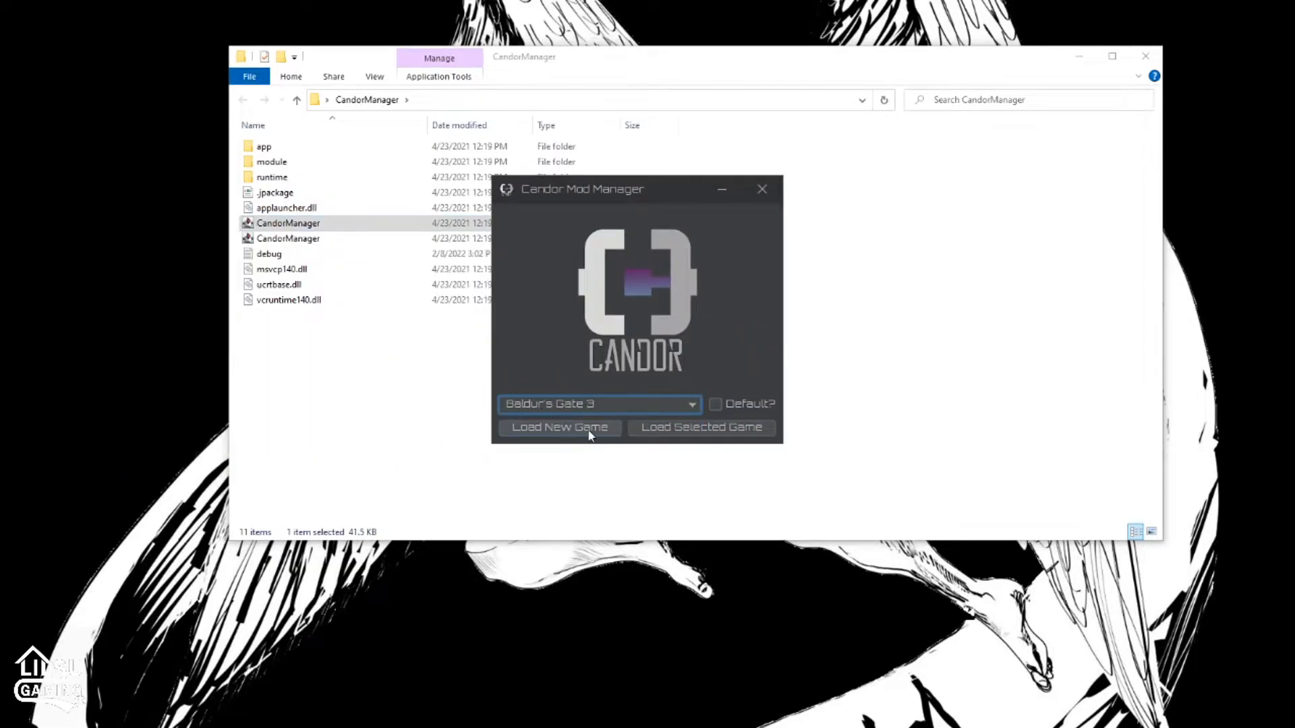
pyautogui.moveTo(569, 442)
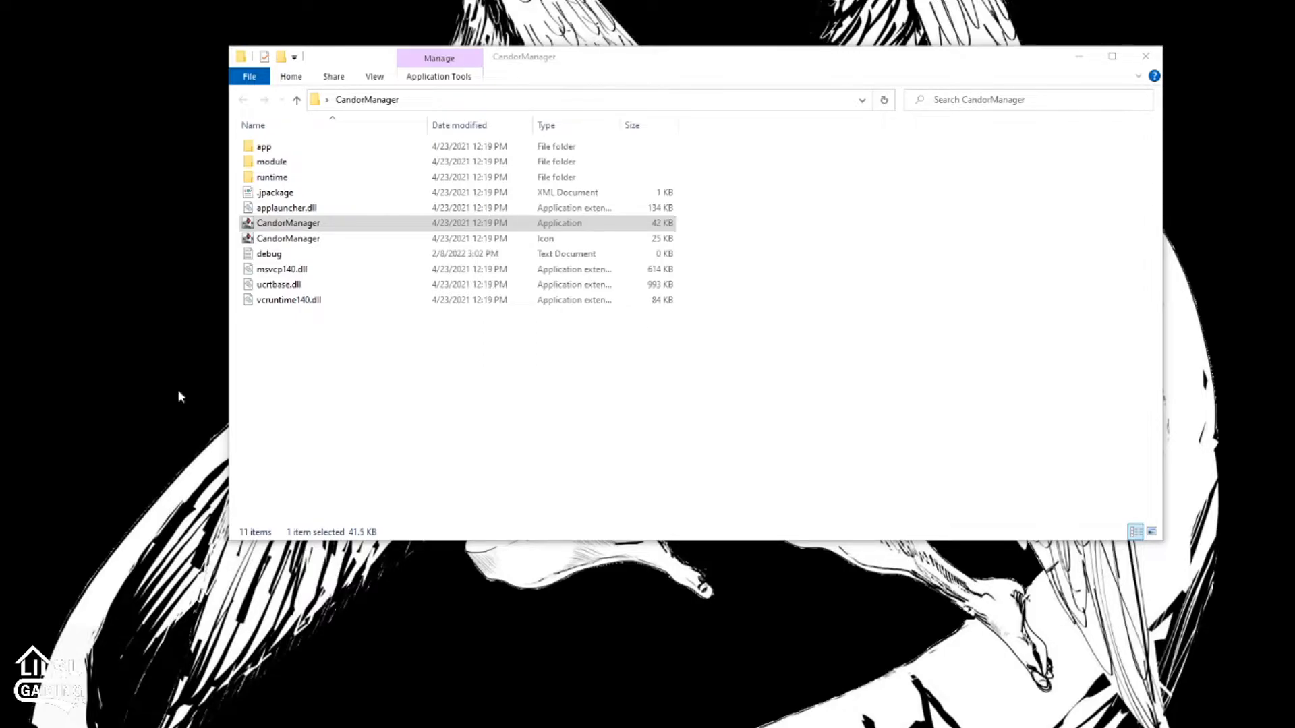
pyautogui.doubleClick(288, 223)
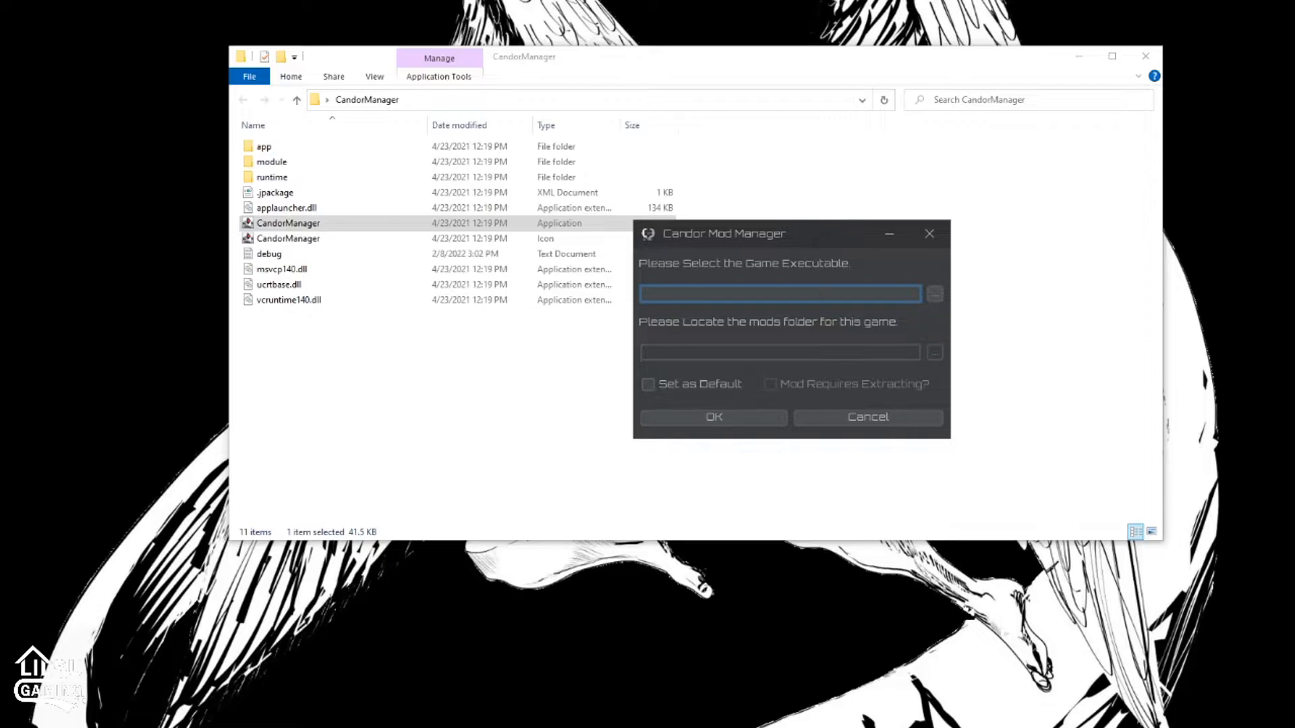
pyautogui.moveTo(707, 288)
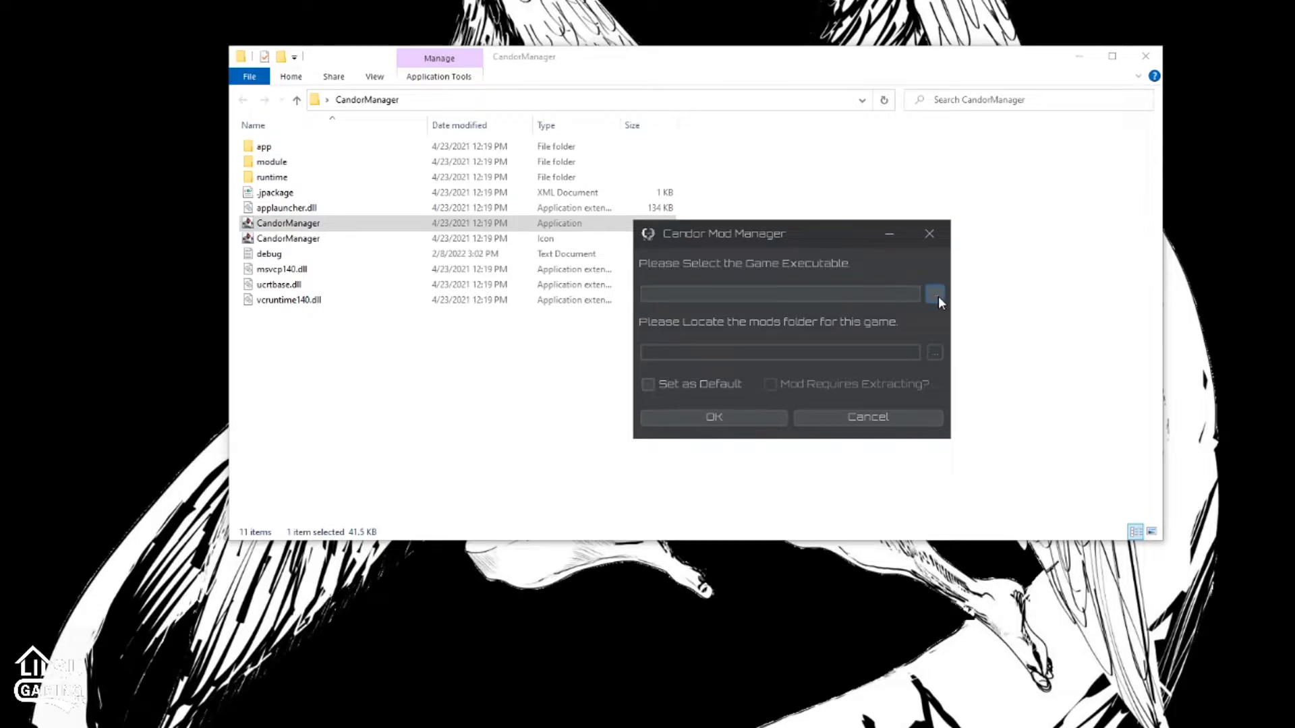
# Set bg3.exe as the game executable and make Baldur's Gate 3 the default game
pyautogui.click(934, 294)
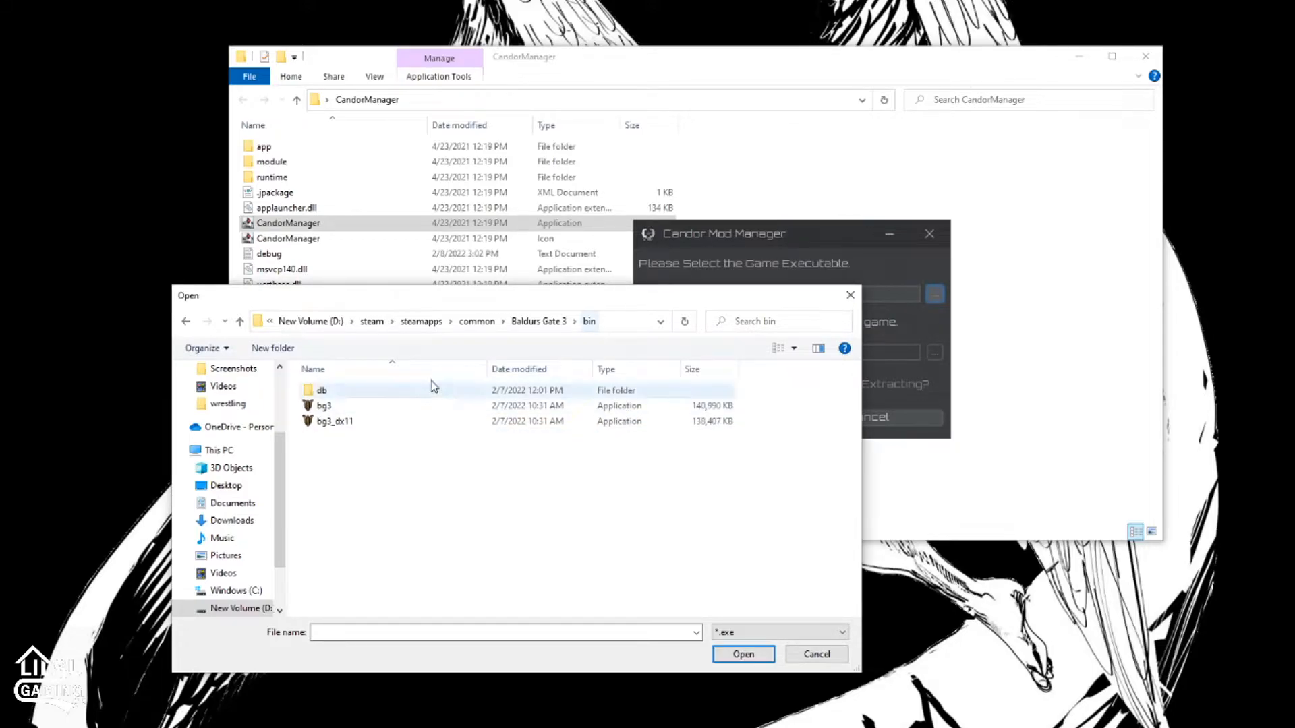
pyautogui.click(324, 406)
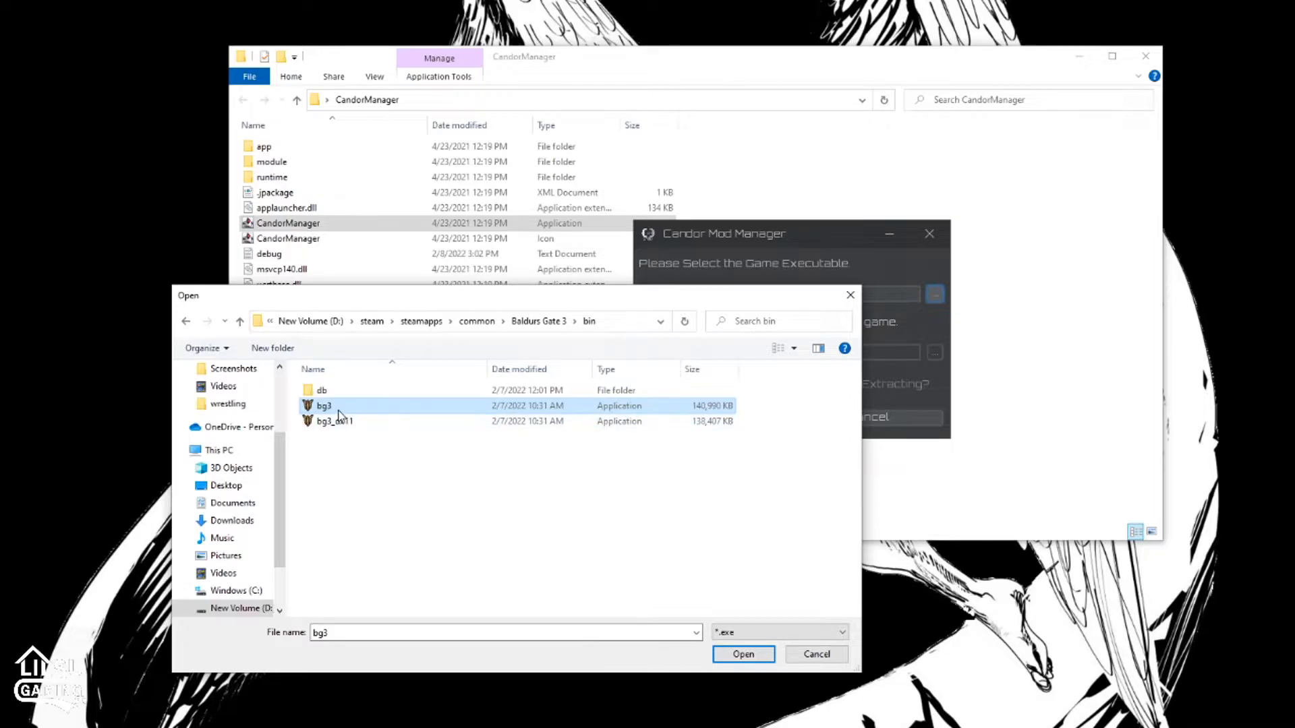
pyautogui.moveTo(383, 419)
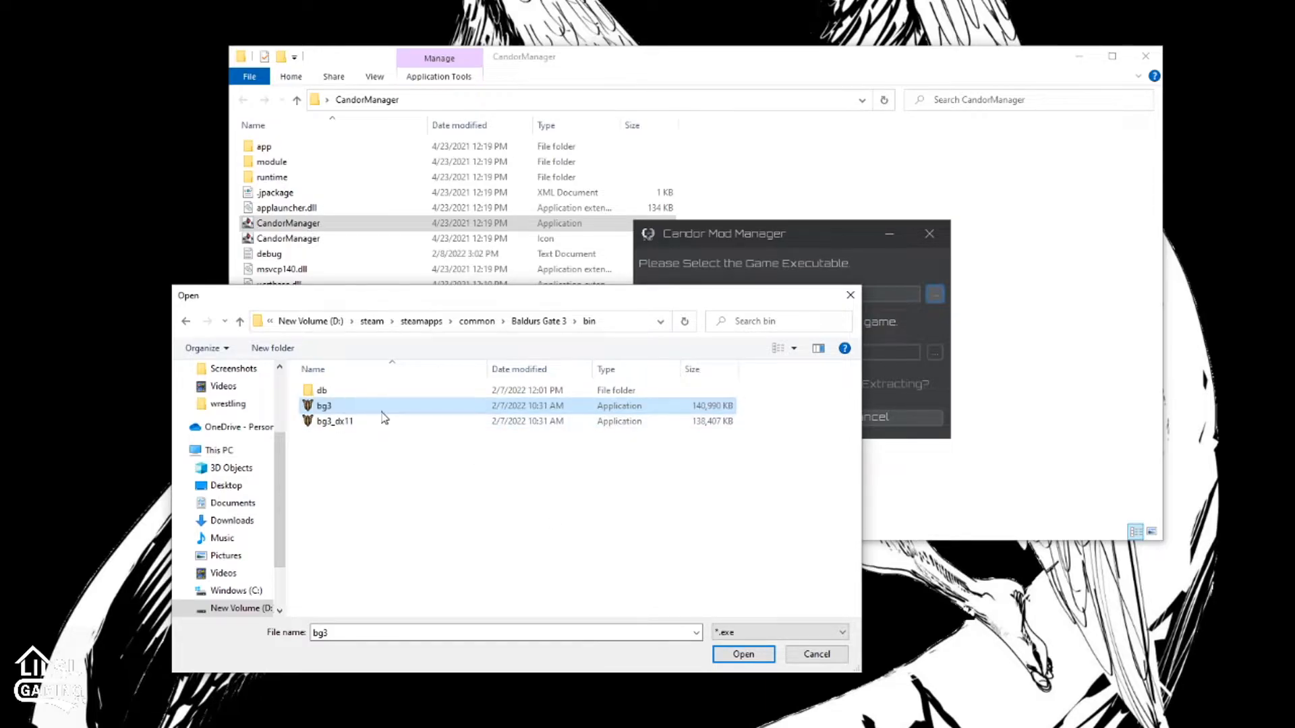
pyautogui.click(743, 654)
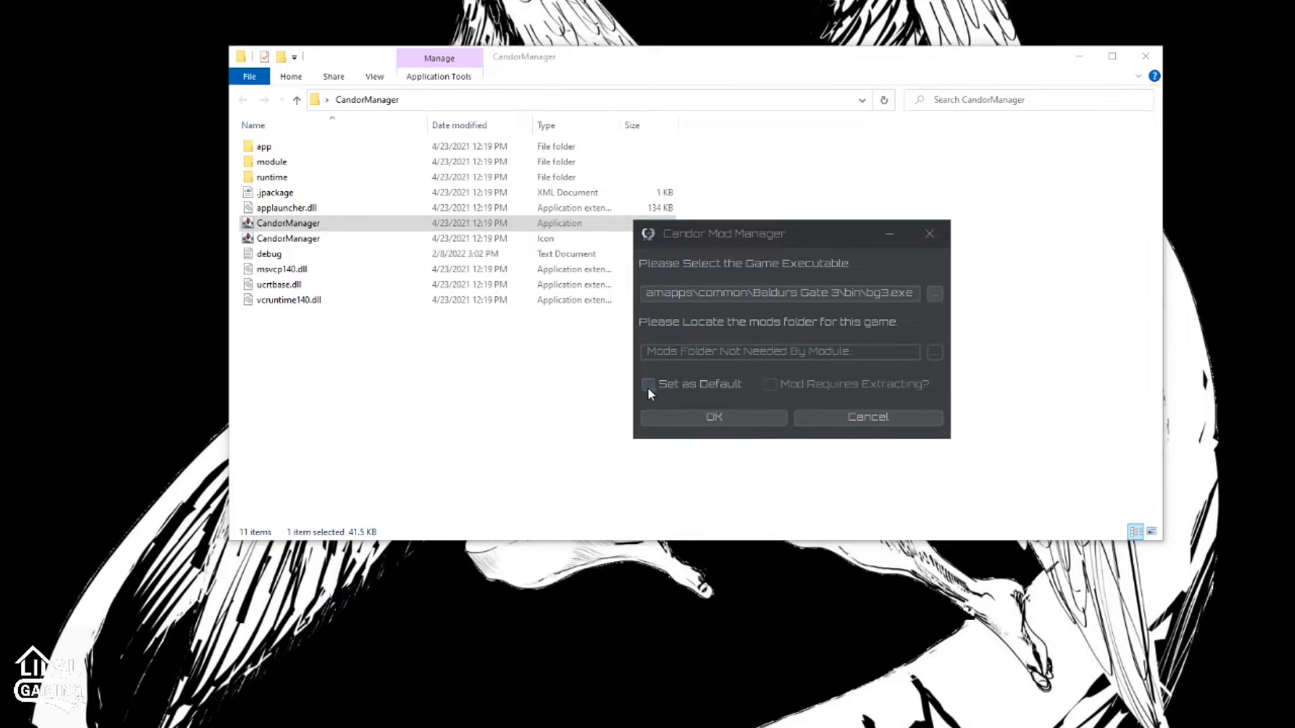
pyautogui.click(648, 384)
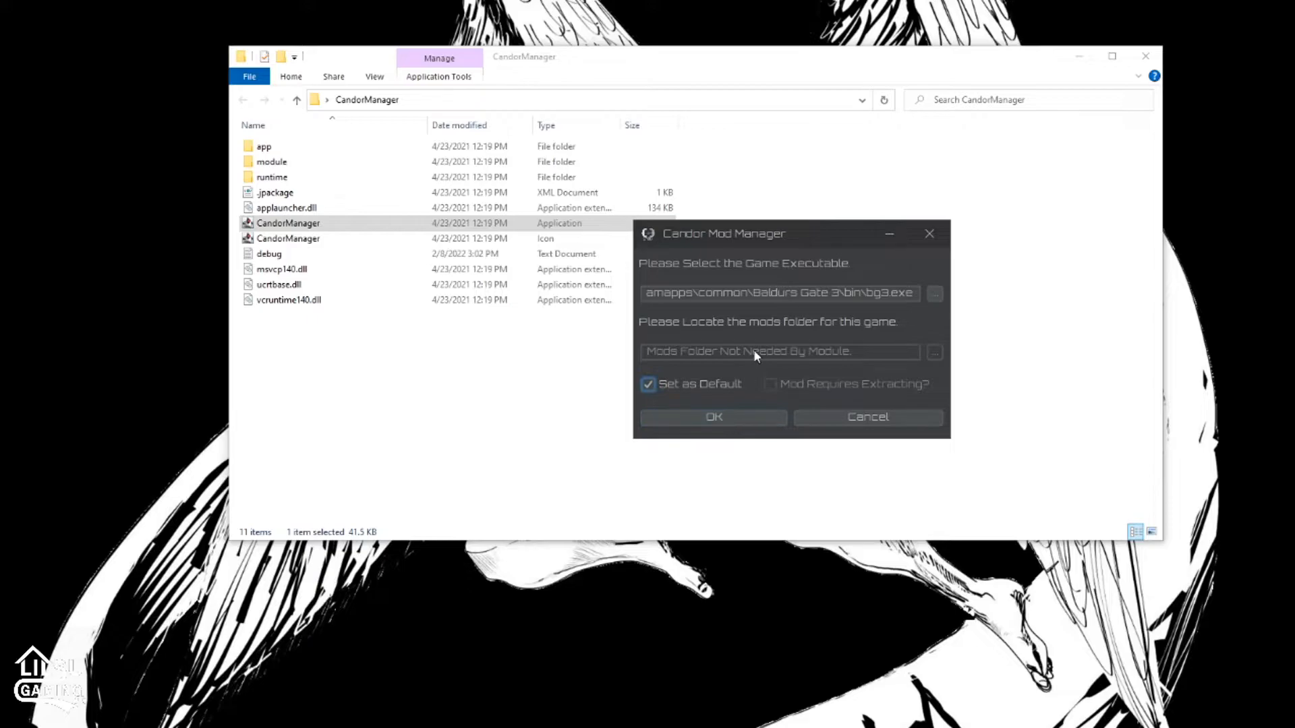
pyautogui.click(713, 417)
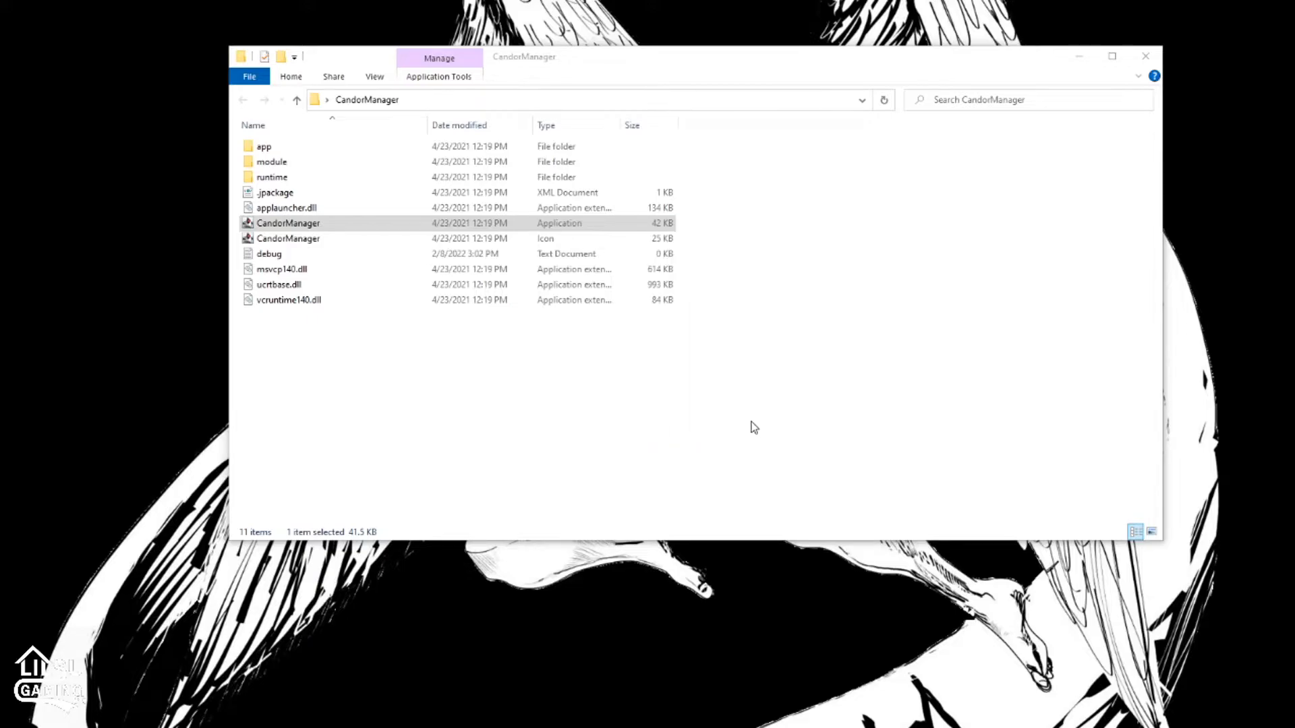
pyautogui.doubleClick(288, 223)
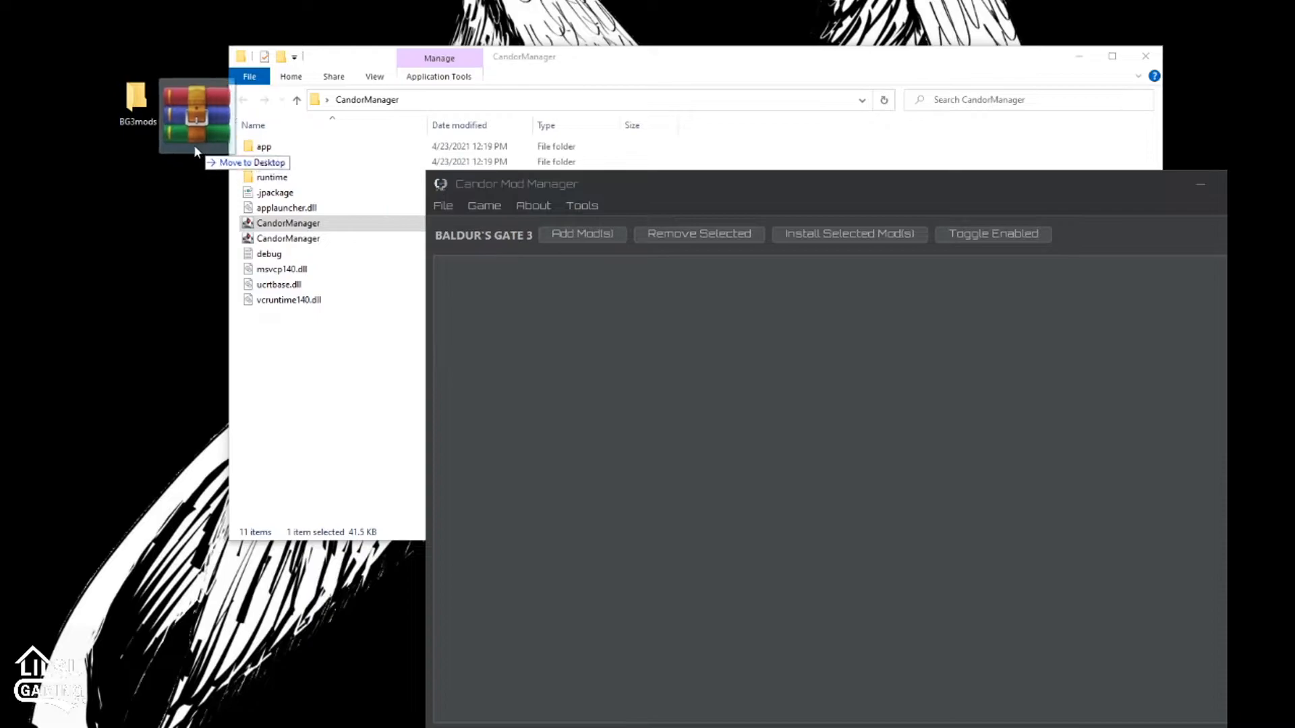
# Move the downloaded mod archive into the BG3mods folder on the desktop
pyautogui.moveTo(196, 116); pyautogui.dragTo(137, 178)
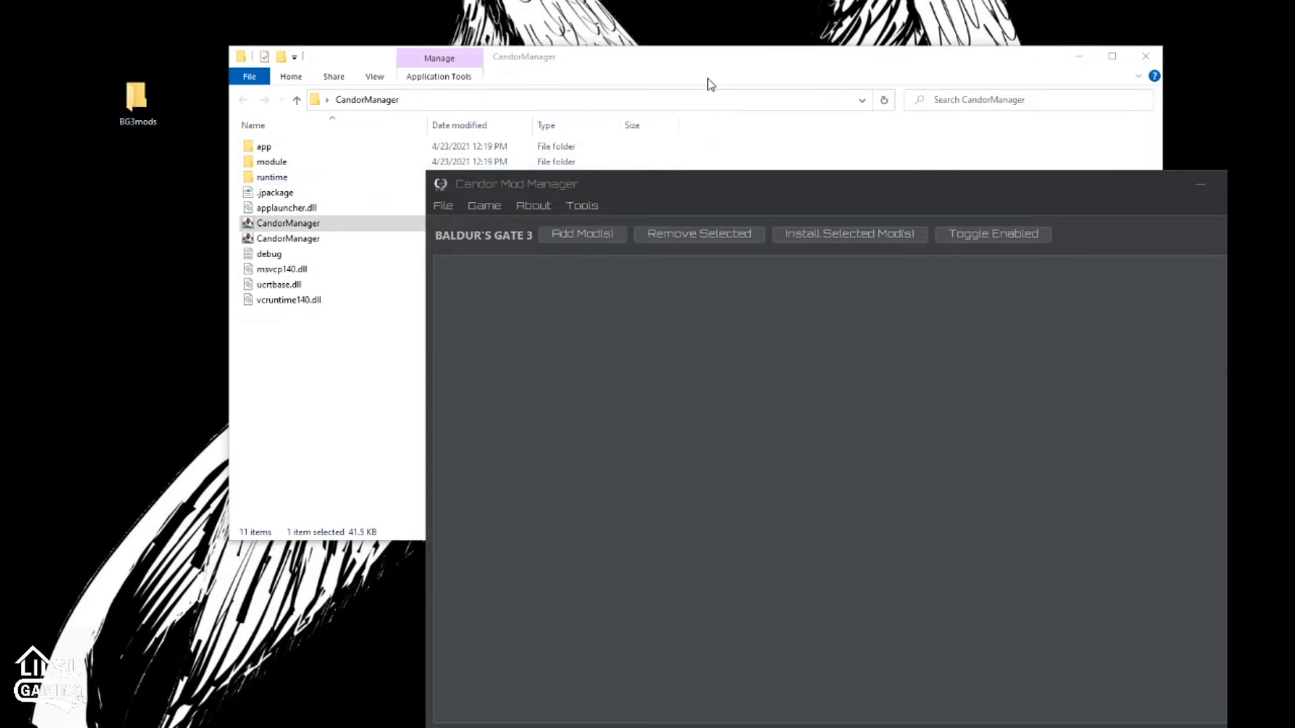
pyautogui.moveTo(490, 320)
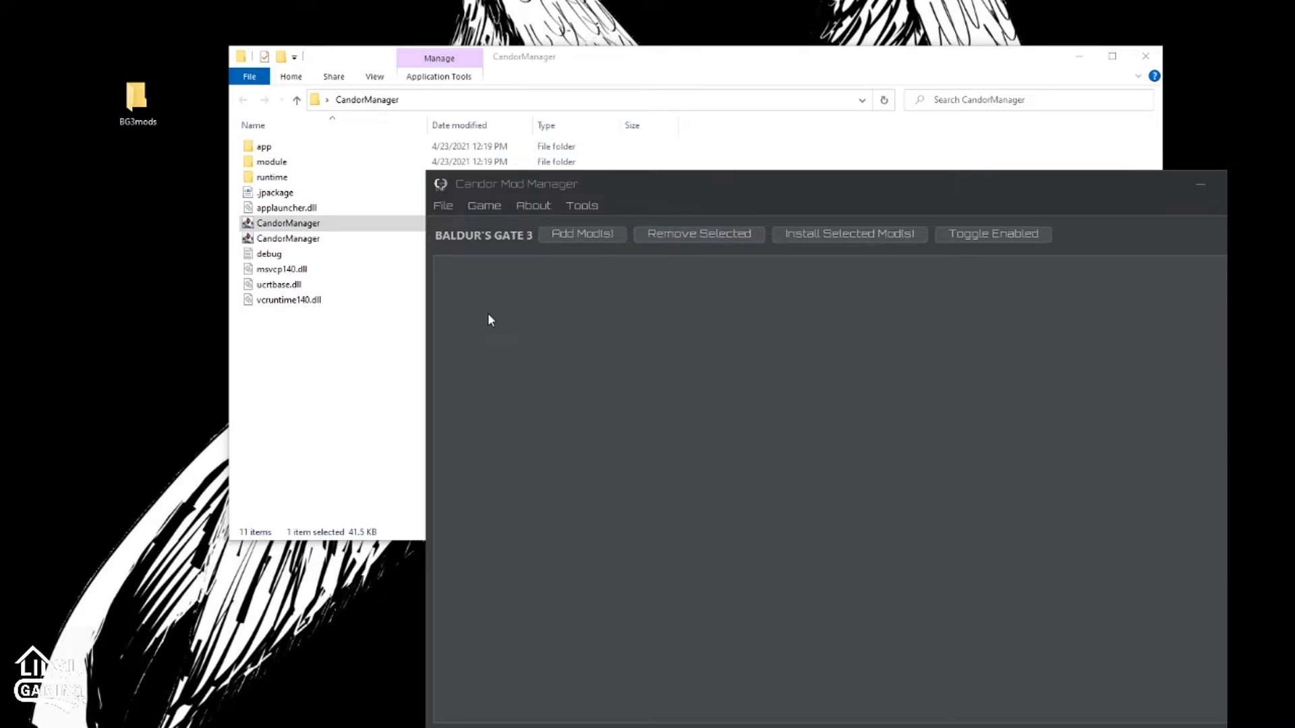
# Add the Customizer's Compendium archive from Desktop\BG3mods, accepting the suggested mod name
pyautogui.click(582, 234)
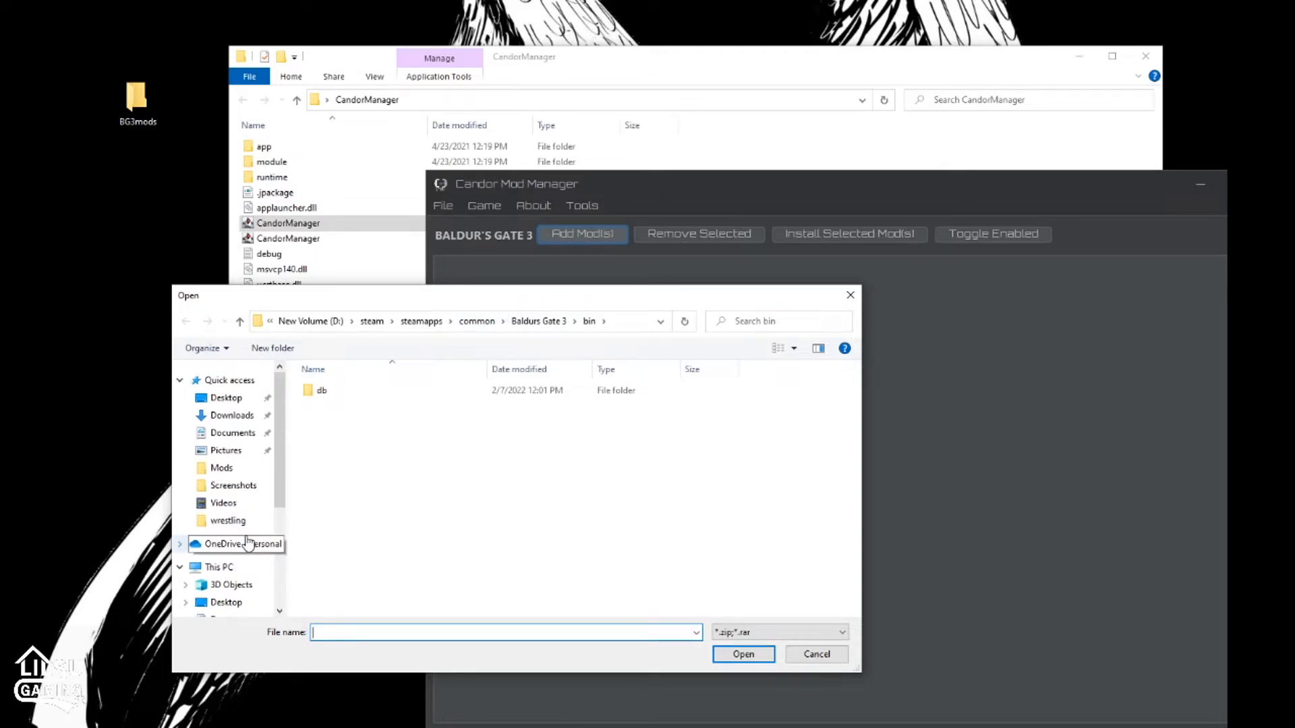
pyautogui.click(226, 397)
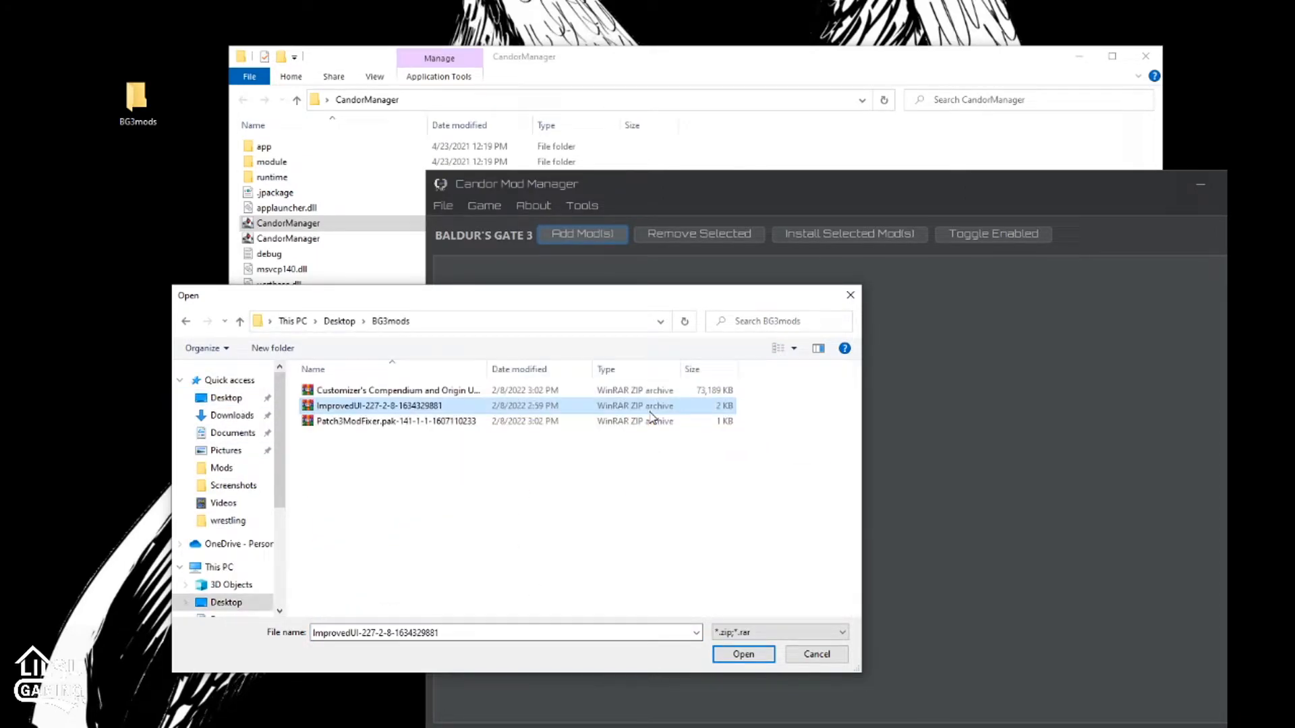
pyautogui.click(397, 390)
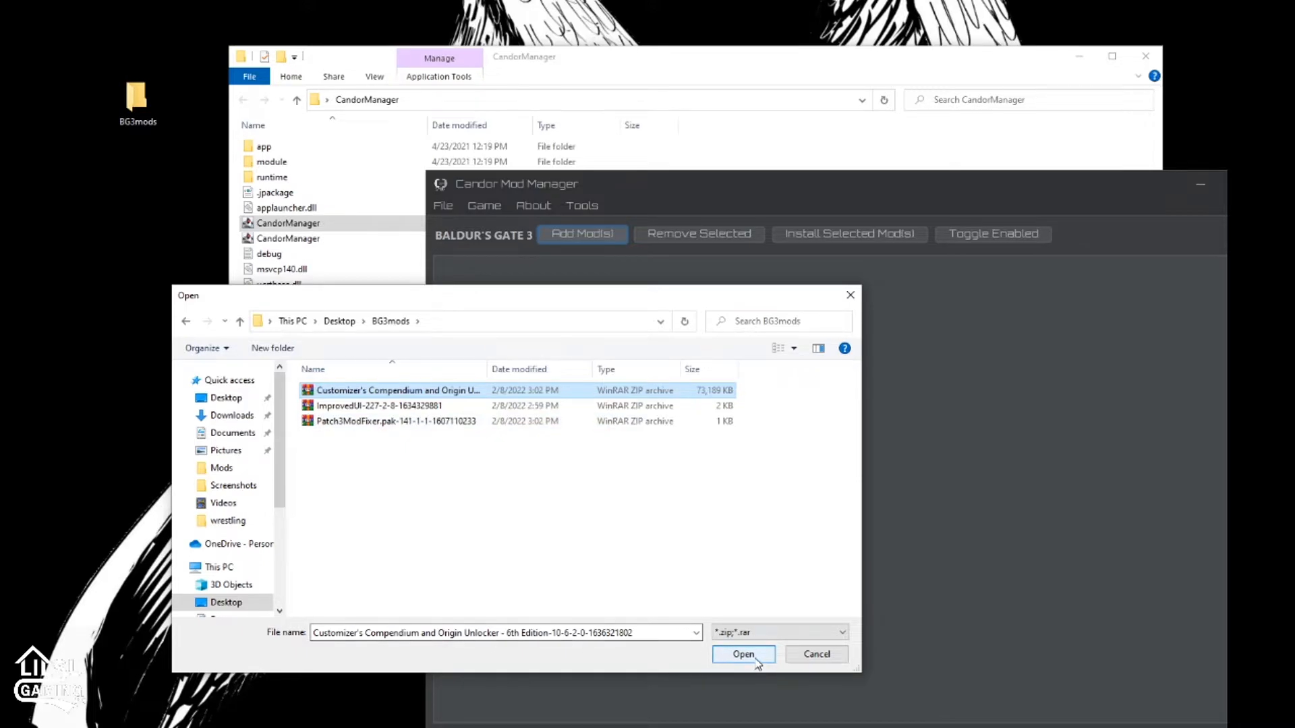
pyautogui.click(743, 654)
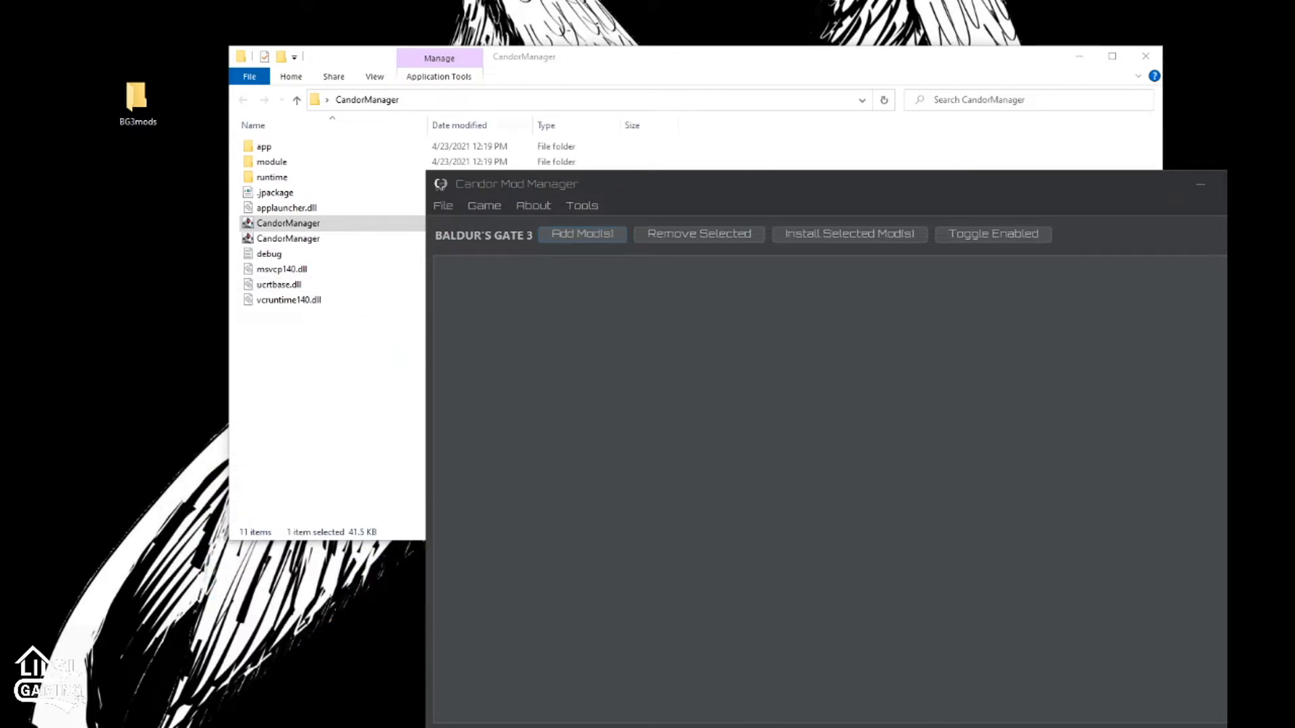
pyautogui.click(582, 234)
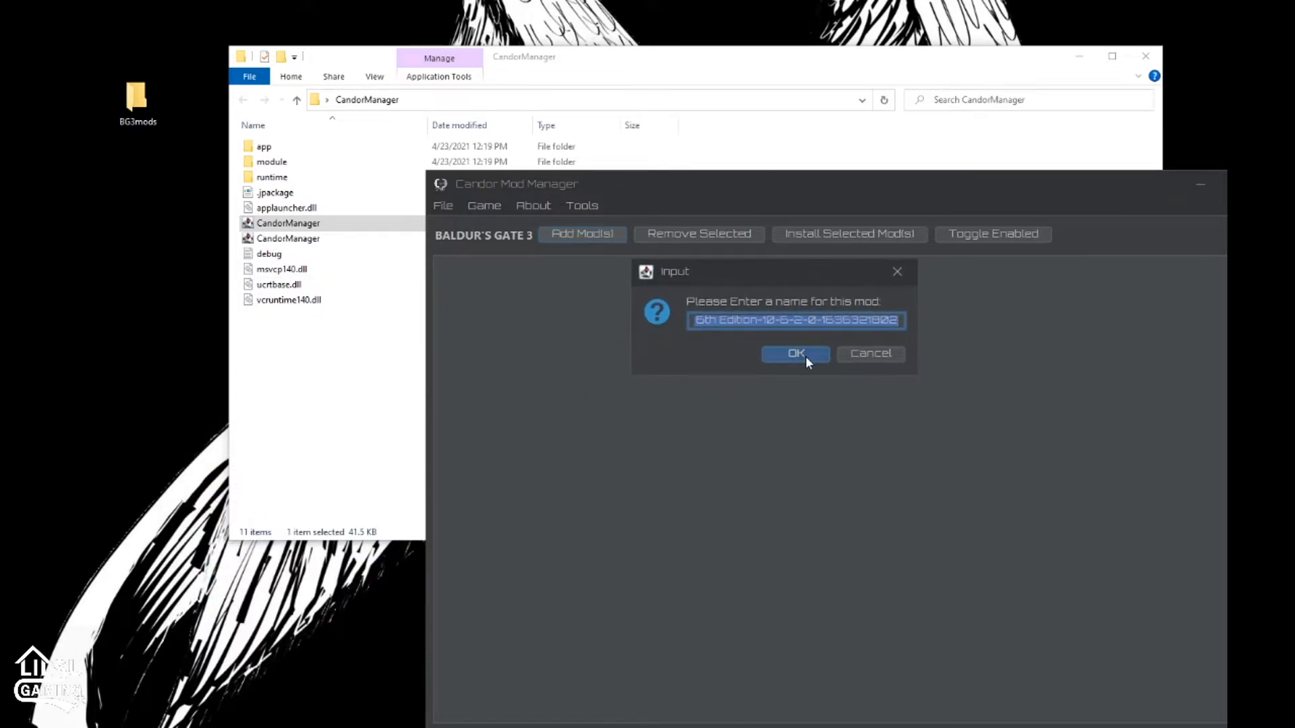
pyautogui.click(795, 354)
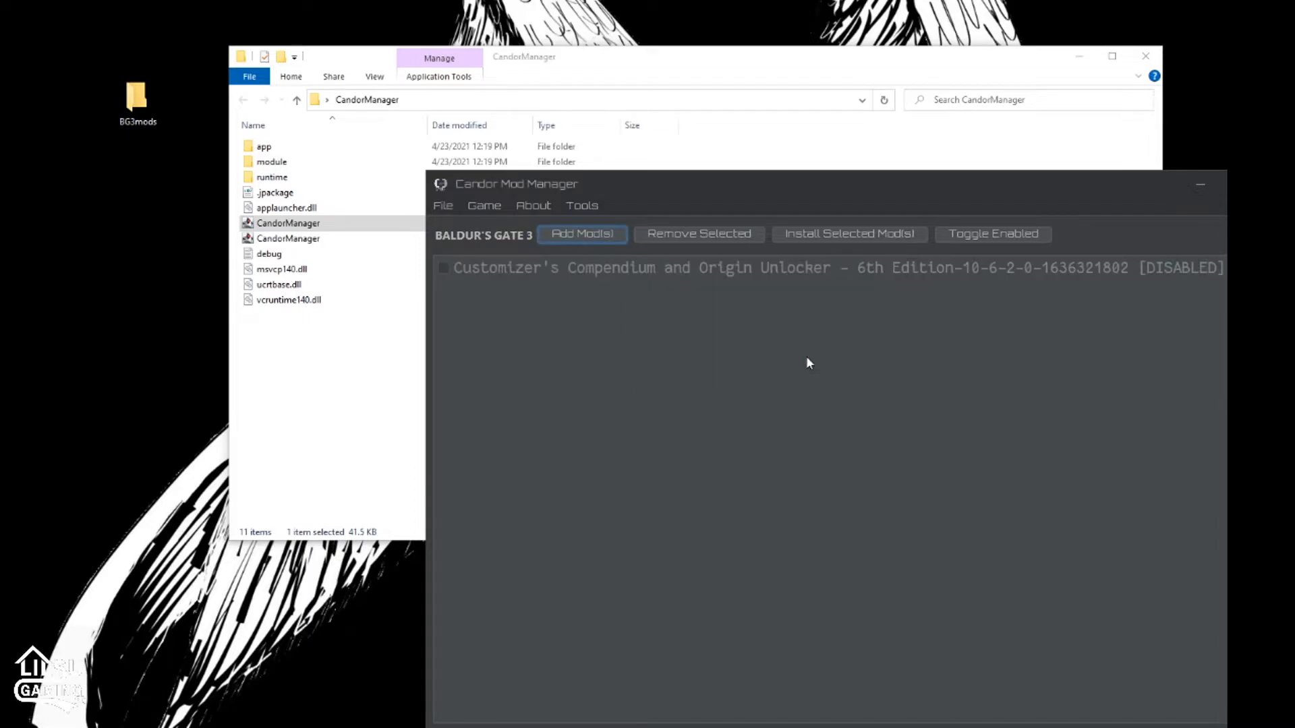
pyautogui.moveTo(184, 185)
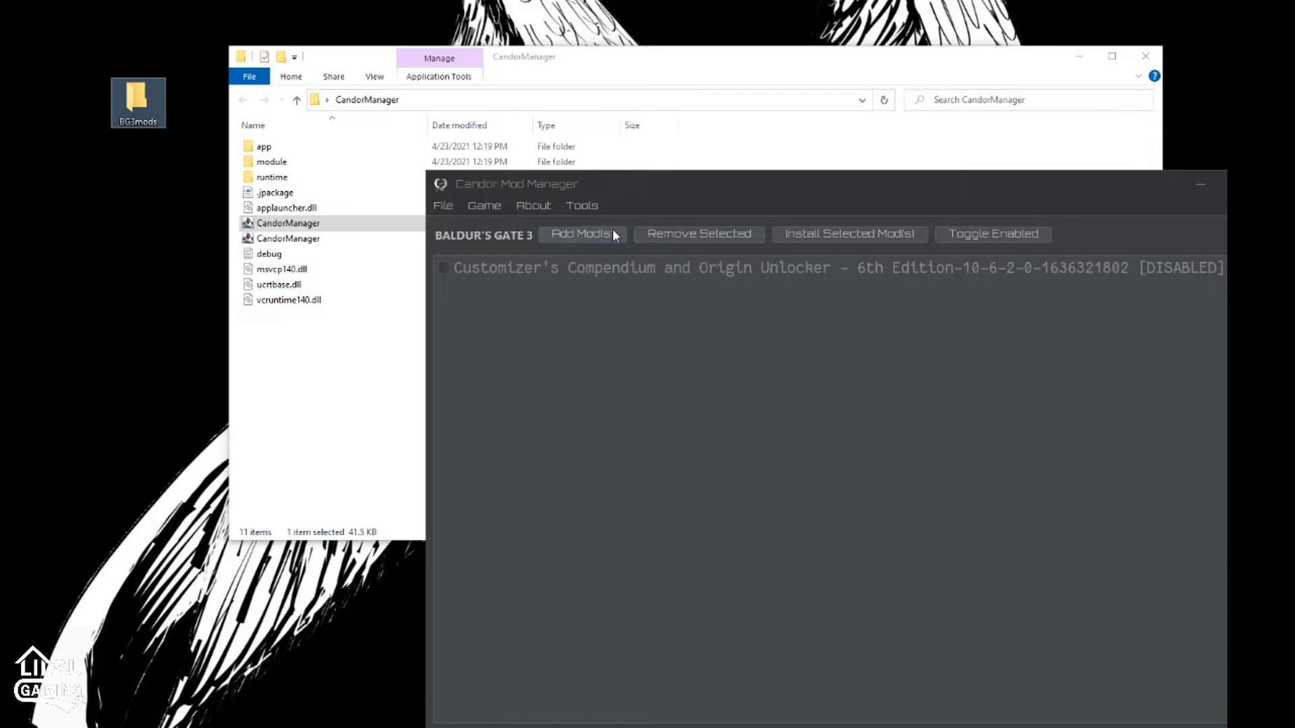
# Add the remaining ImprovedUI and Patch3ModFixer archives to the mod list
pyautogui.click(582, 234)
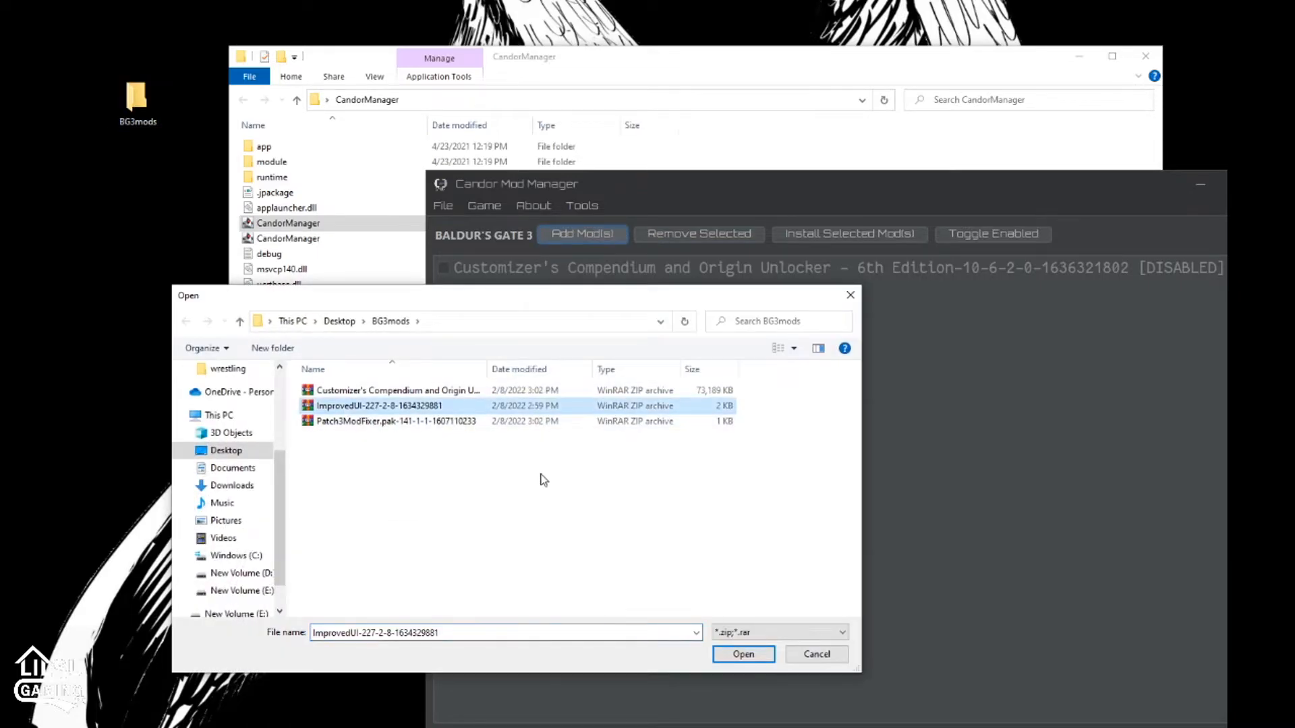
pyautogui.click(744, 654)
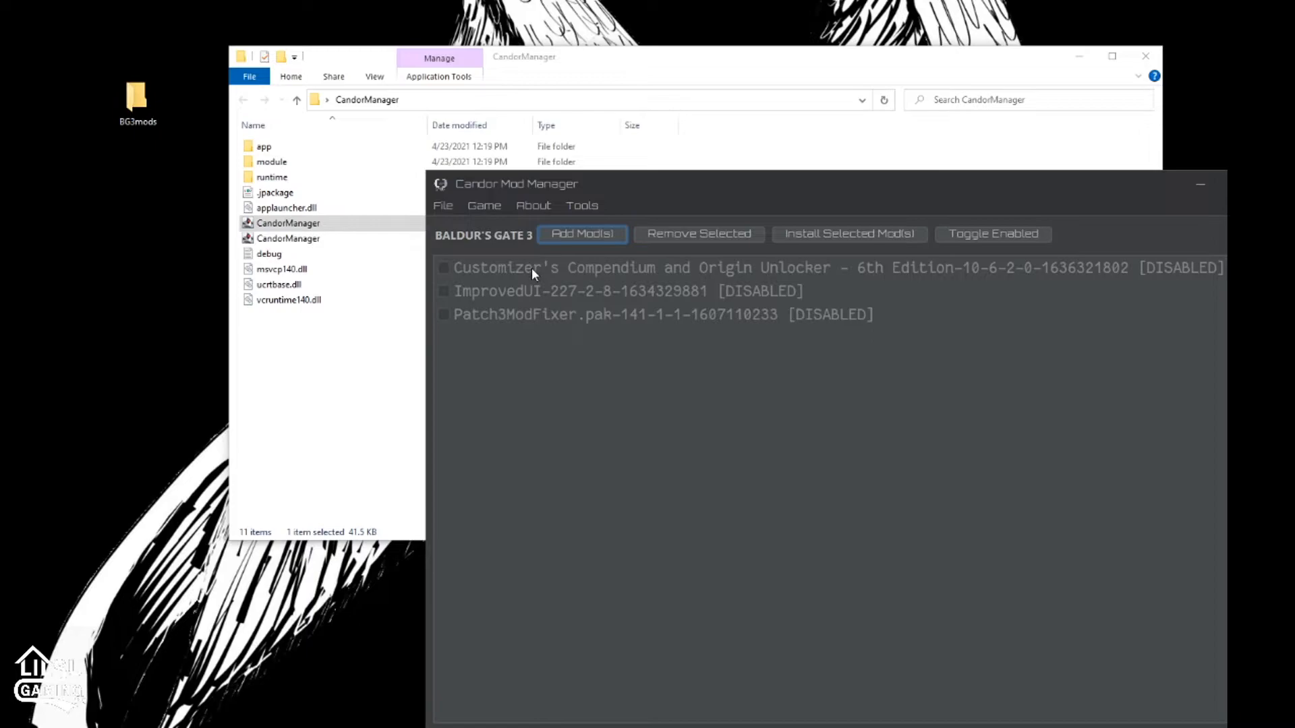
# Enable Customizer's Compendium and ImprovedUI, confirming each toggle with Yes
pyautogui.click(689, 268)
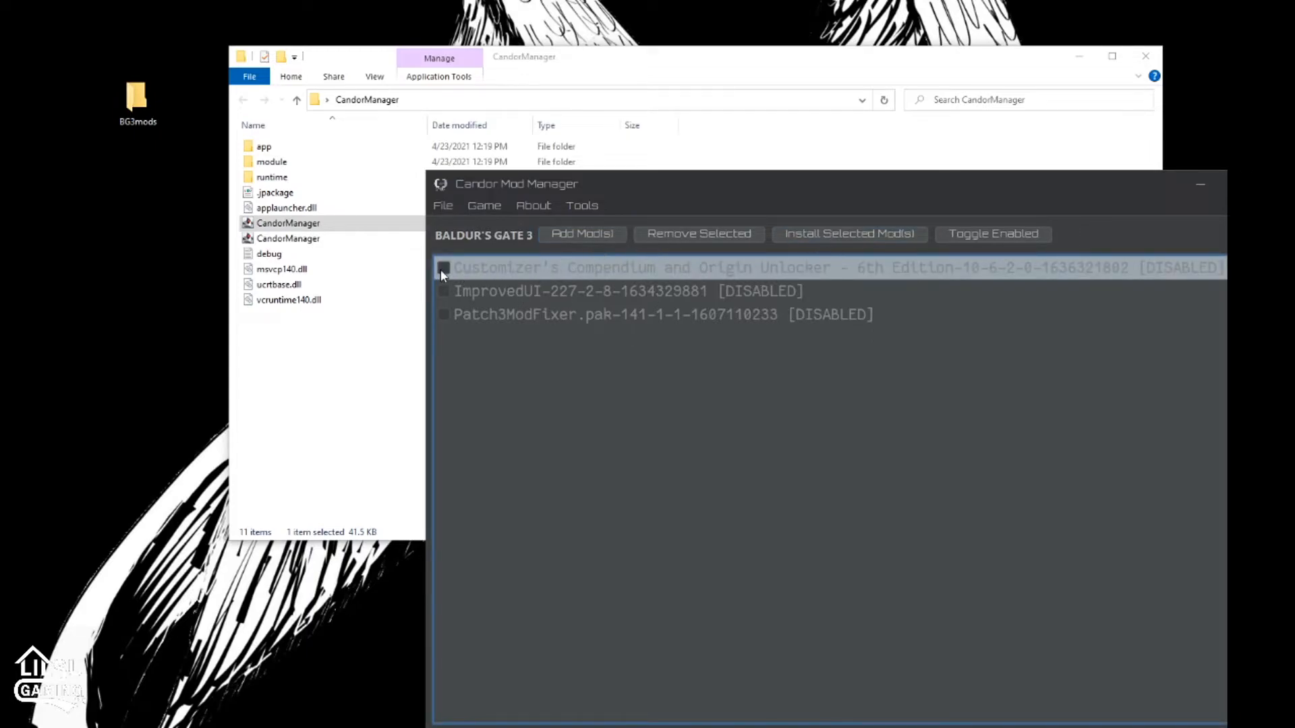
pyautogui.click(993, 234)
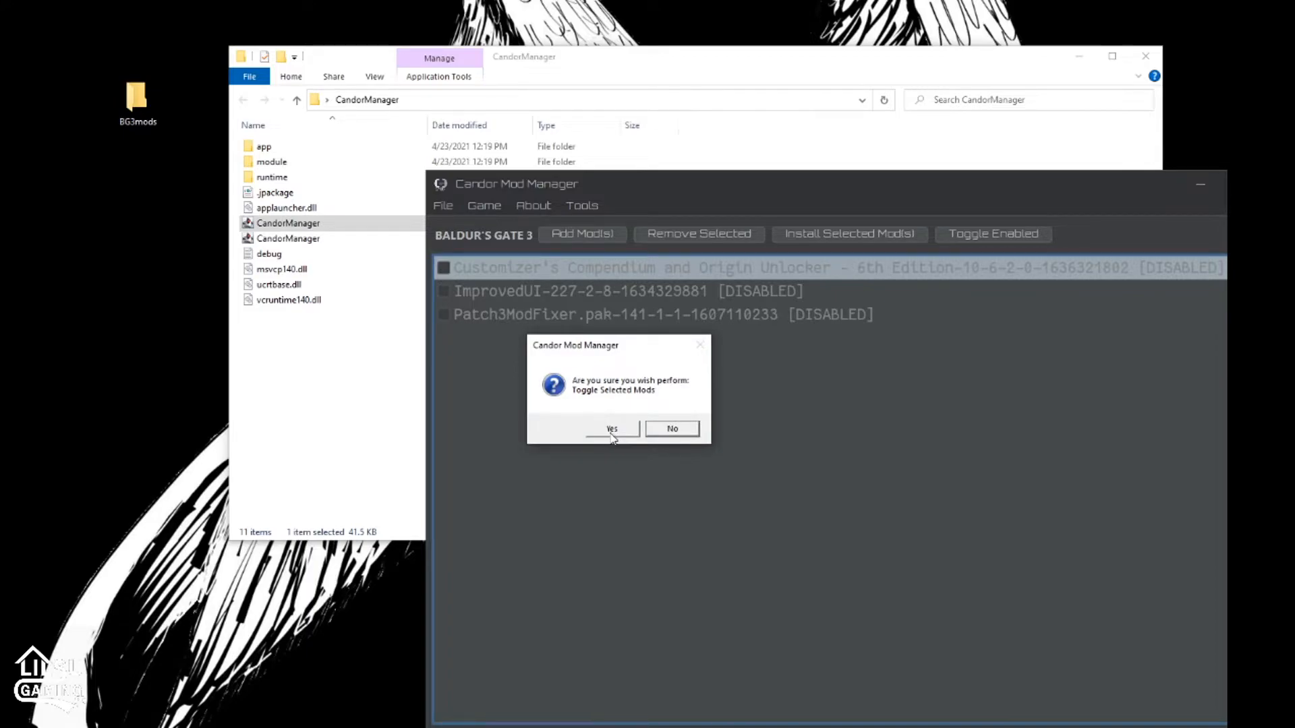
pyautogui.click(611, 429)
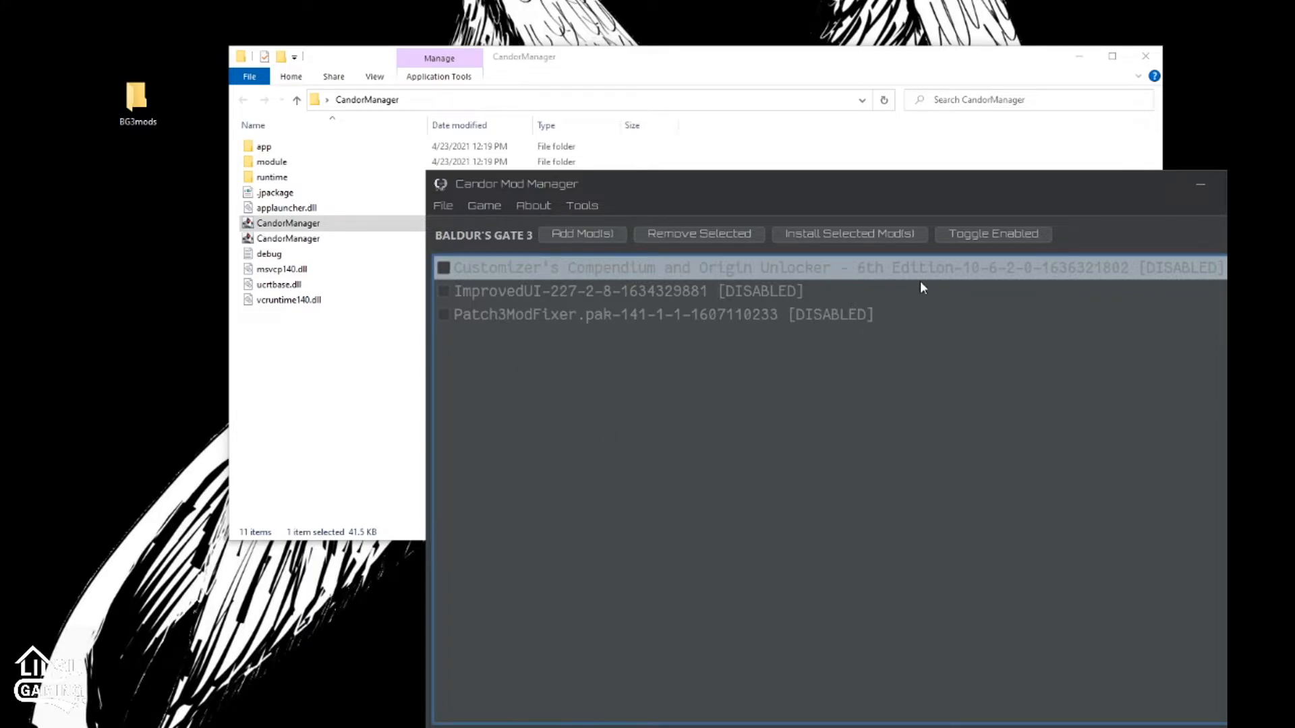
pyautogui.click(442, 268)
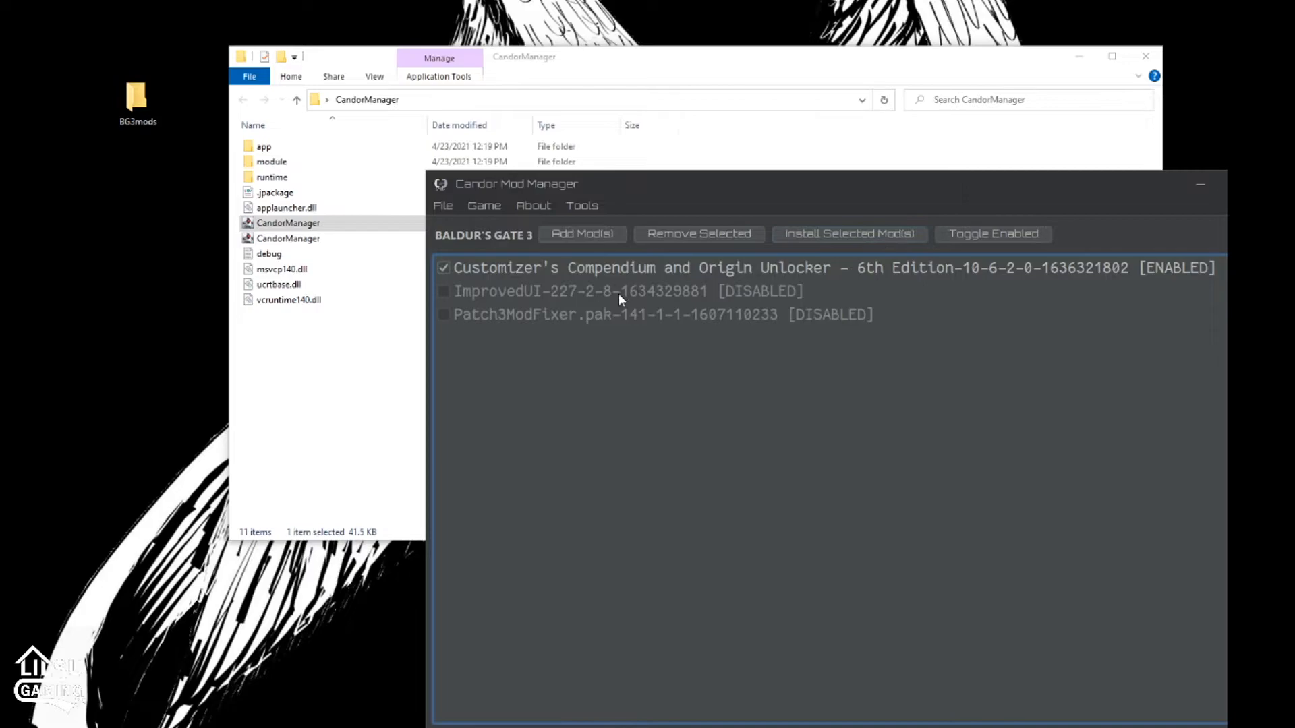
pyautogui.click(992, 234)
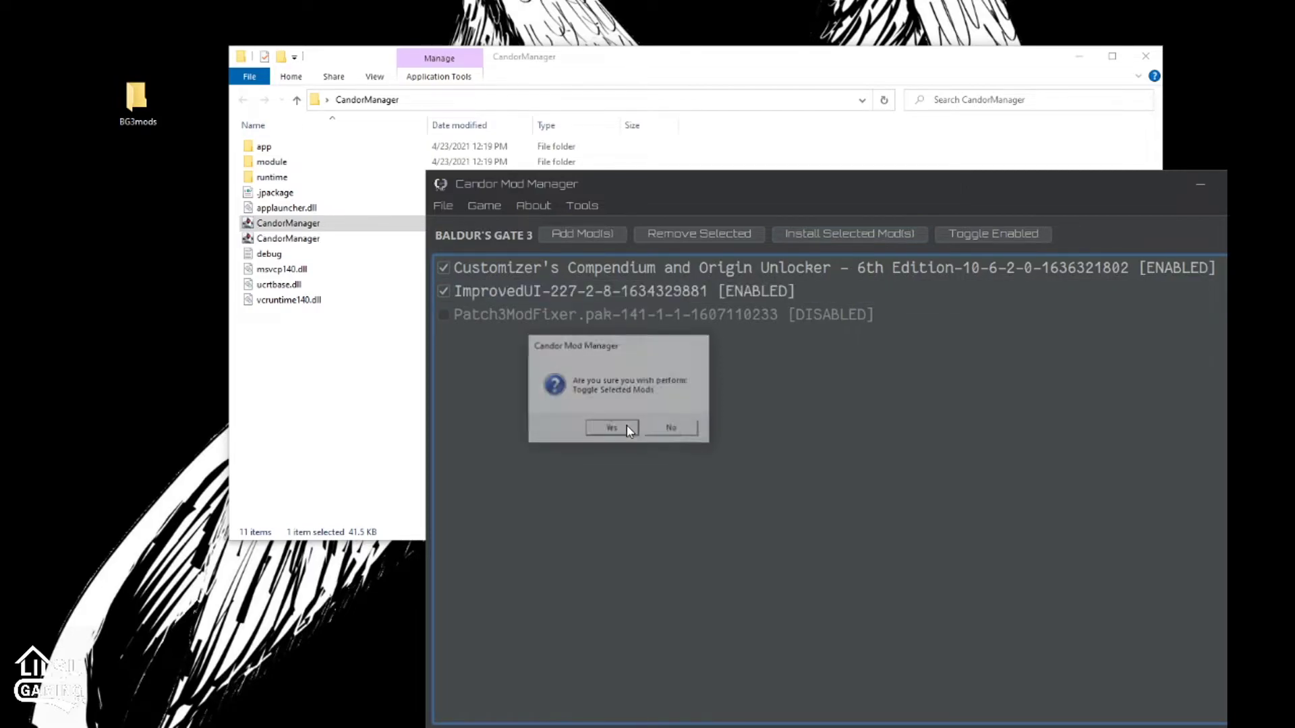
pyautogui.click(611, 427)
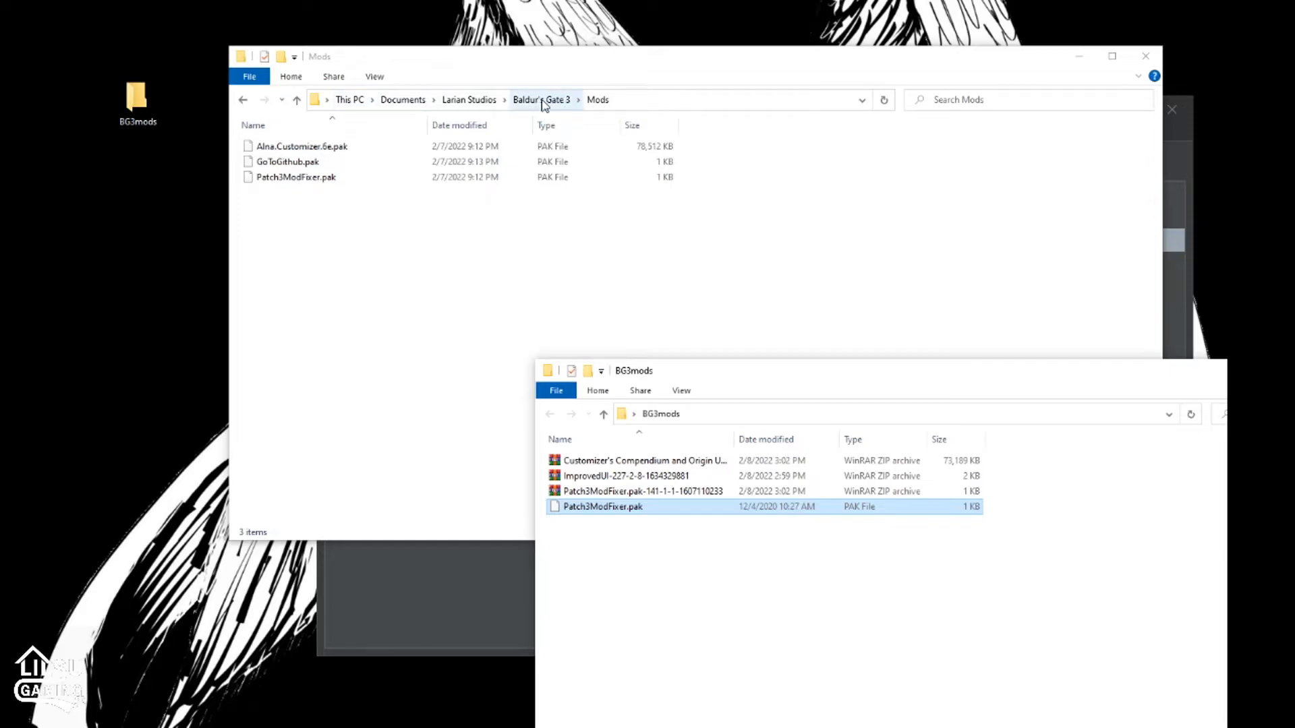
pyautogui.moveTo(605, 102)
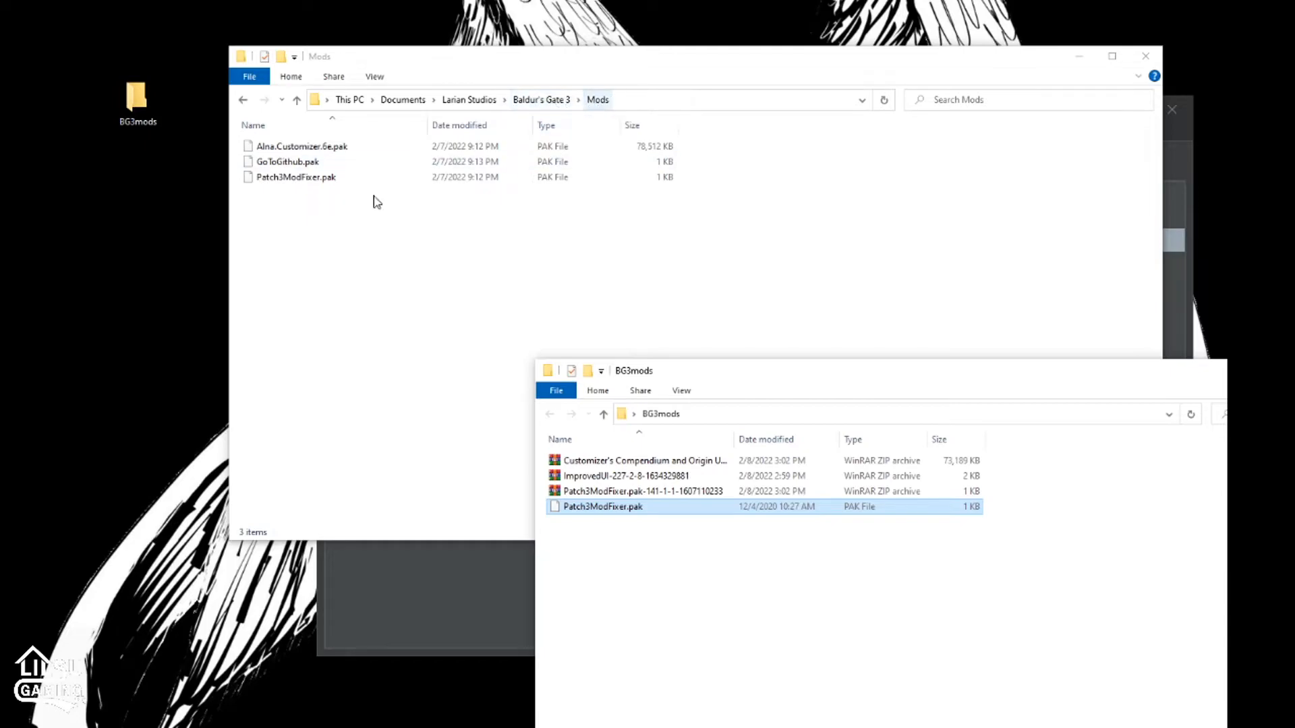
pyautogui.moveTo(1102, 301)
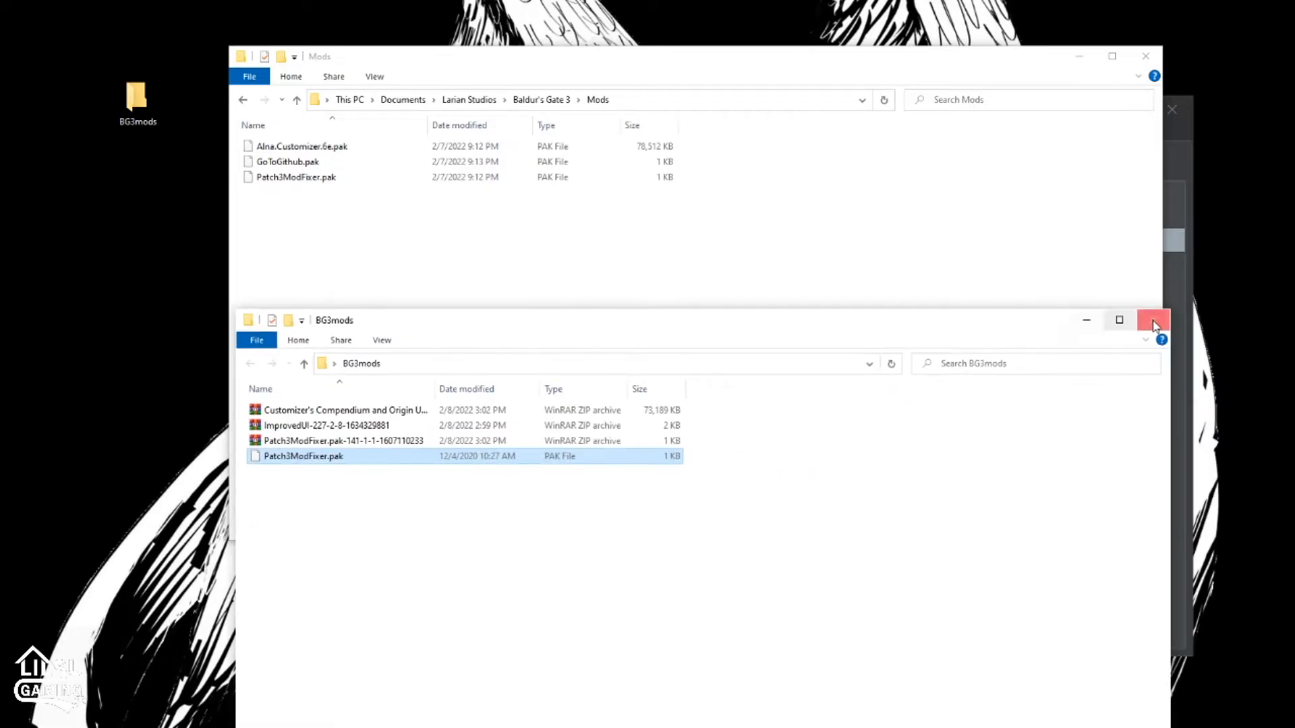
# Close the BG3mods folder window after comparing it with the game's Mods folder
pyautogui.click(1152, 320)
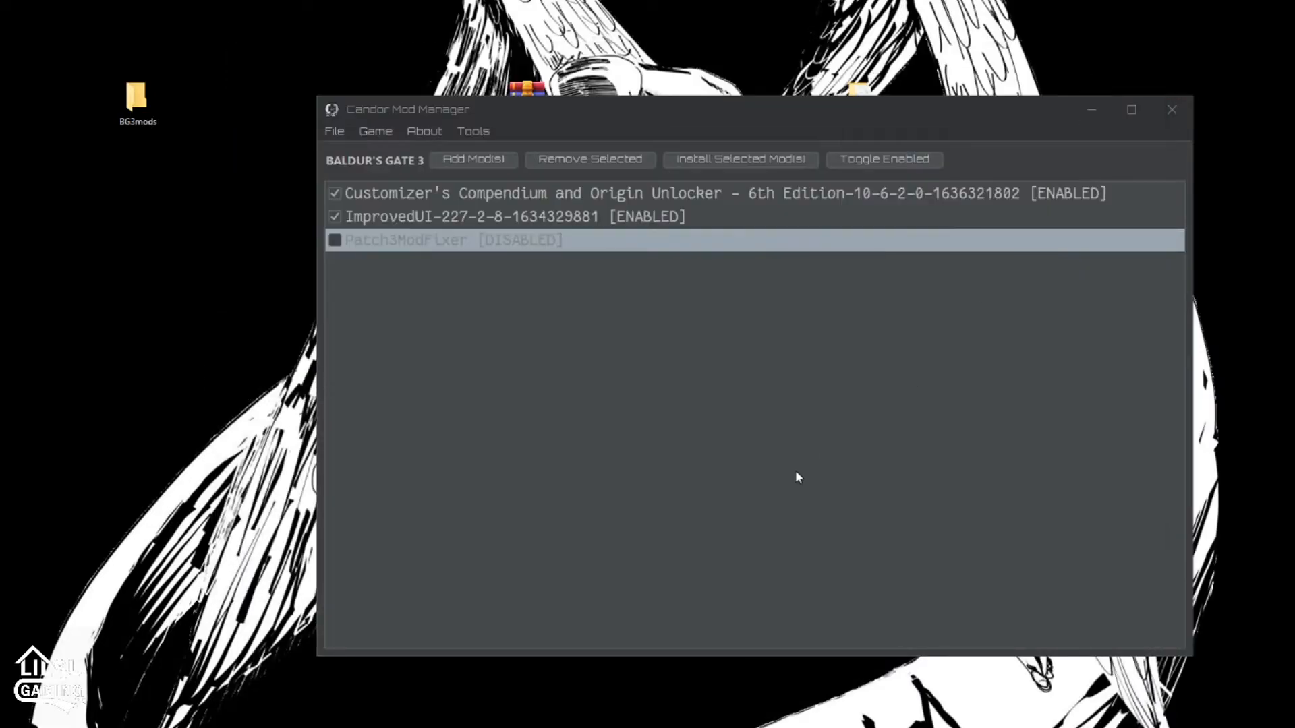
pyautogui.moveTo(347, 264)
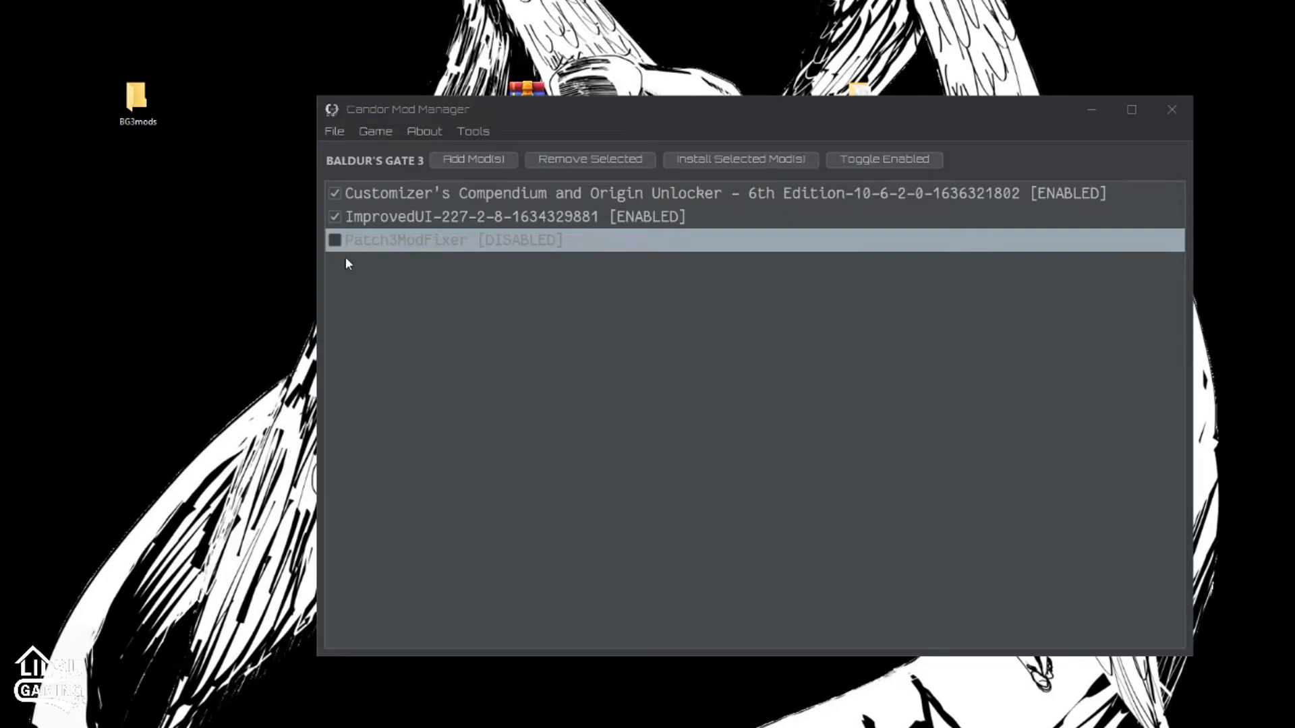
# Attempt to toggle Patch3ModFixer (invalid mod error) and install the selected mods, dismissing the notices
pyautogui.click(883, 160)
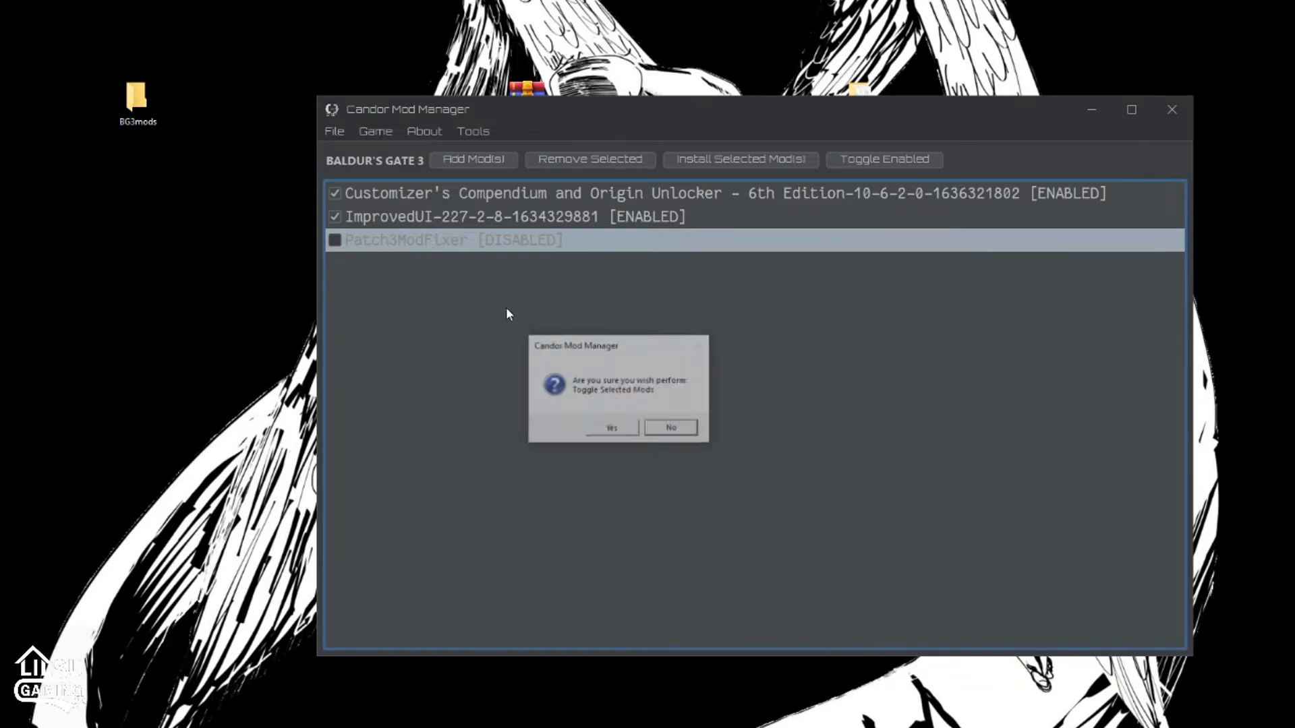
pyautogui.click(611, 427)
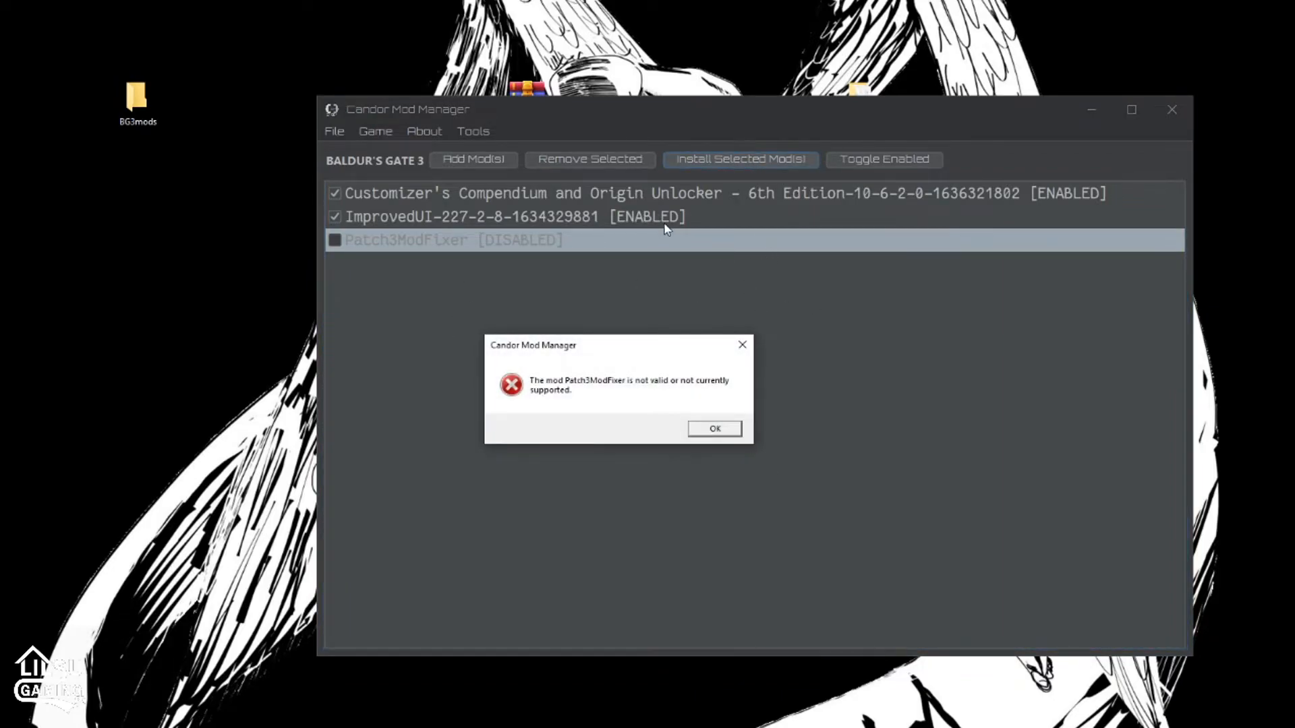
pyautogui.click(715, 429)
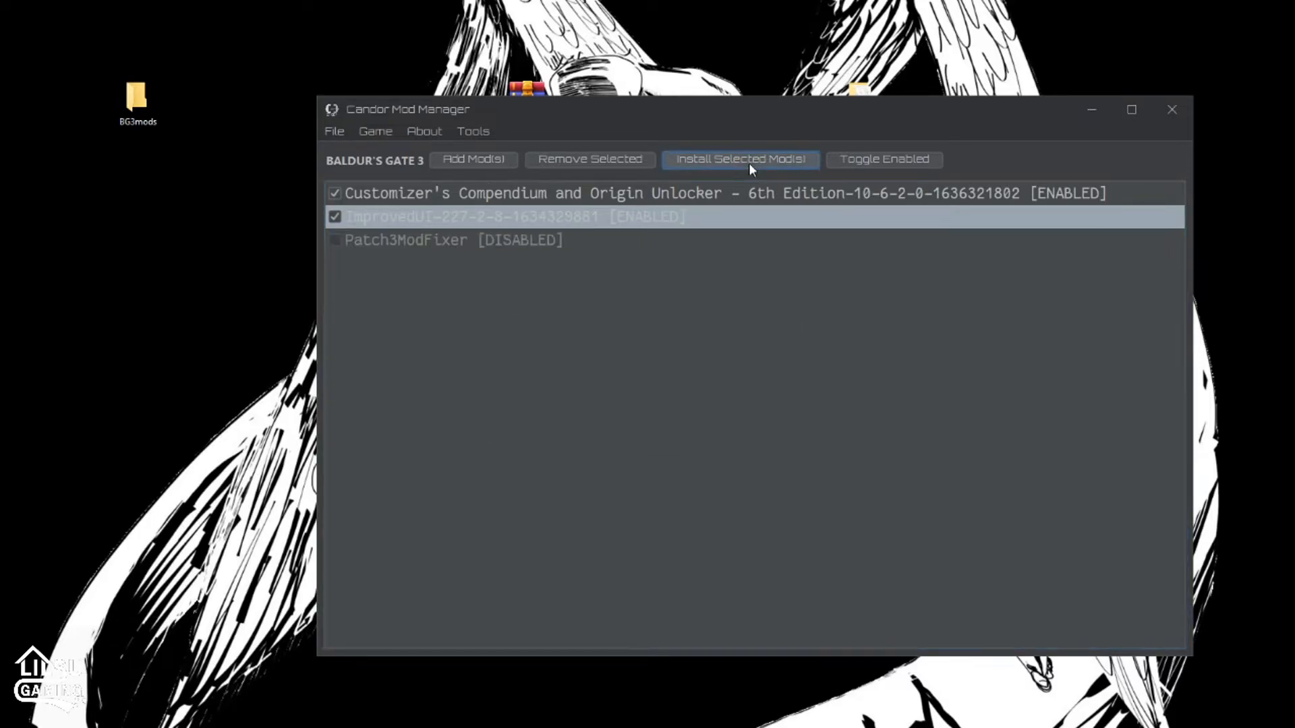
pyautogui.click(740, 160)
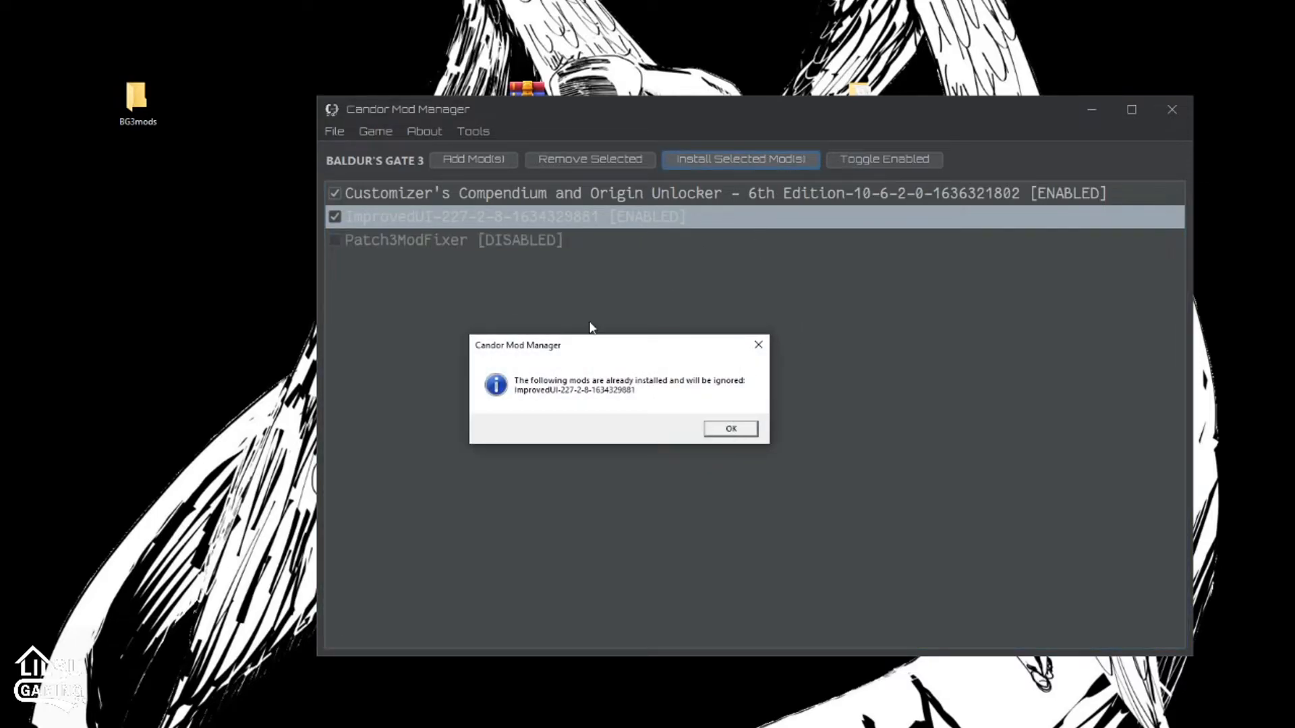
pyautogui.click(731, 429)
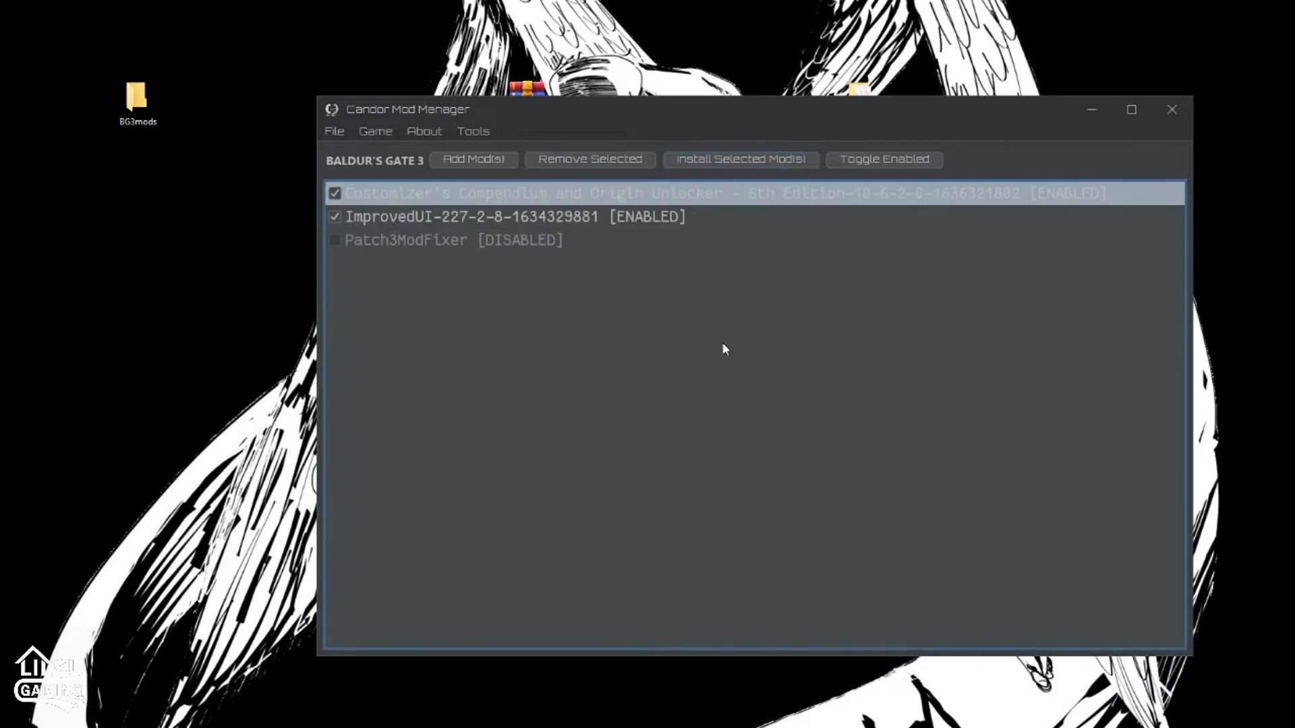
# Toggle Customizer's Compendium off and back on, then retry installing and dismiss the resulting notices
pyautogui.click(884, 160)
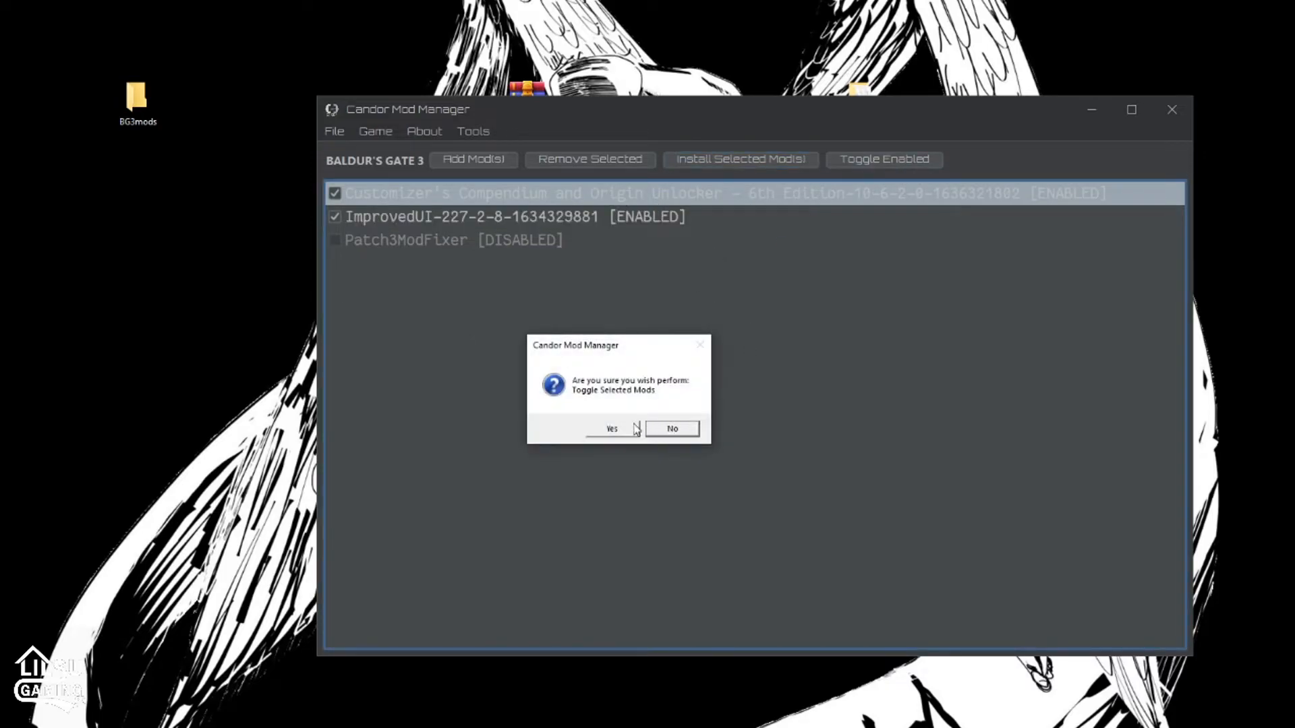
pyautogui.click(611, 428)
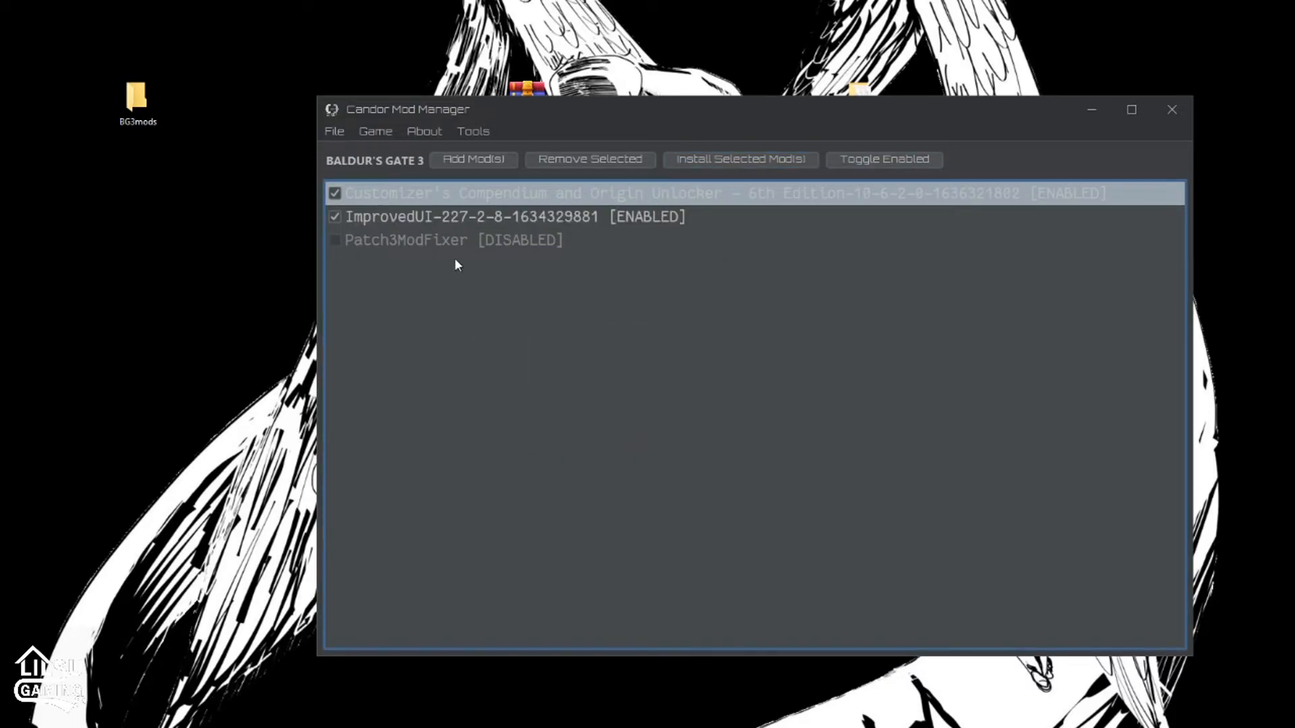
pyautogui.click(884, 160)
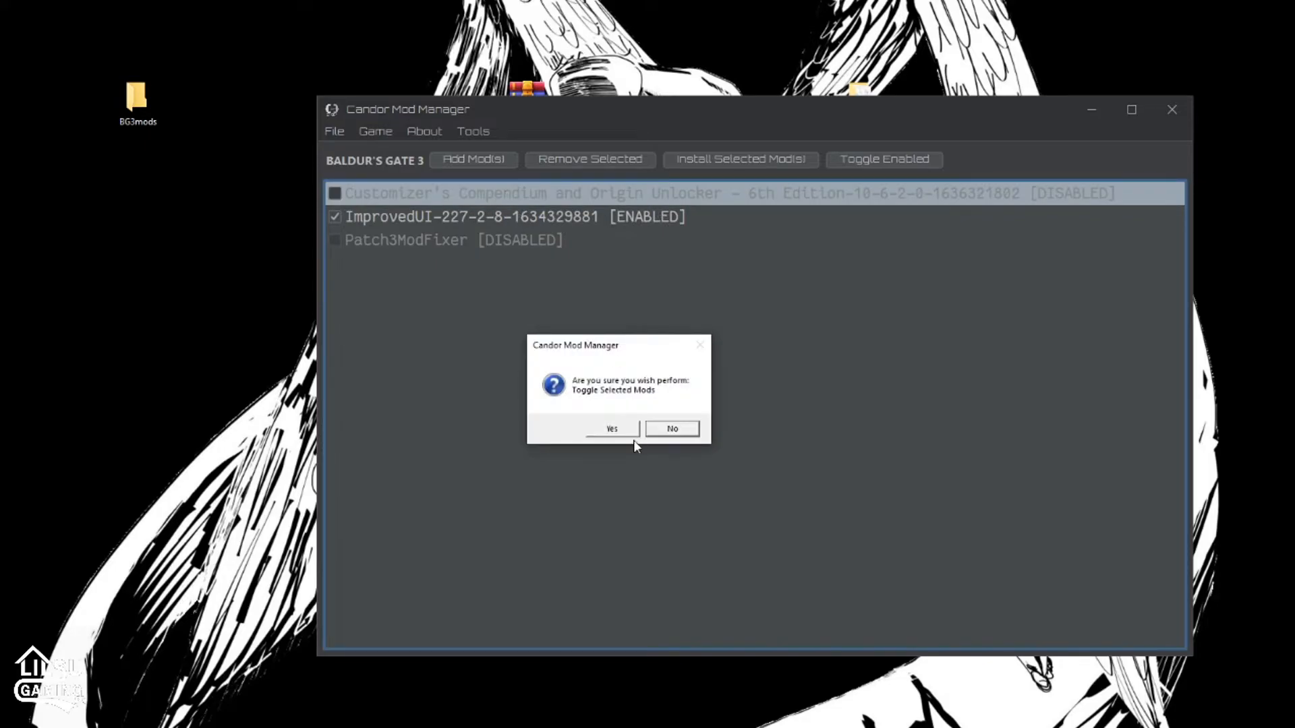
pyautogui.click(611, 428)
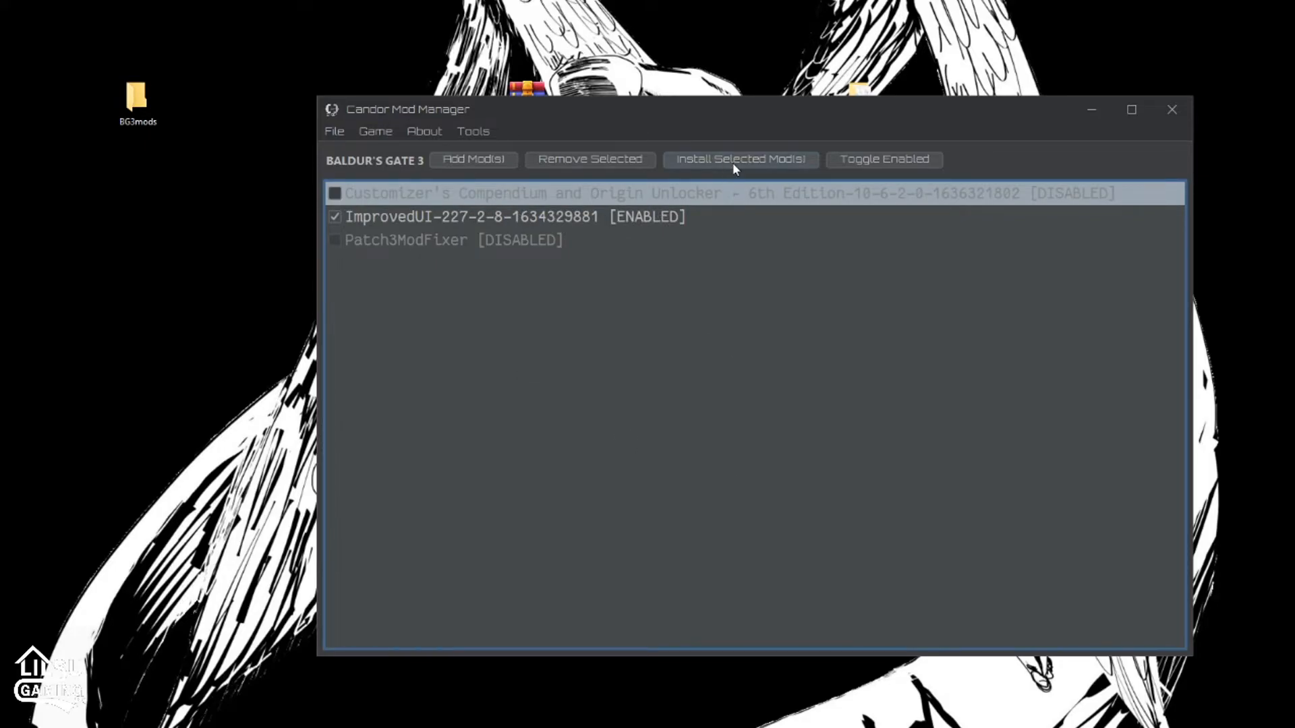
pyautogui.click(740, 160)
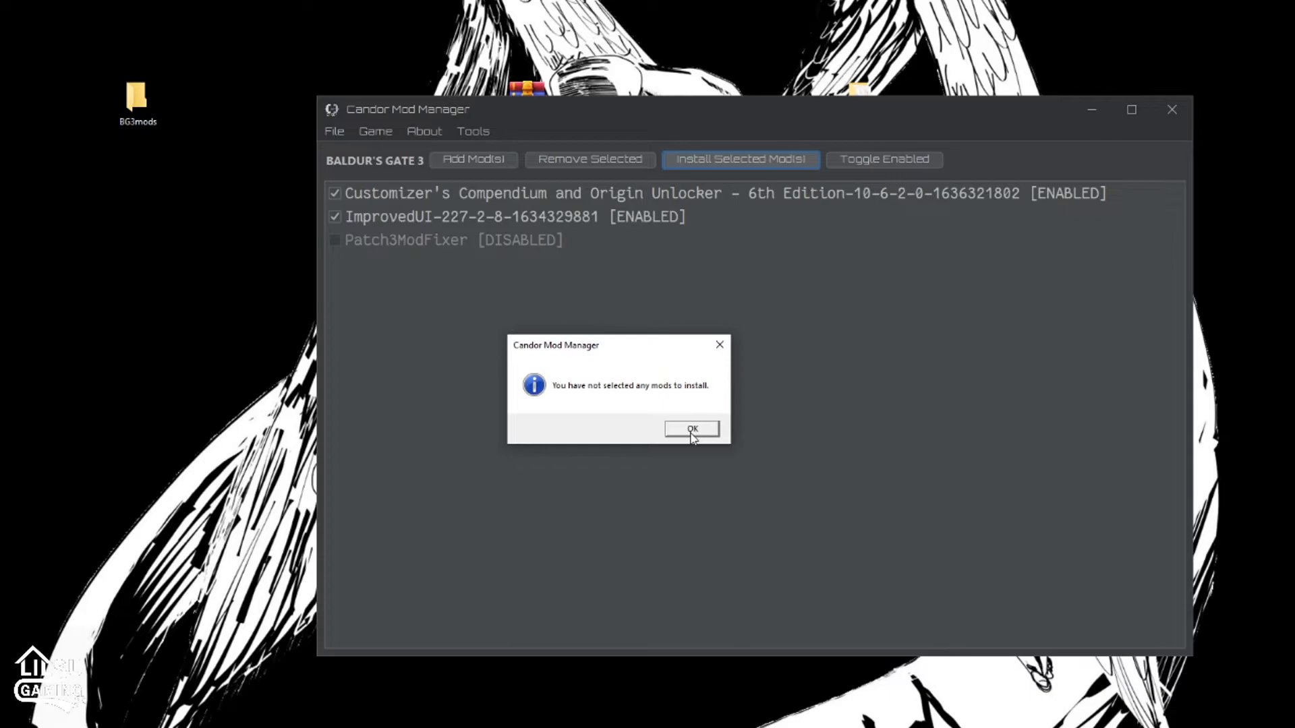
pyautogui.click(692, 429)
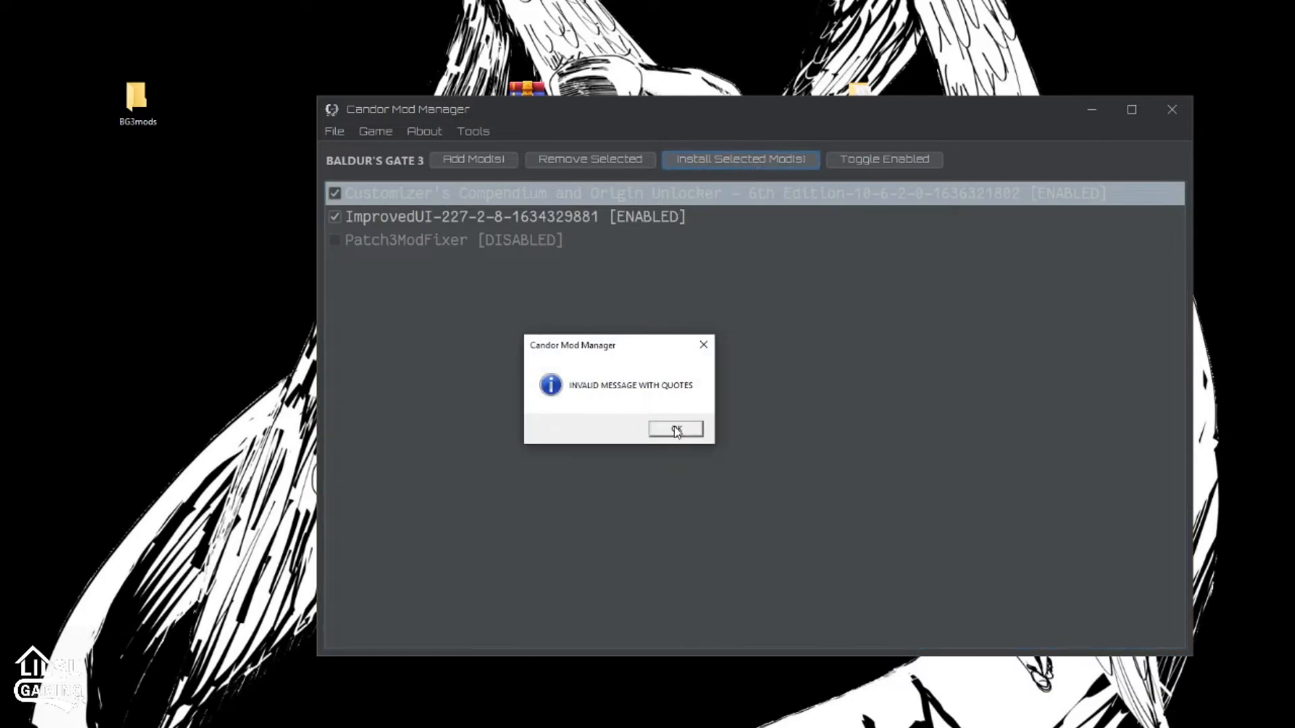
pyautogui.click(676, 430)
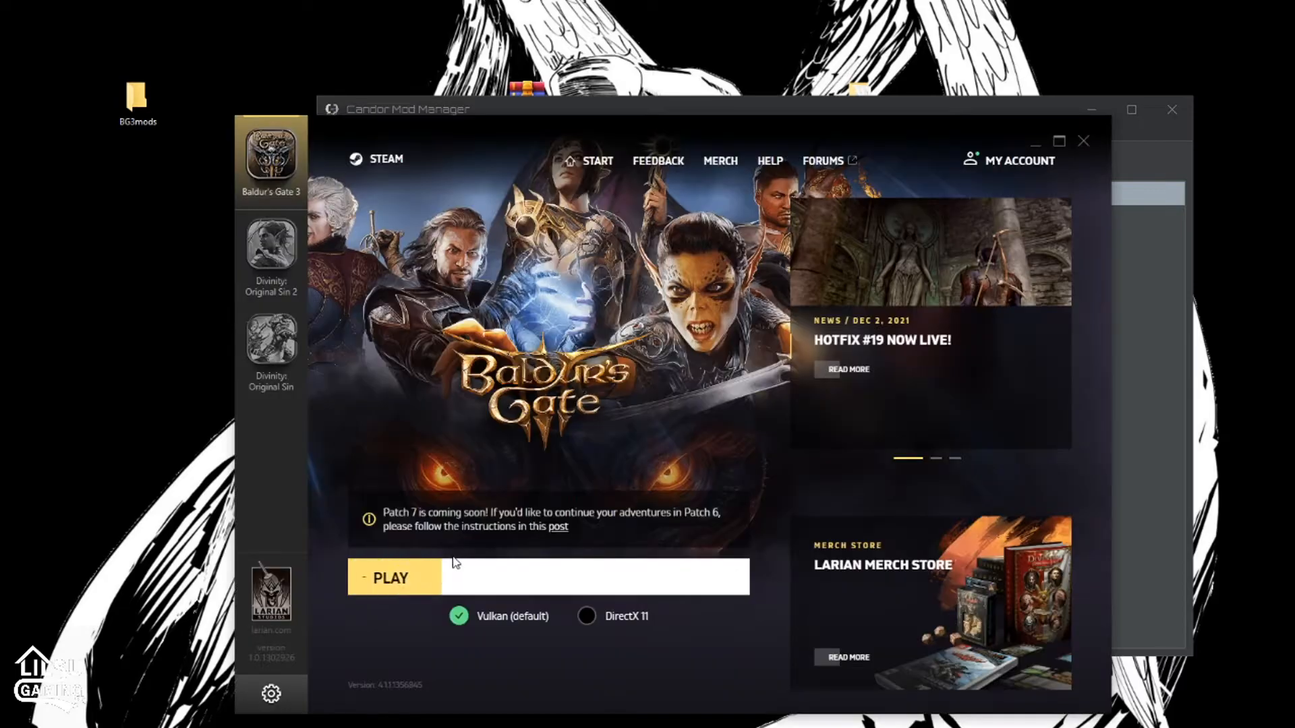
# Launch Baldur's Gate 3 from the Larian Launcher with Vulkan selected
pyautogui.click(390, 578)
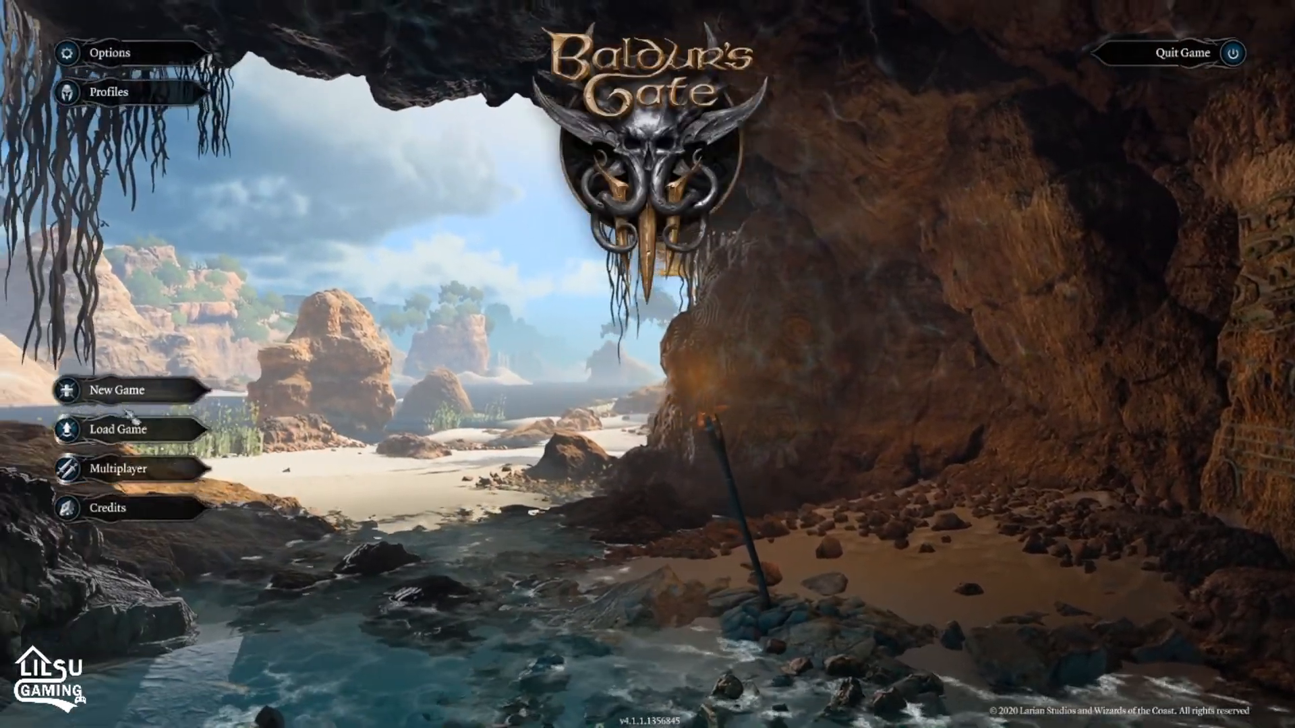
# Begin a New Game and accept the add-on story setup warning to reach character creation
pyautogui.click(118, 393)
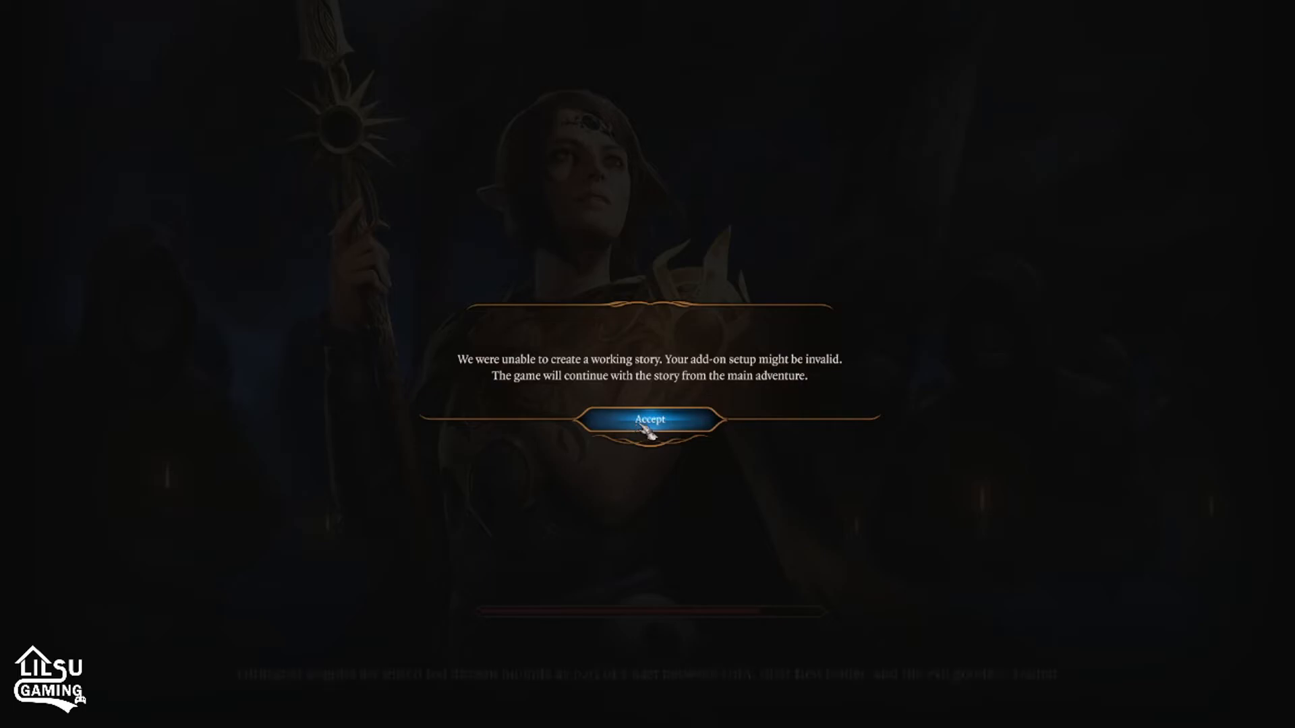
pyautogui.click(651, 420)
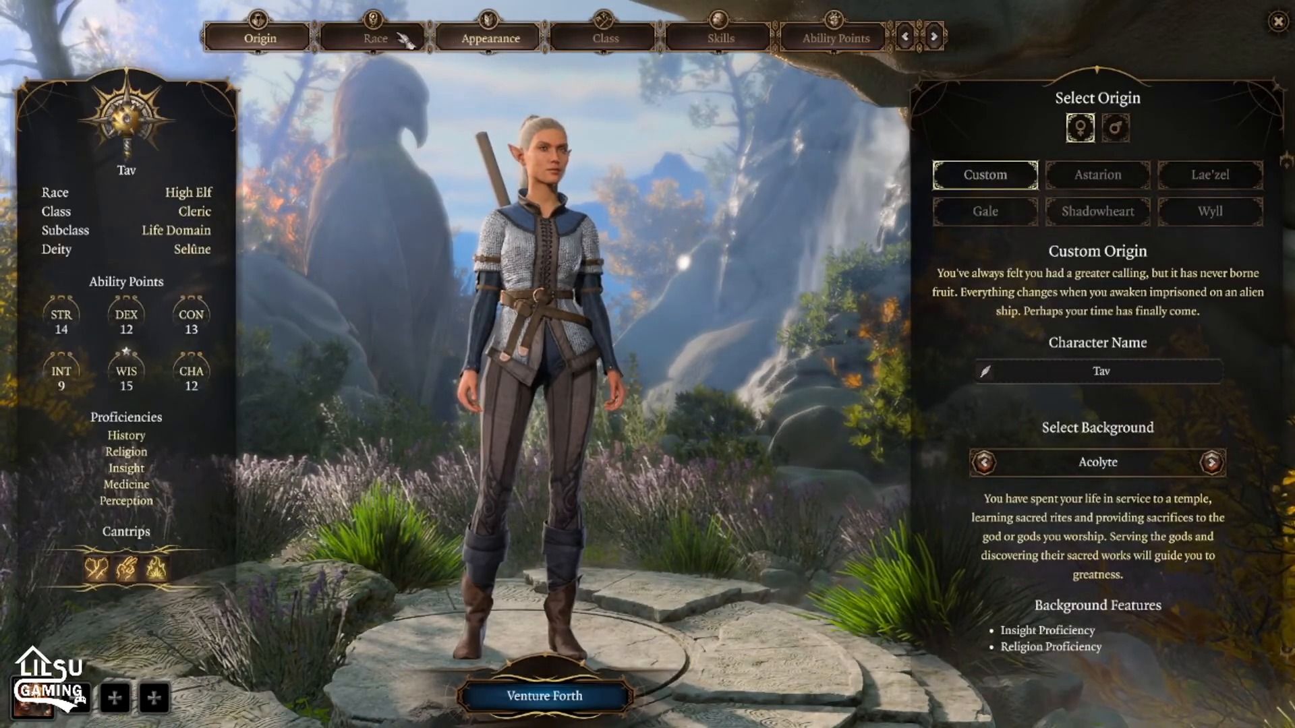
# In Appearance, cycle the Face presets past Half-Elf and Shadowheart to apply ★ Minthara
pyautogui.click(489, 38)
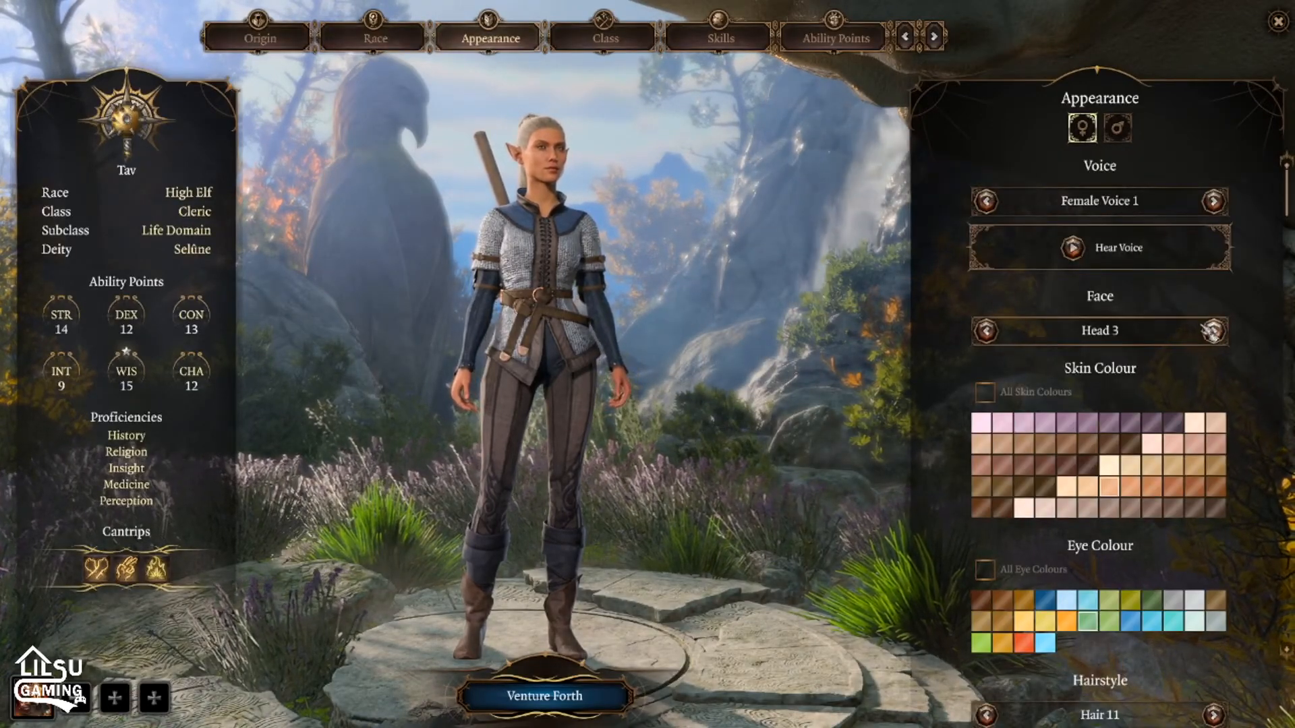
pyautogui.click(1209, 331)
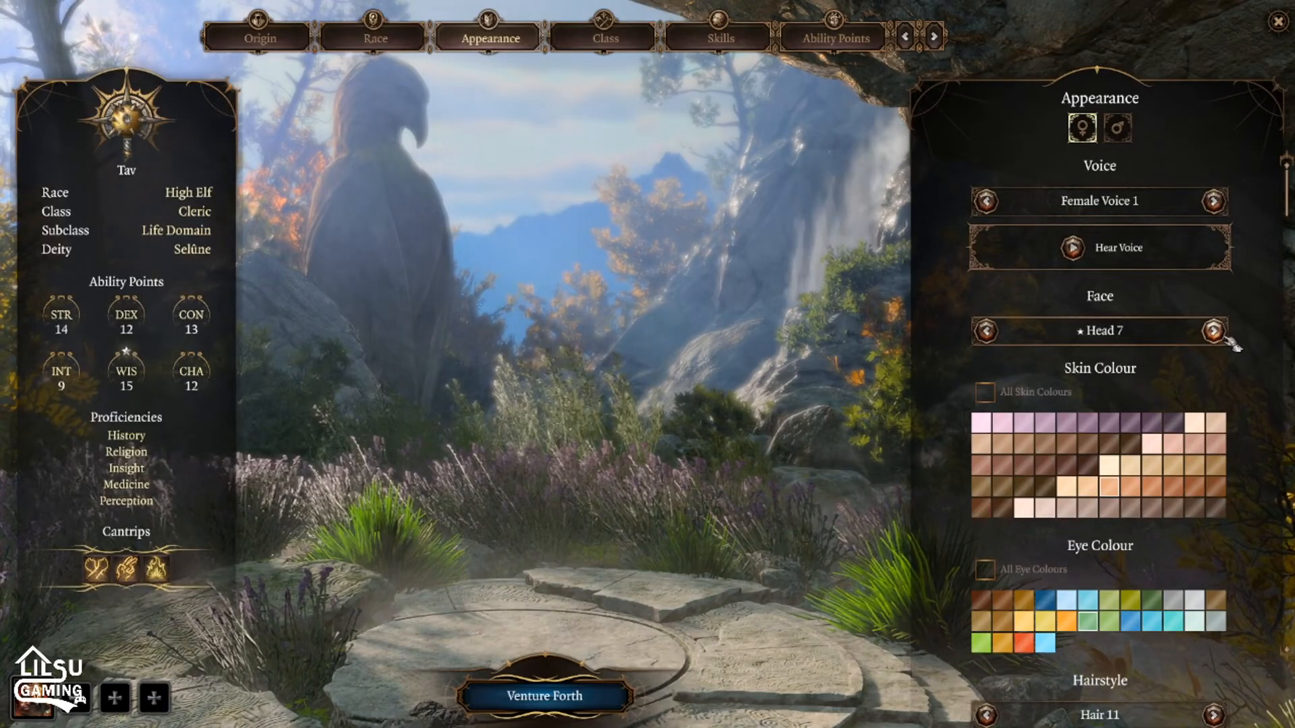
pyautogui.click(1209, 331)
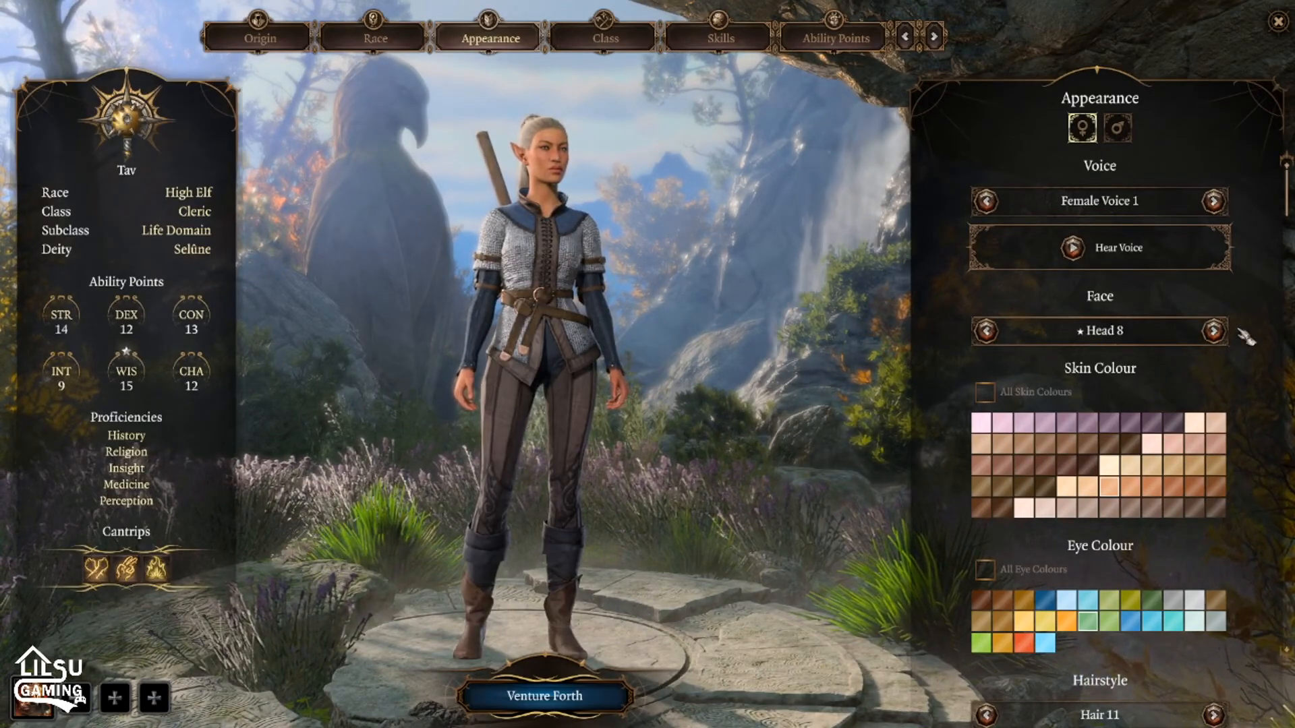
pyautogui.click(1210, 331)
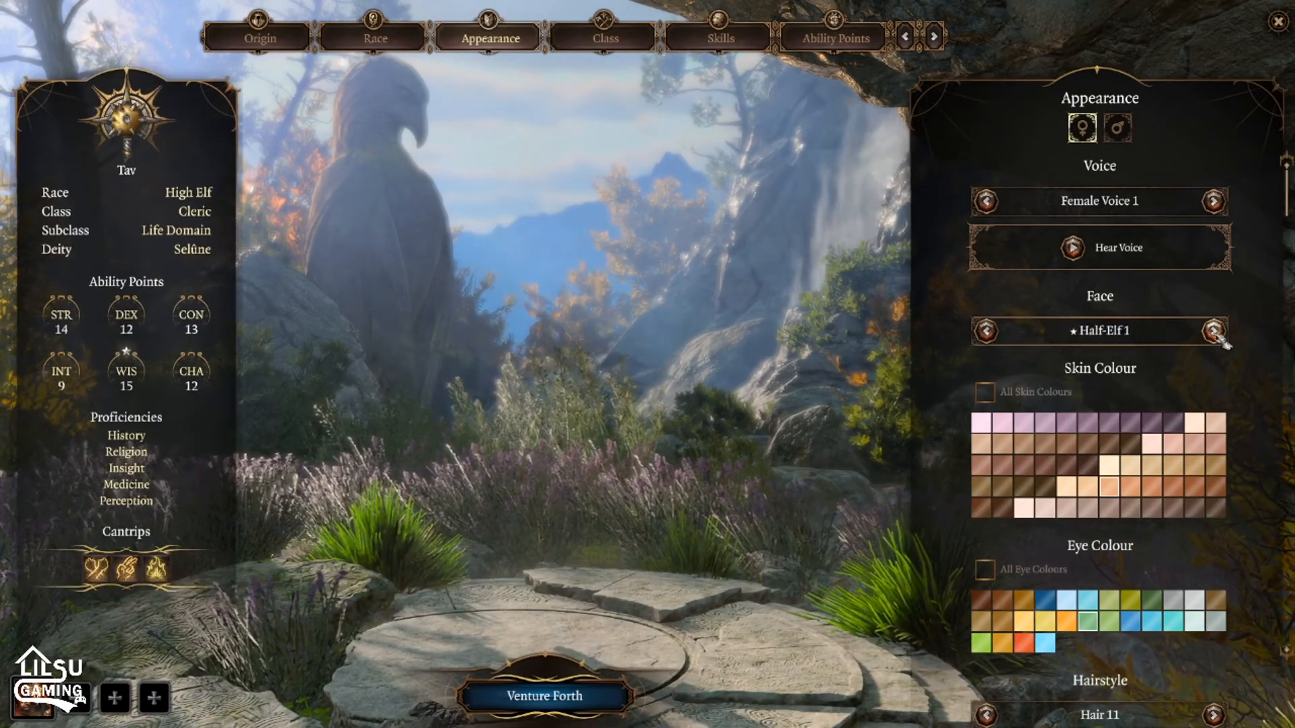
pyautogui.click(1214, 331)
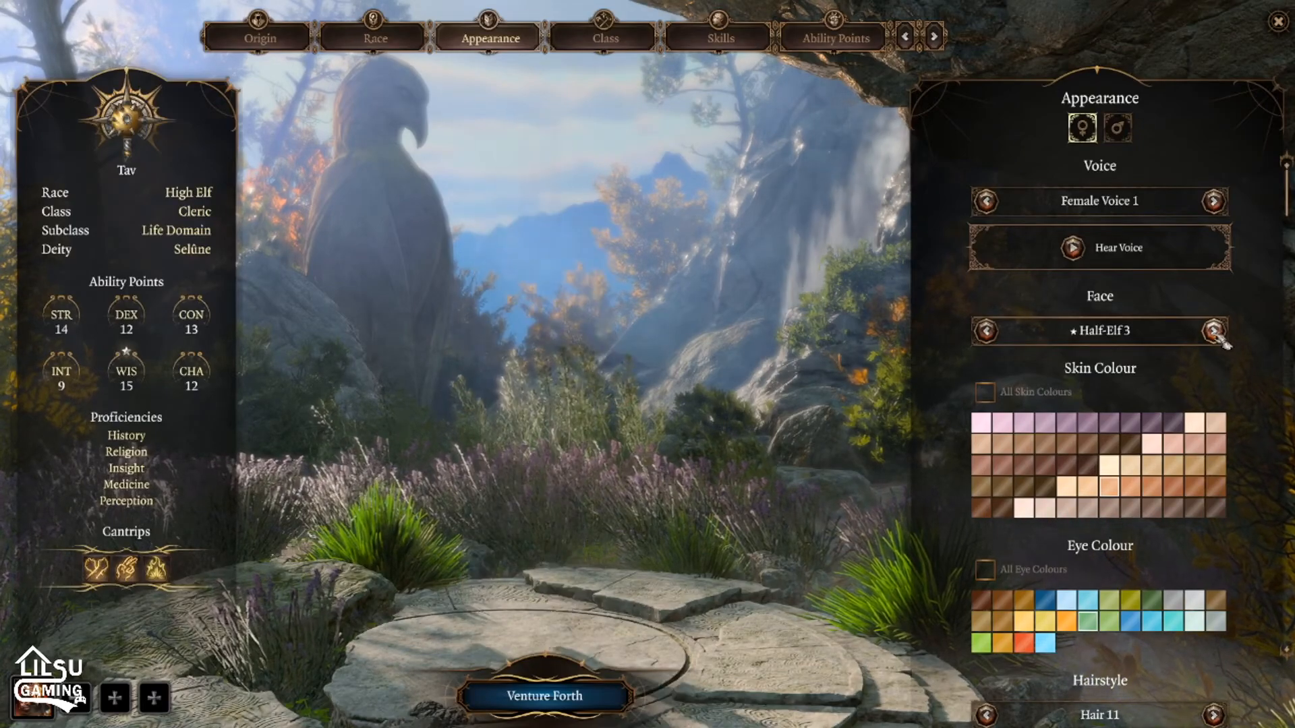
pyautogui.click(1212, 331)
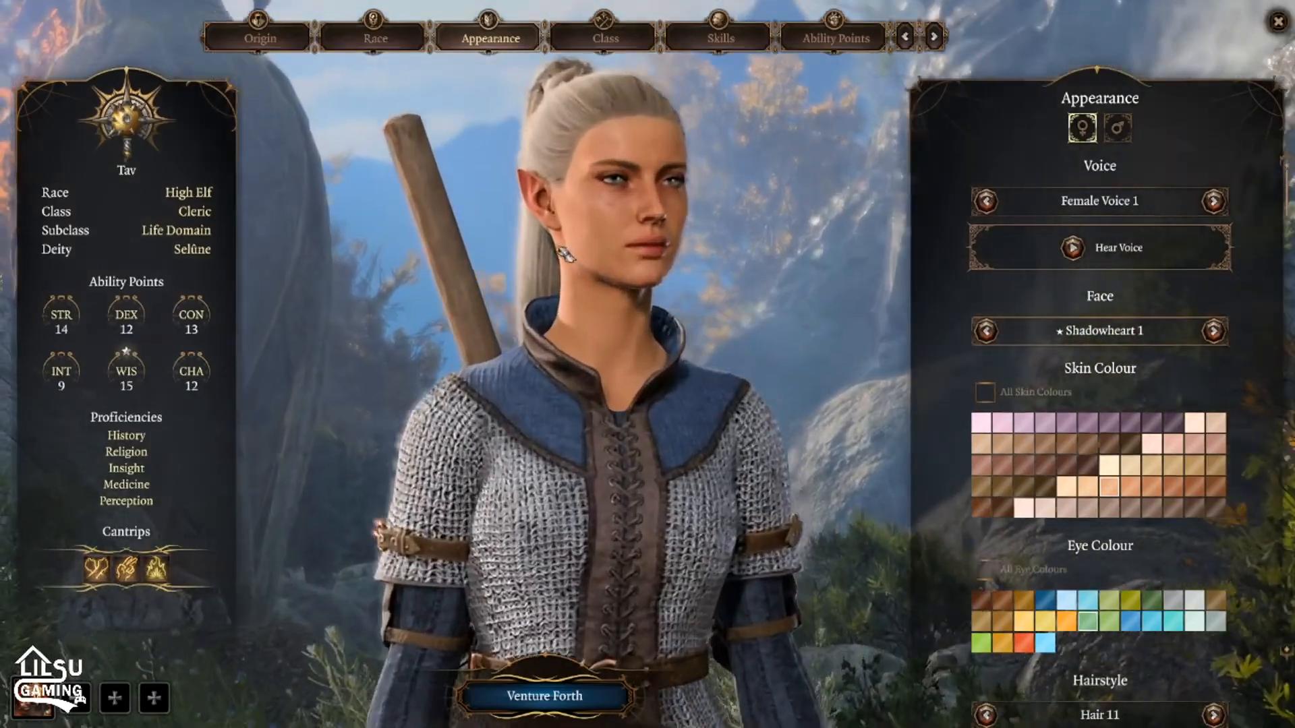
pyautogui.click(1213, 330)
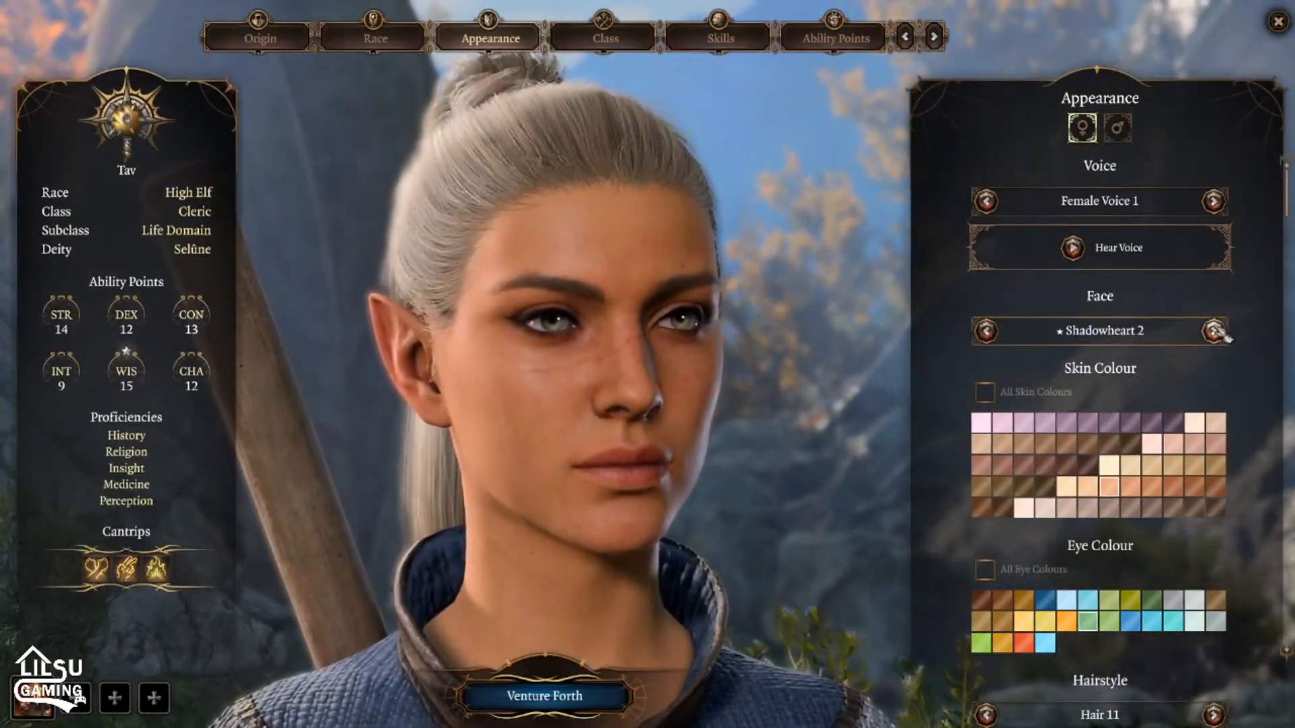
pyautogui.click(1212, 331)
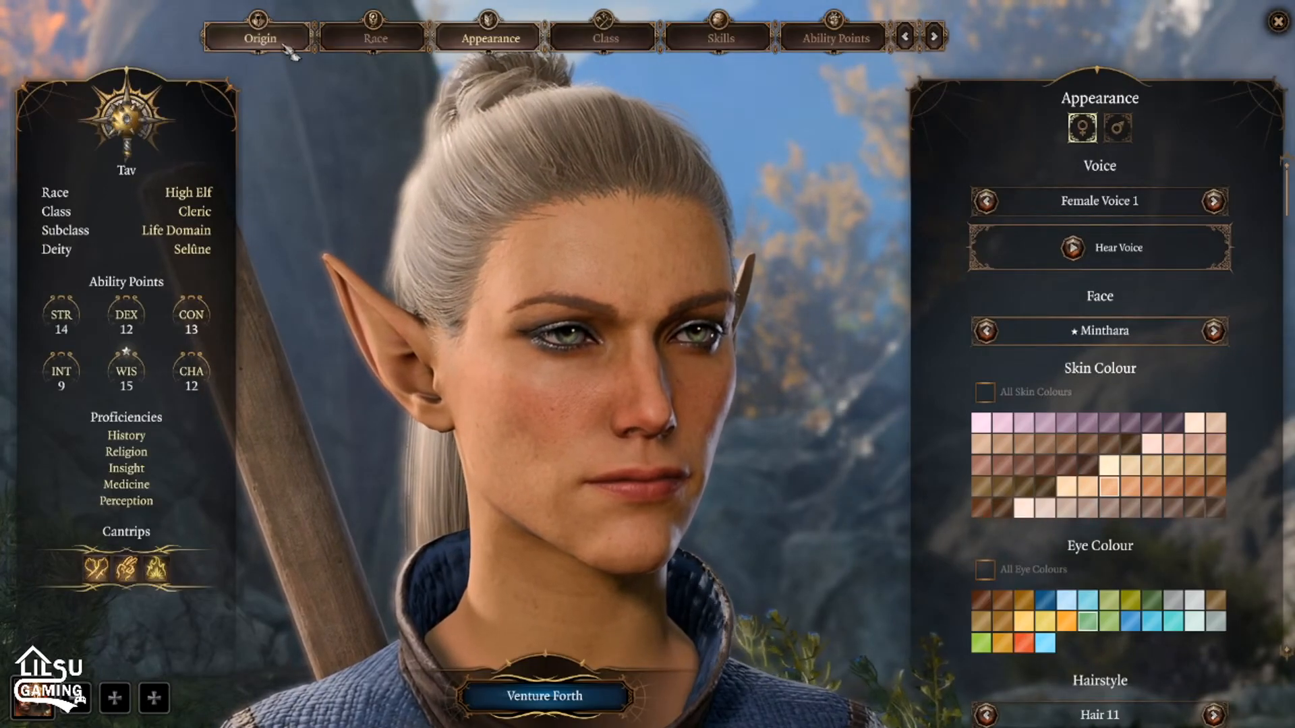
# On the Origin screen, cycle the background through Noble and Entertainer to Guild Artisan
pyautogui.click(259, 36)
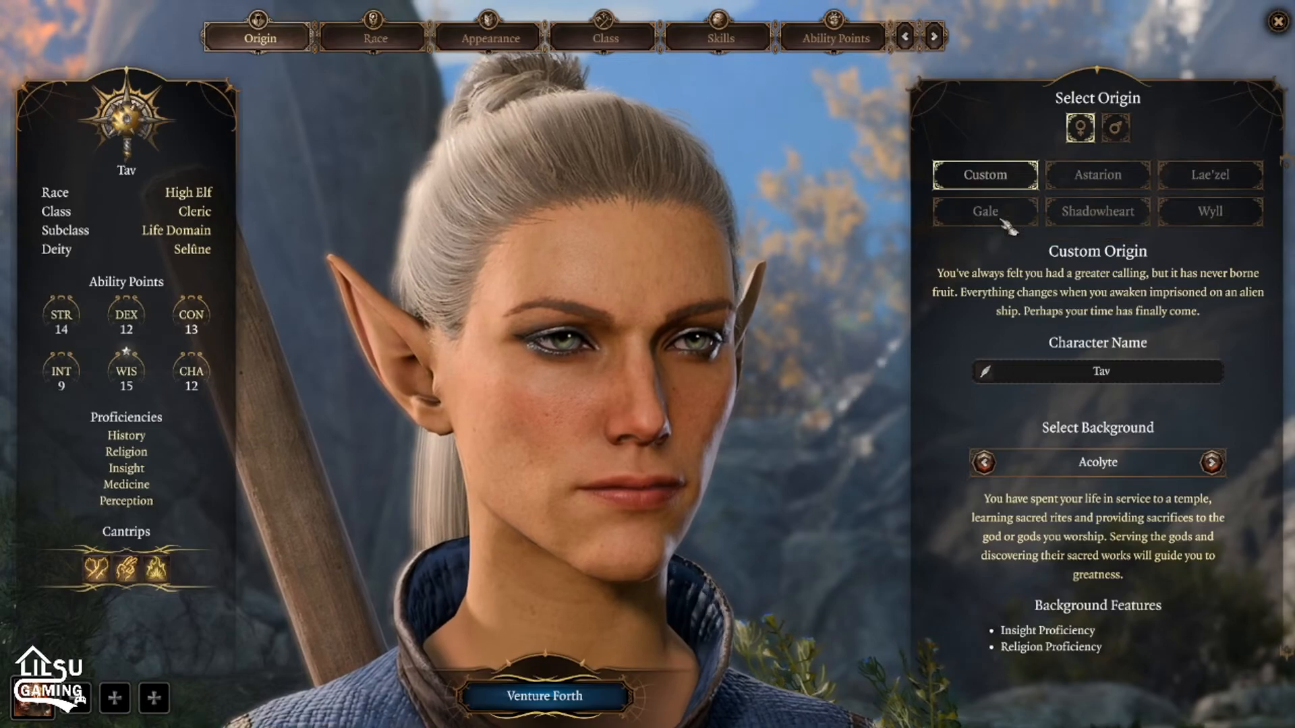
pyautogui.click(1209, 462)
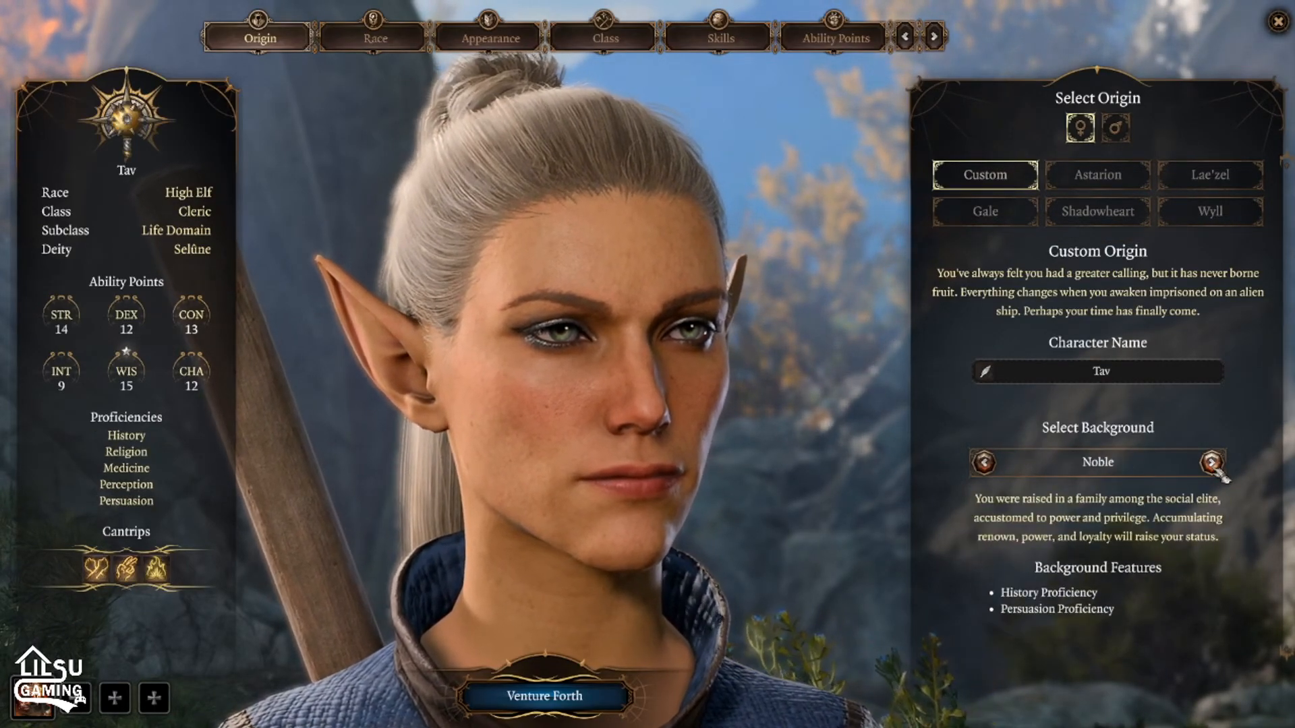
pyautogui.click(1209, 462)
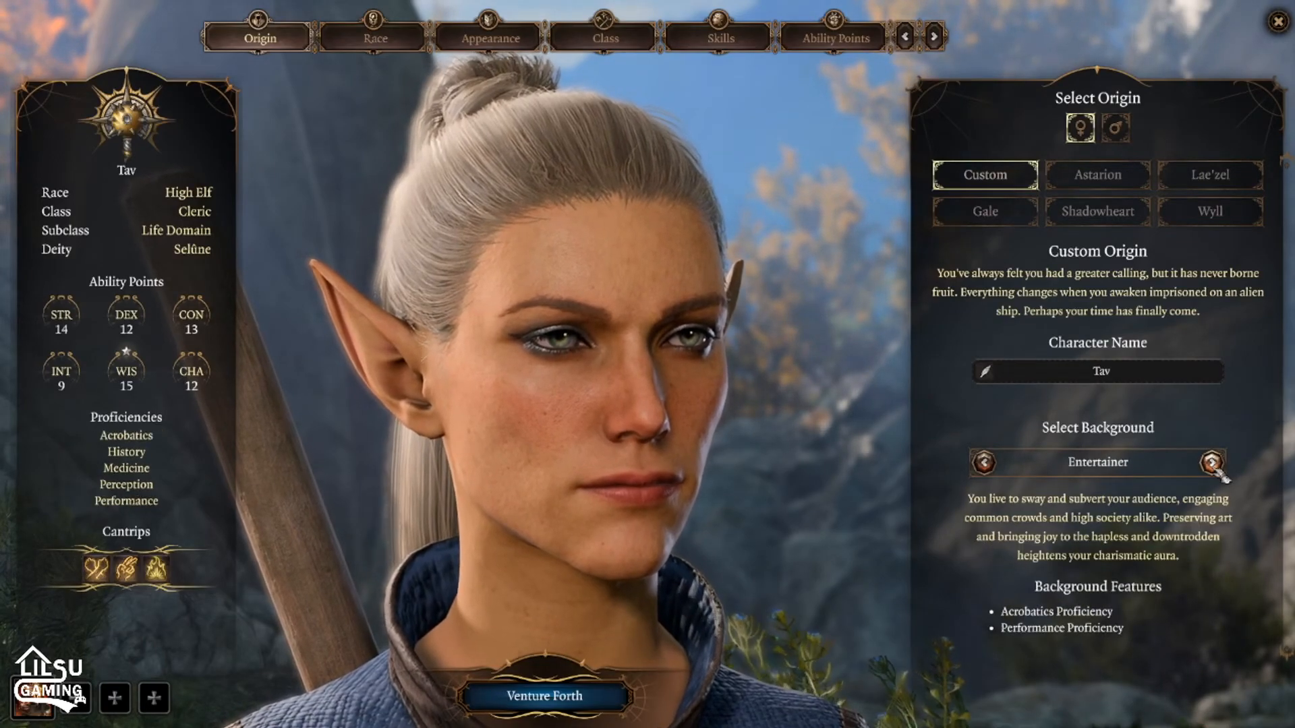
pyautogui.click(1207, 463)
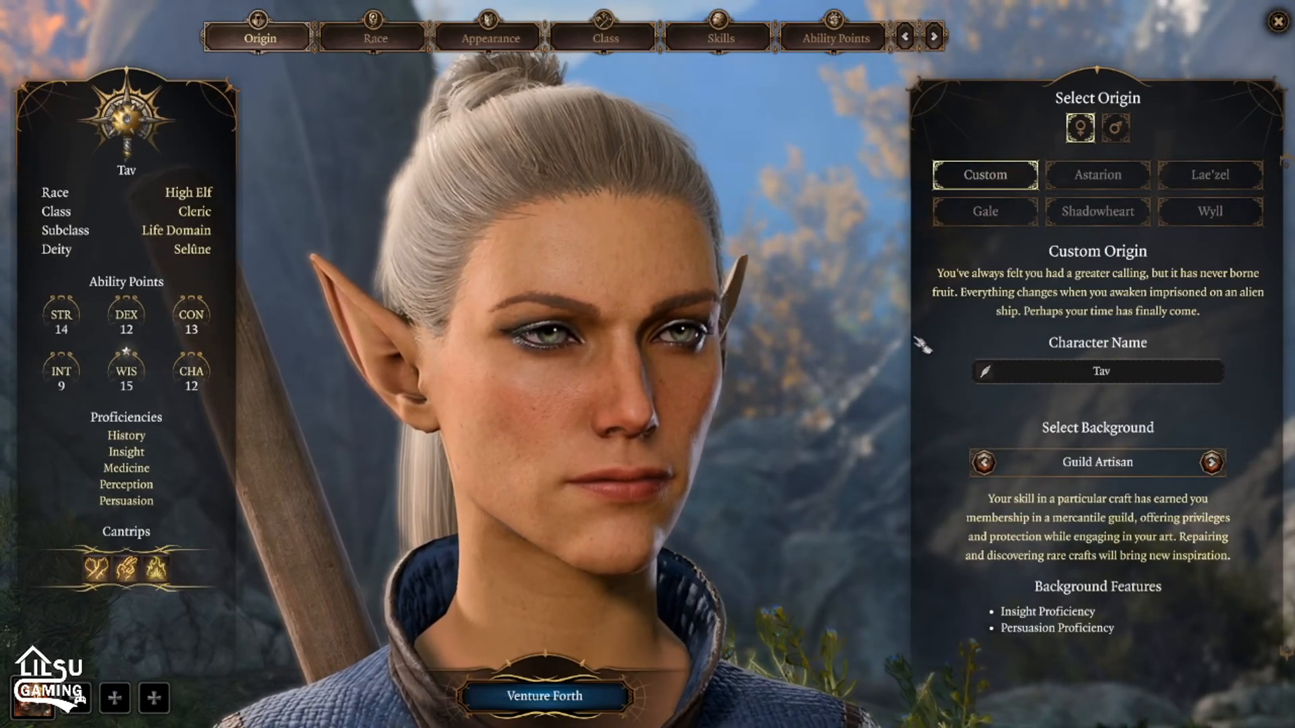